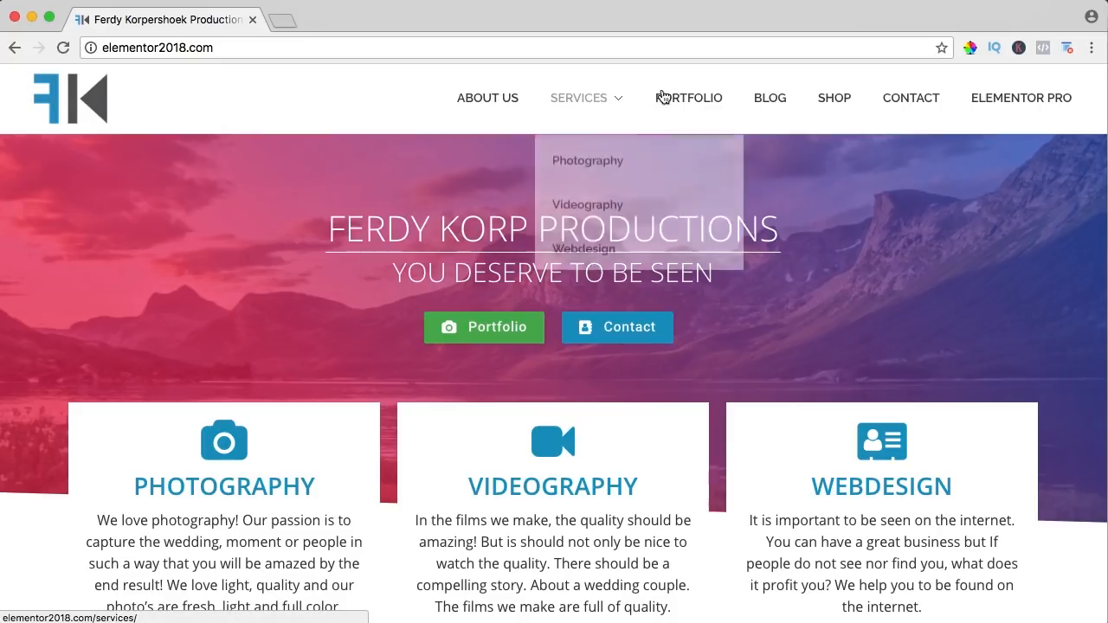
{"action": "mouse_move", "coordinate": [303, 203]}
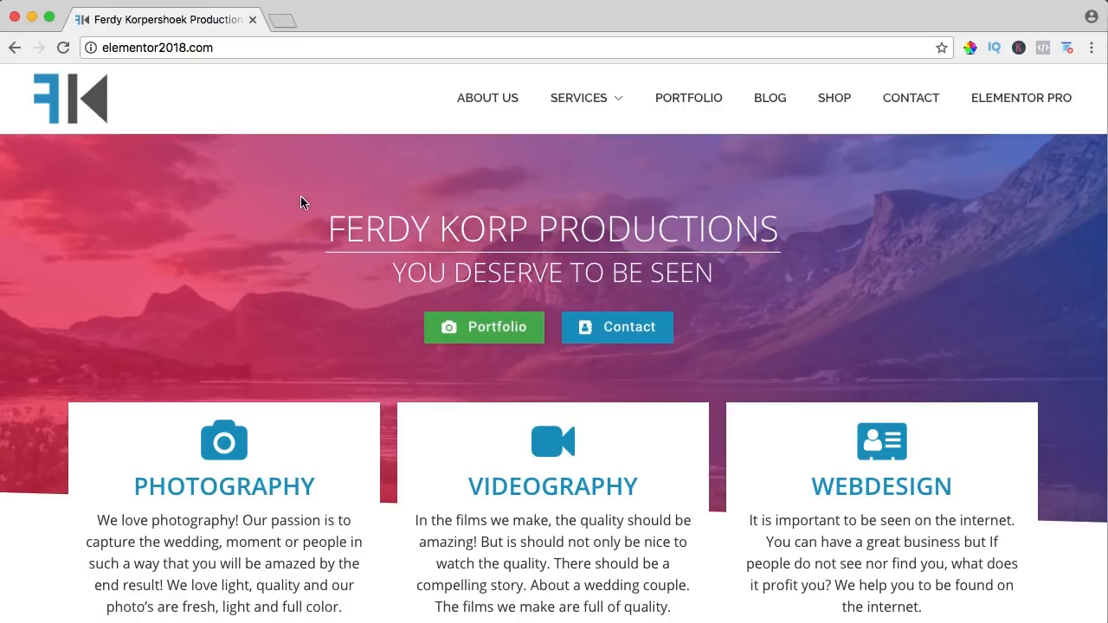
Scroll down through the site homepage and back up.
{"action": "scroll", "scroll_direction": "down", "scroll_amount": 3}
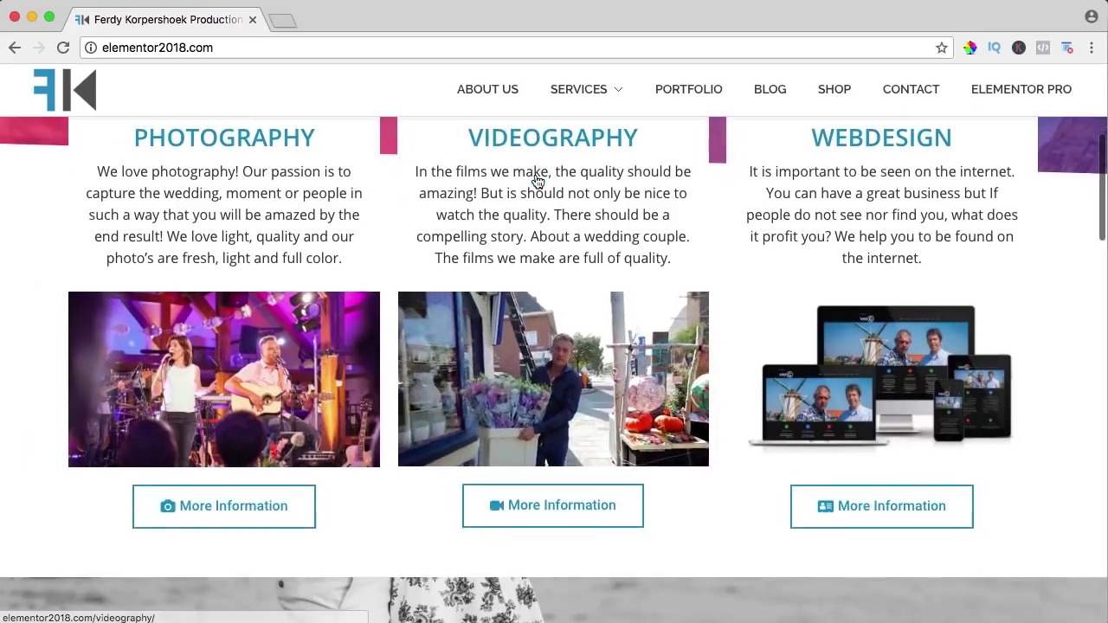
{"action": "scroll", "scroll_direction": "down", "scroll_amount": 3}
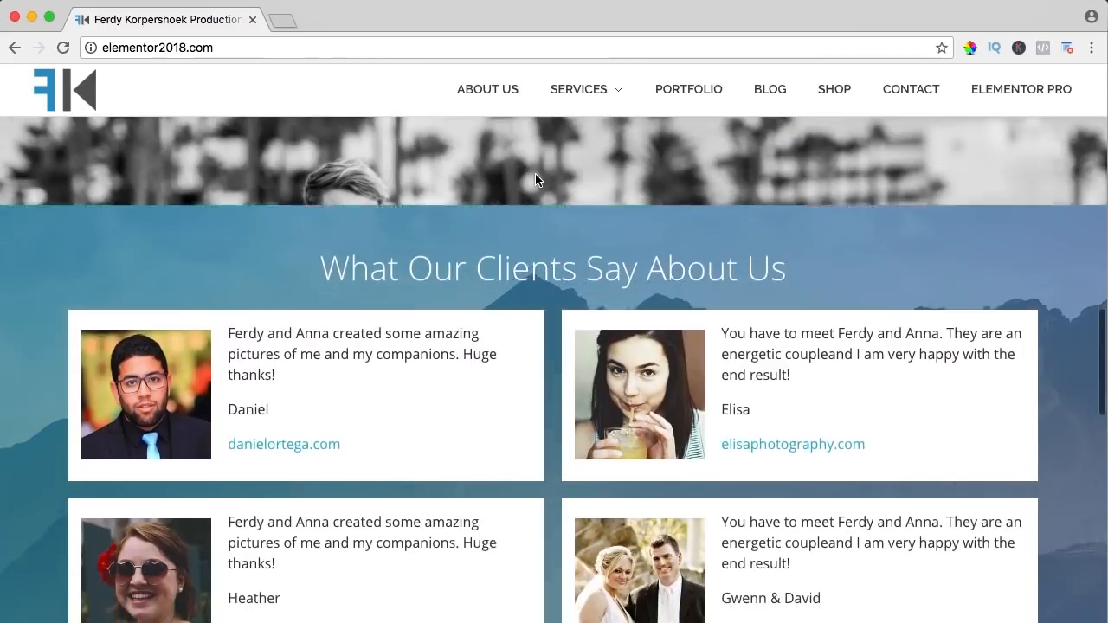
{"action": "scroll", "scroll_direction": "down", "scroll_amount": 3}
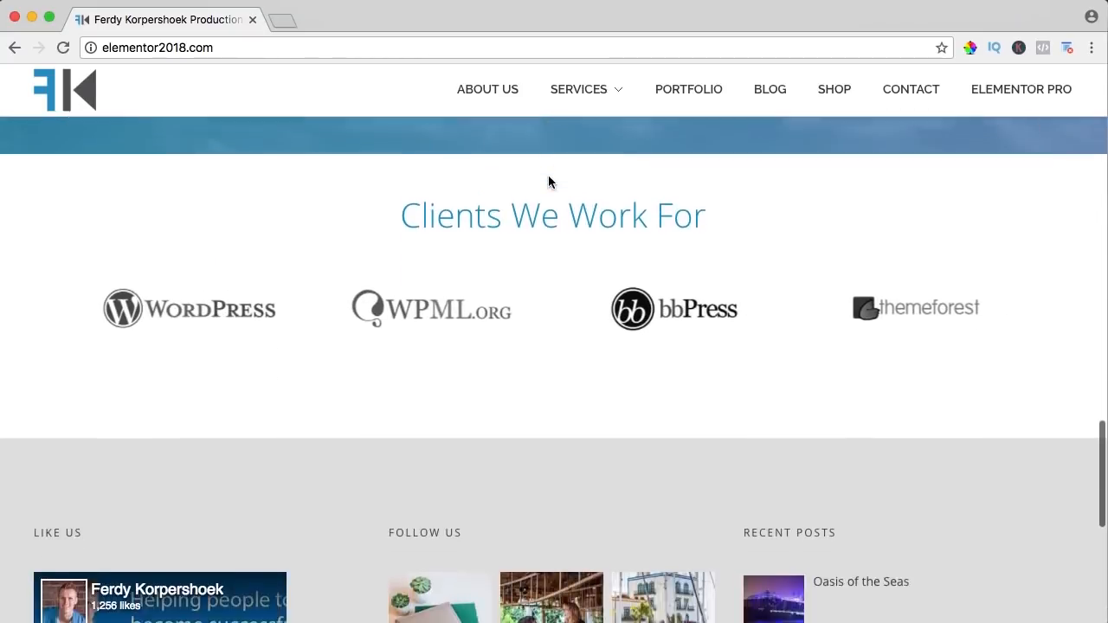
{"action": "scroll", "scroll_direction": "down", "scroll_amount": 3}
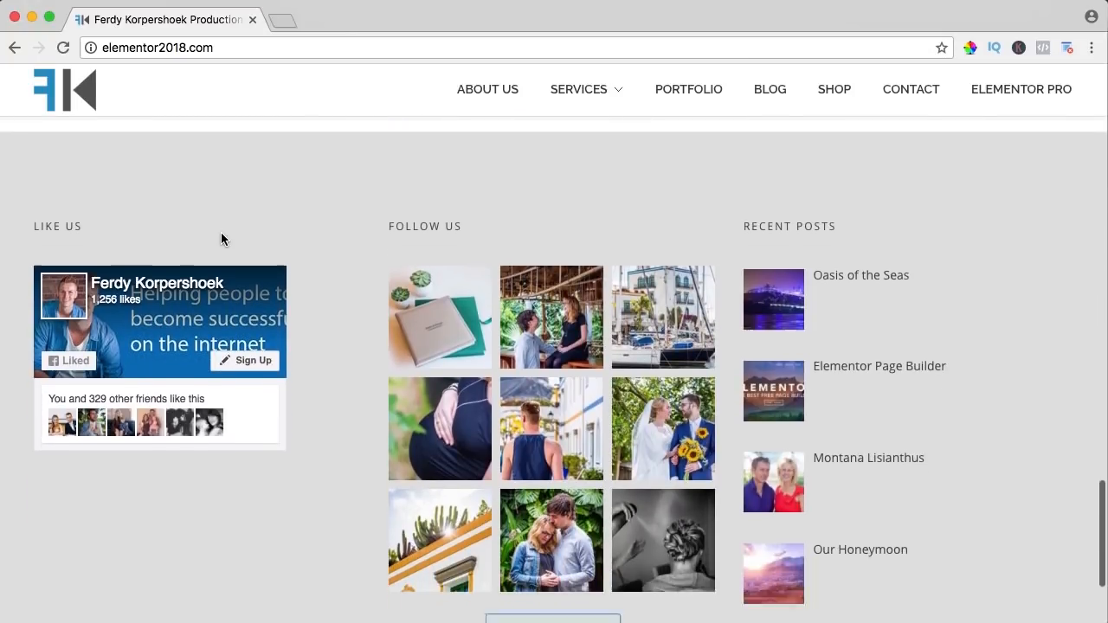
{"action": "scroll", "scroll_direction": "down", "scroll_amount": 3}
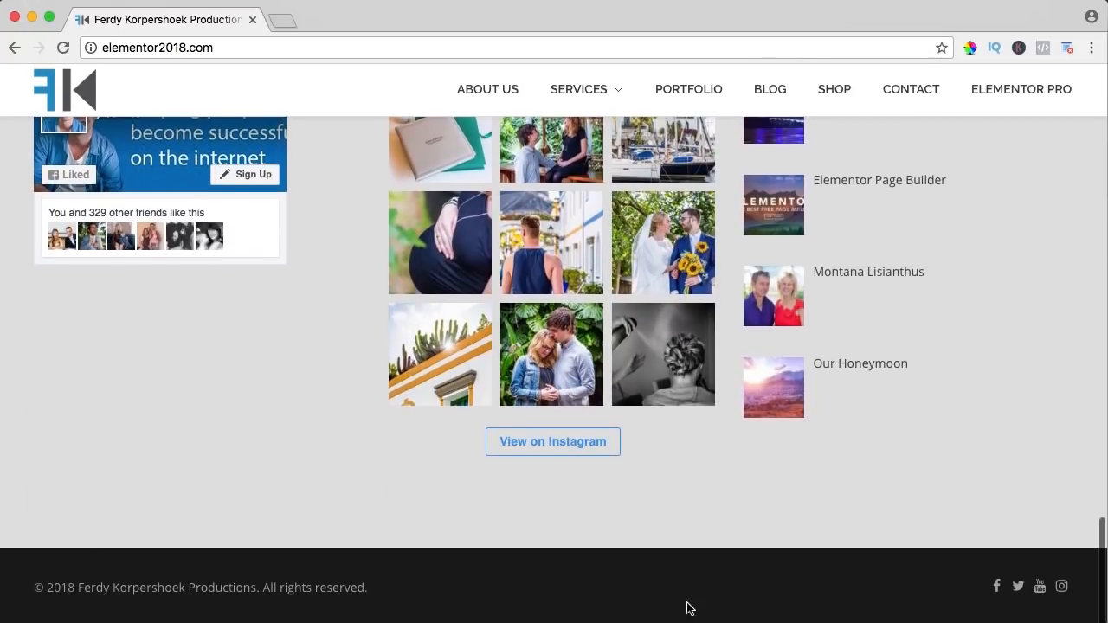
{"action": "scroll", "scroll_direction": "up", "scroll_amount": 3}
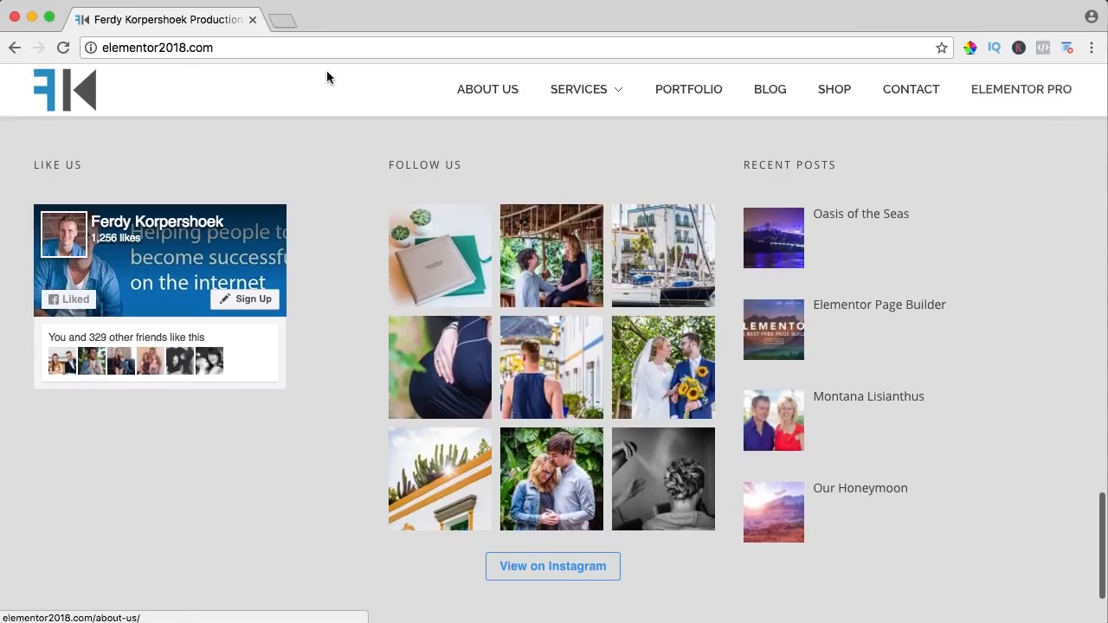
{"action": "scroll", "scroll_direction": "up", "scroll_amount": 3}
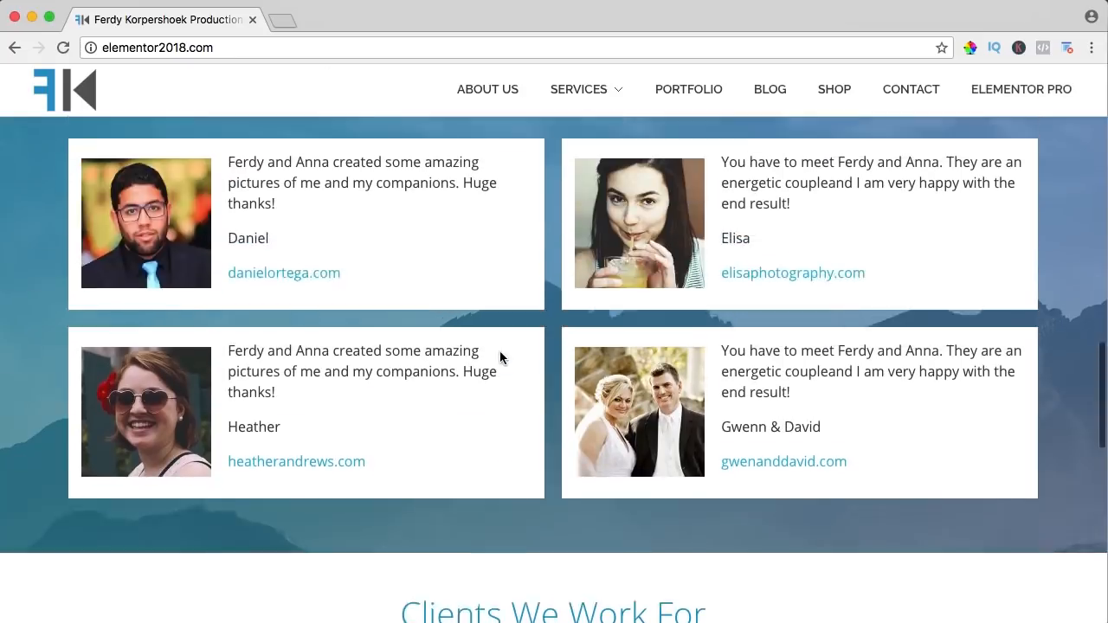
{"action": "scroll", "scroll_direction": "up", "scroll_amount": 3}
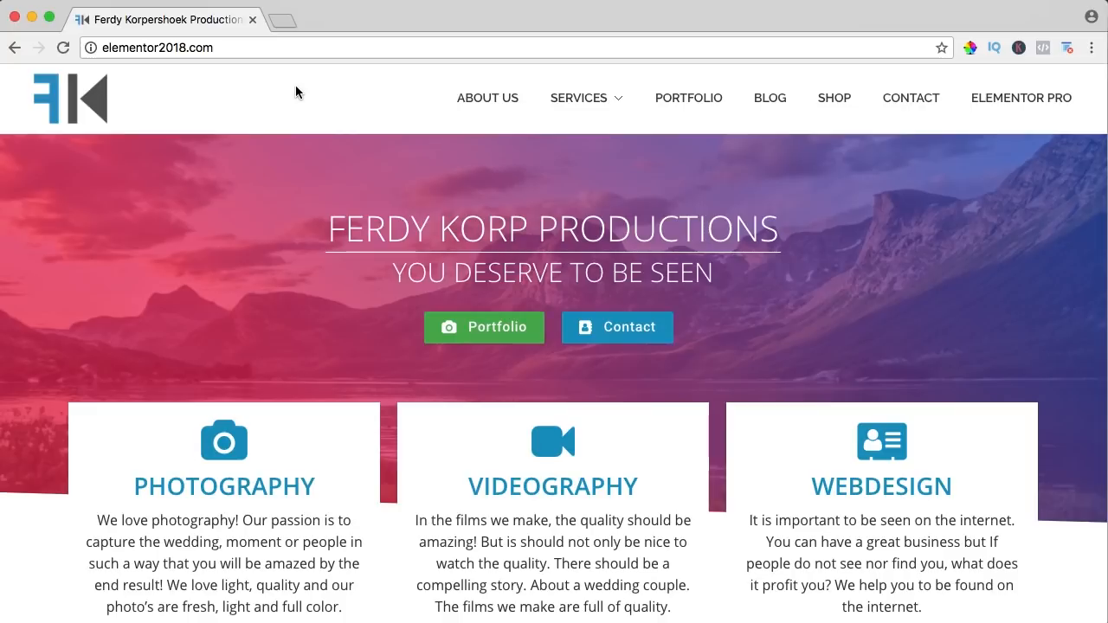
Open the BLOG page and scroll through its post cards.
{"action": "left_click", "coordinate": [770, 98]}
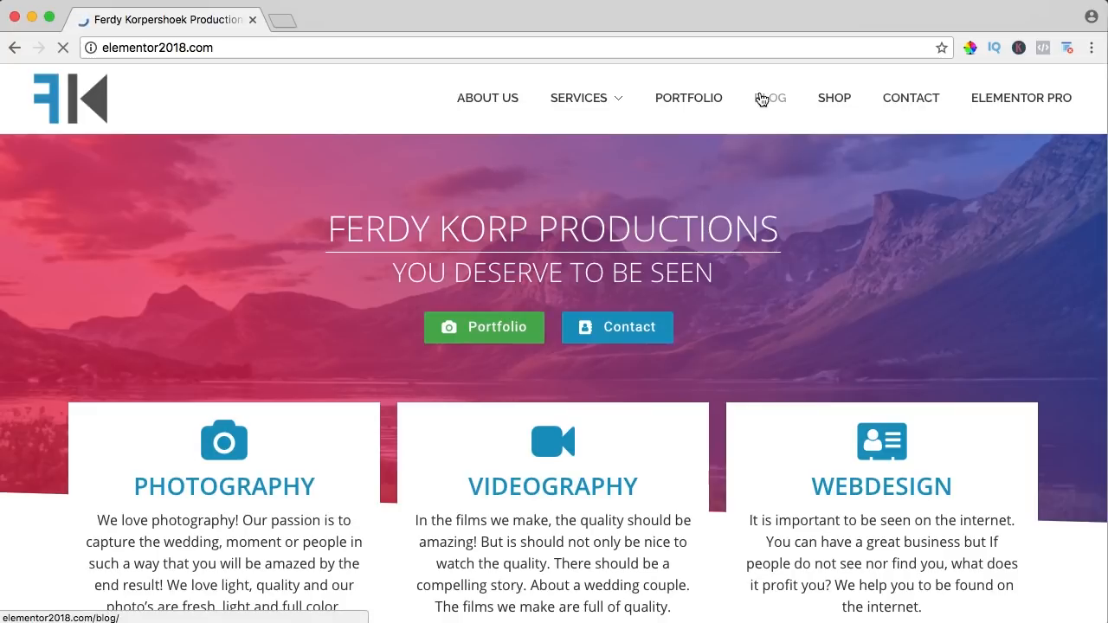
{"action": "left_click", "coordinate": [770, 98]}
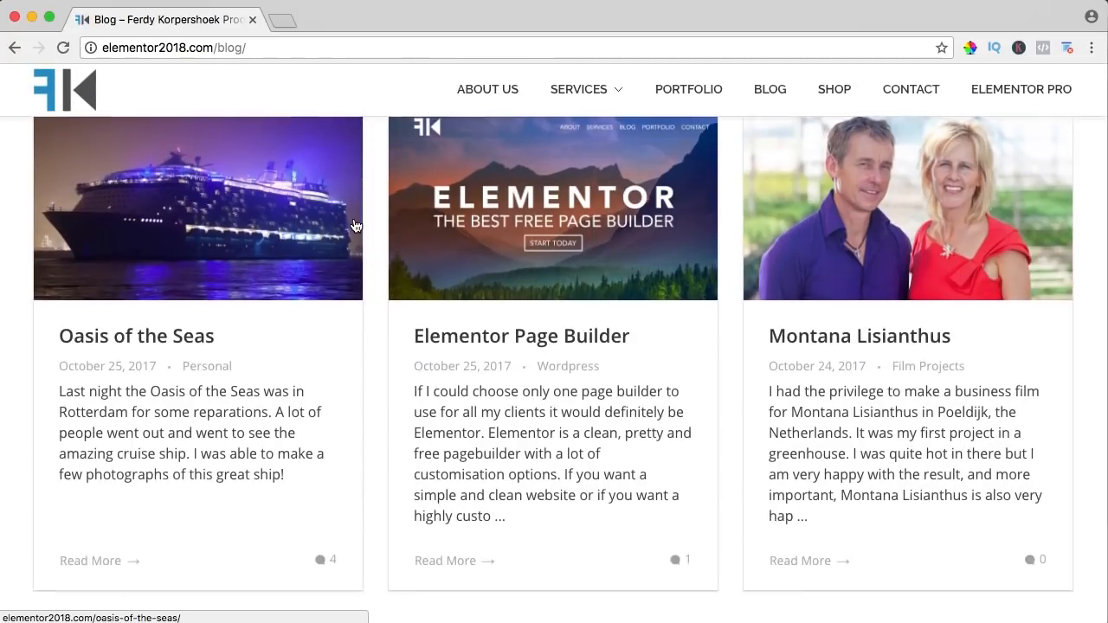
{"action": "scroll", "scroll_direction": "down", "scroll_amount": 3}
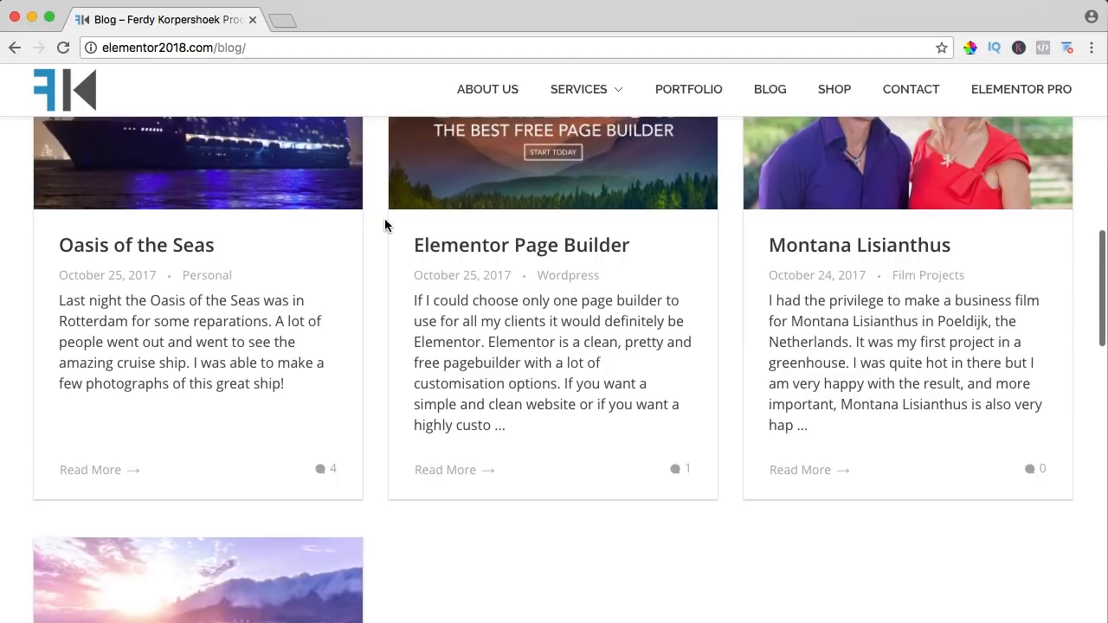
{"action": "scroll", "scroll_direction": "down", "scroll_amount": 3}
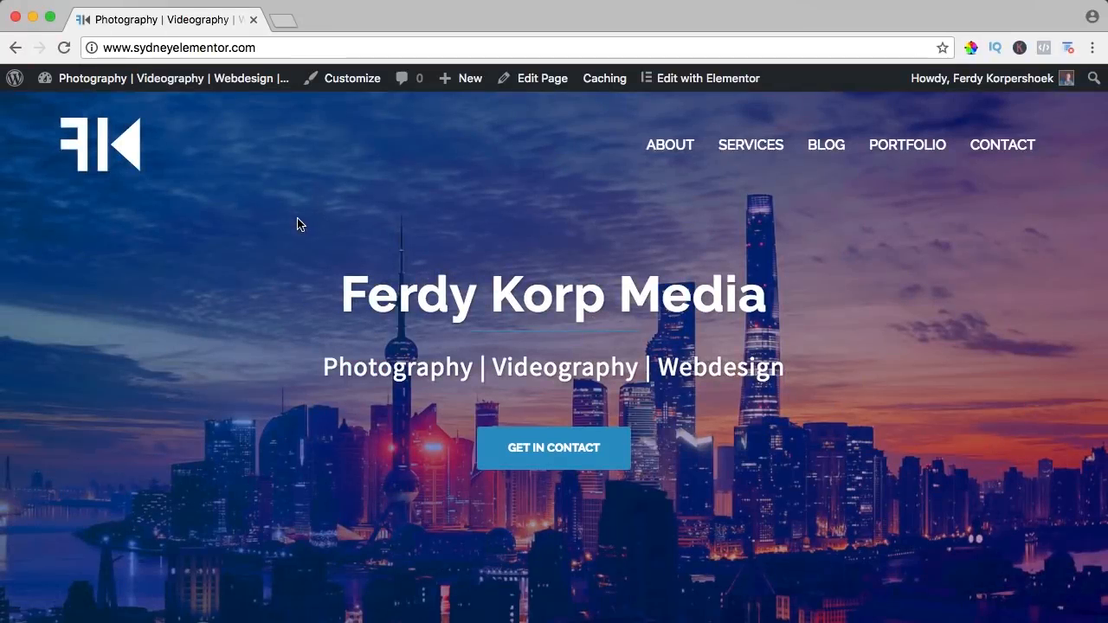
{"action": "mouse_move", "coordinate": [272, 277]}
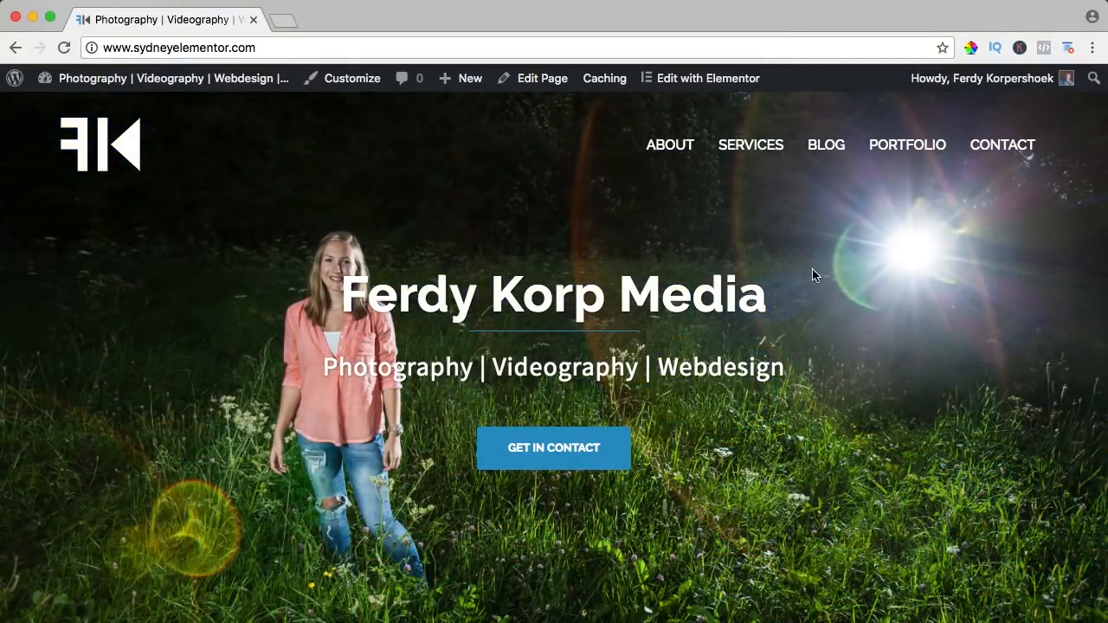
{"action": "mouse_move", "coordinate": [470, 497]}
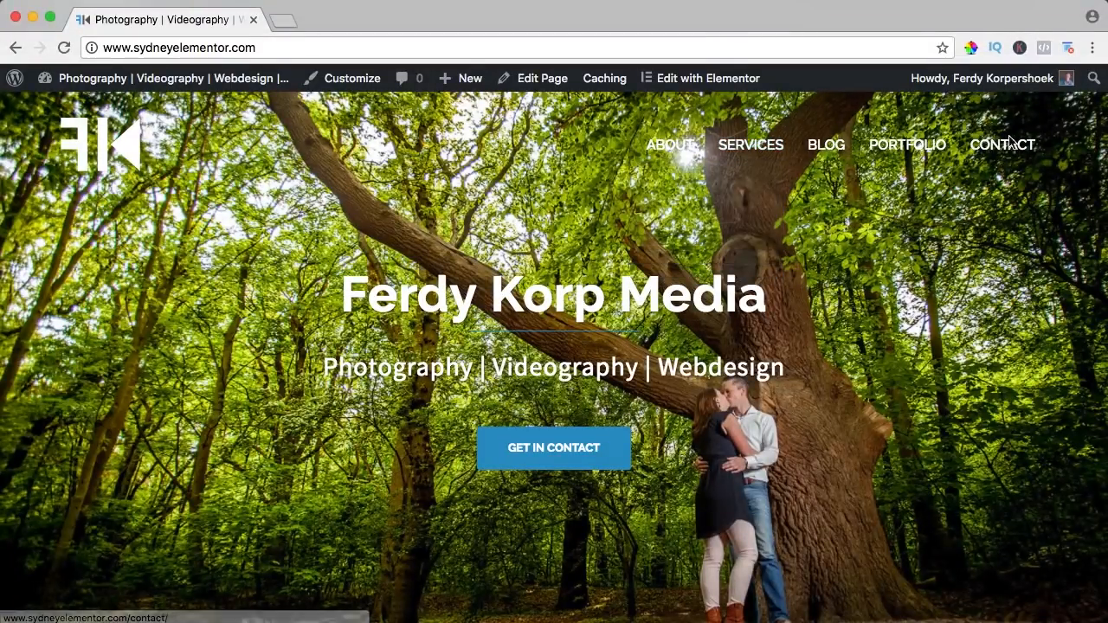
{"action": "scroll", "scroll_direction": "down", "scroll_amount": 3}
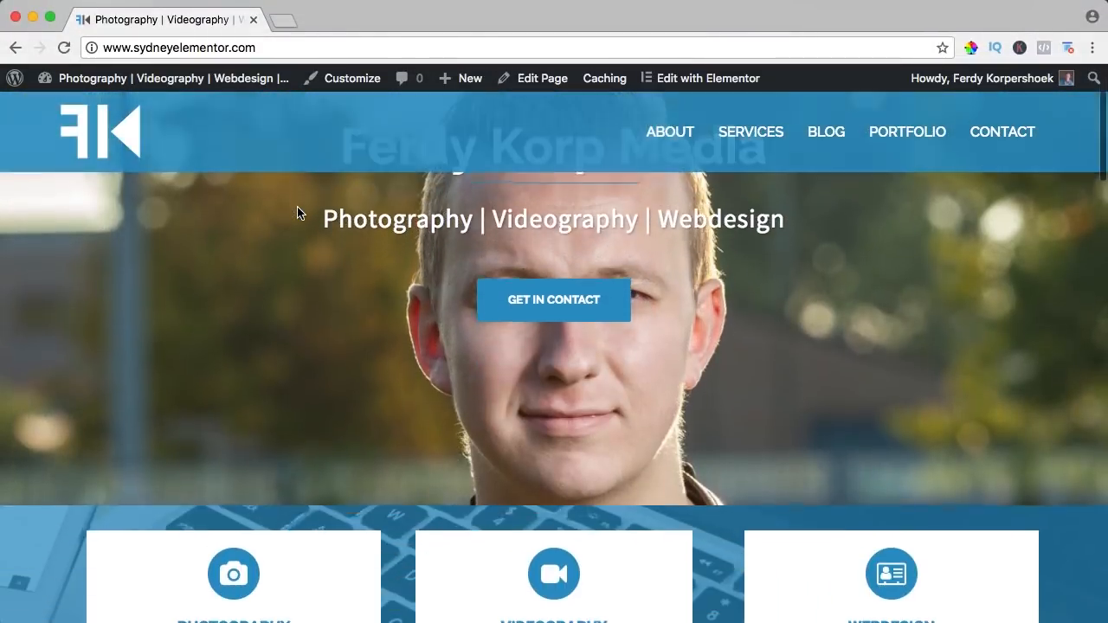
{"action": "scroll", "scroll_direction": "down", "scroll_amount": 3}
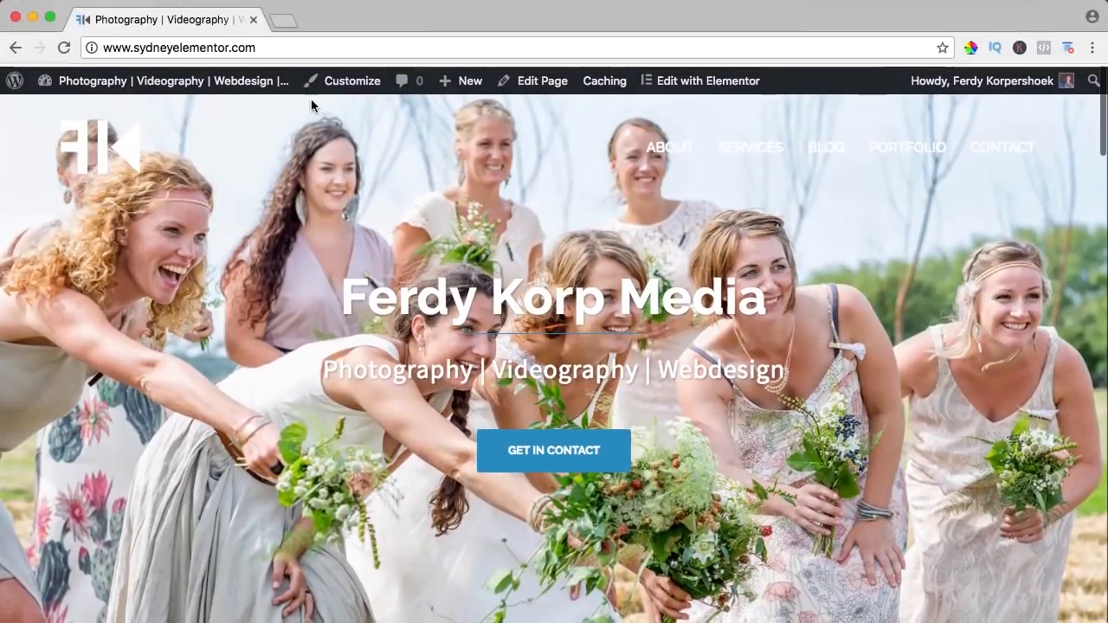
In Header area > Header type, preview No header, then restore Full screen slider.
{"action": "left_click", "coordinate": [350, 80]}
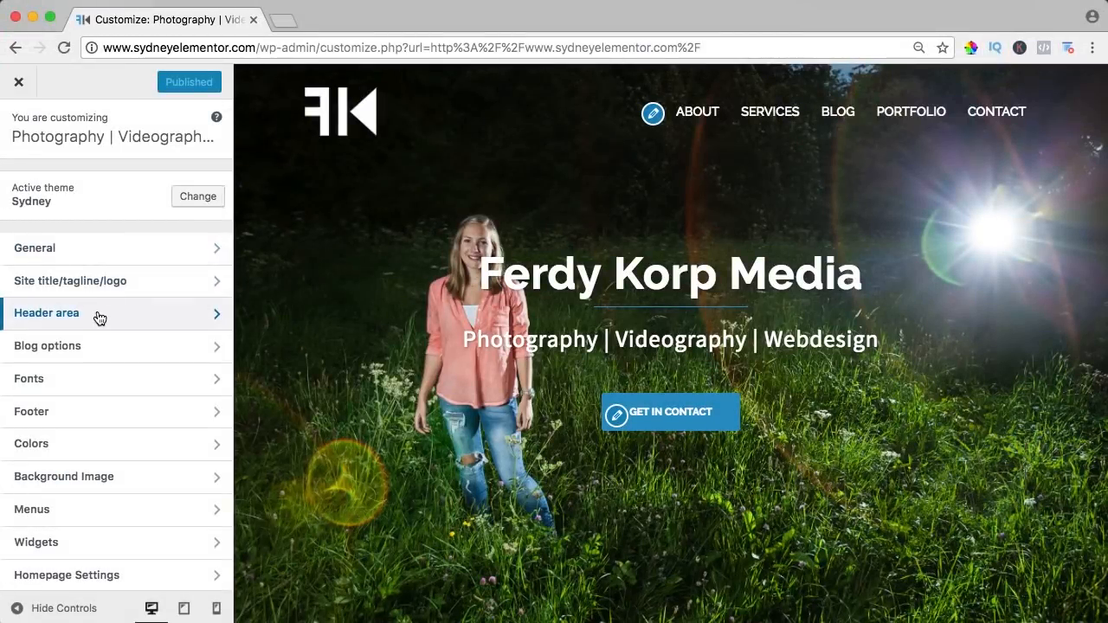
{"action": "left_click", "coordinate": [46, 314]}
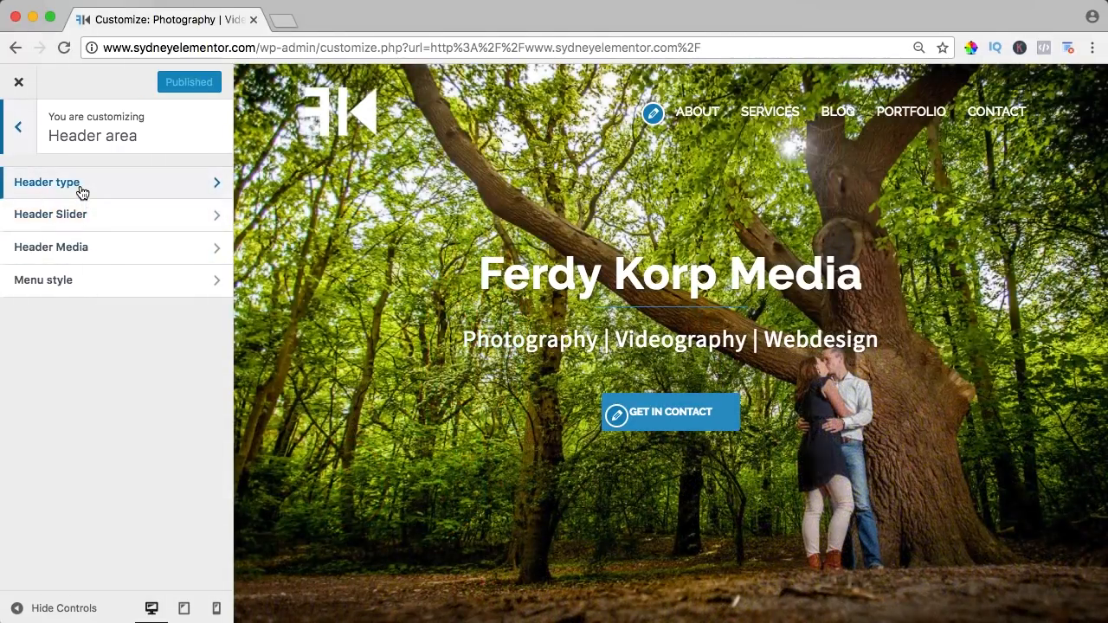
{"action": "left_click", "coordinate": [47, 182]}
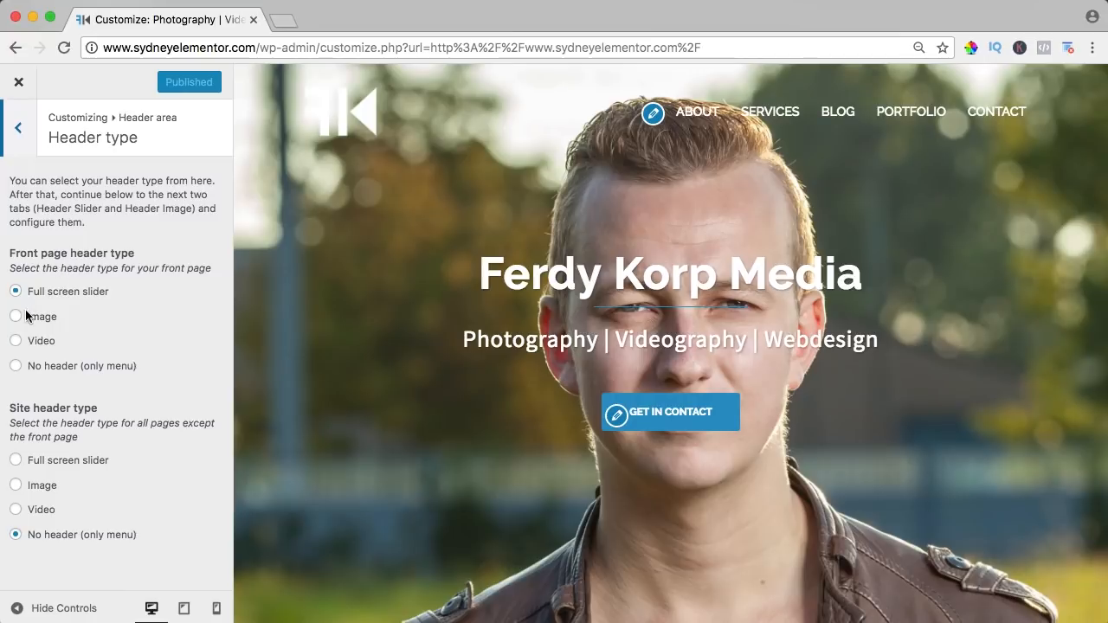
{"action": "mouse_move", "coordinate": [15, 341]}
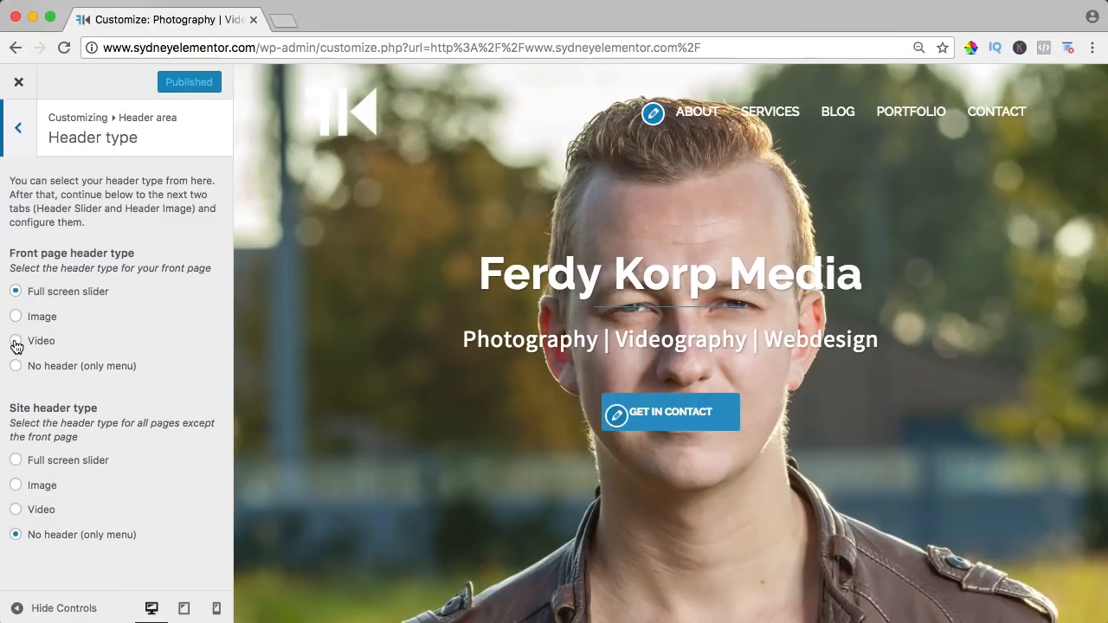
{"action": "left_click", "coordinate": [15, 365]}
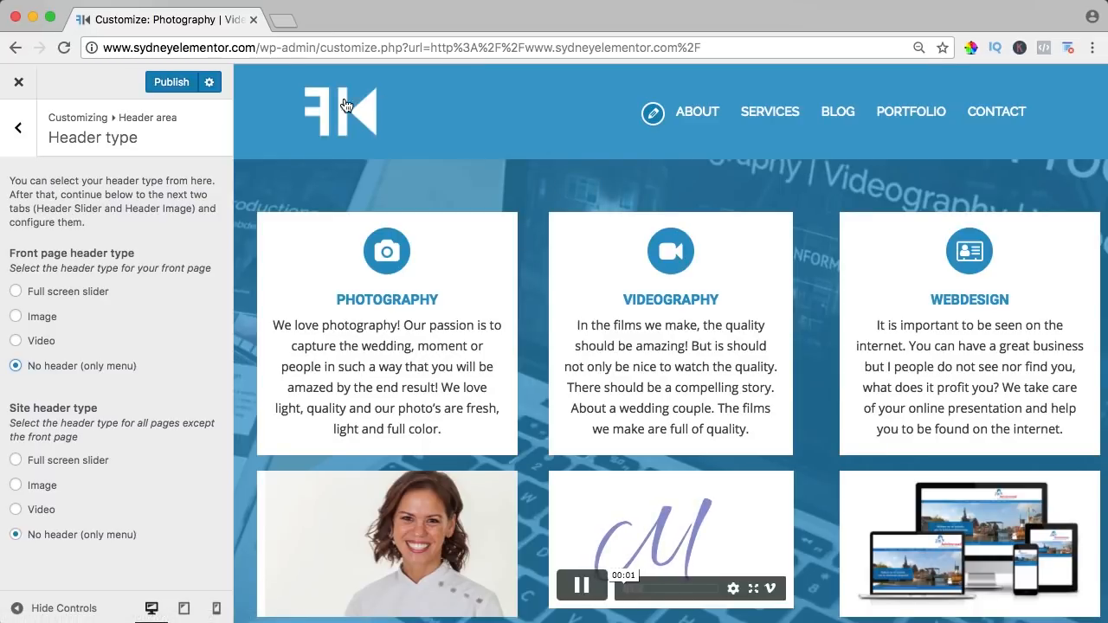
{"action": "scroll", "scroll_direction": "down", "scroll_amount": 3}
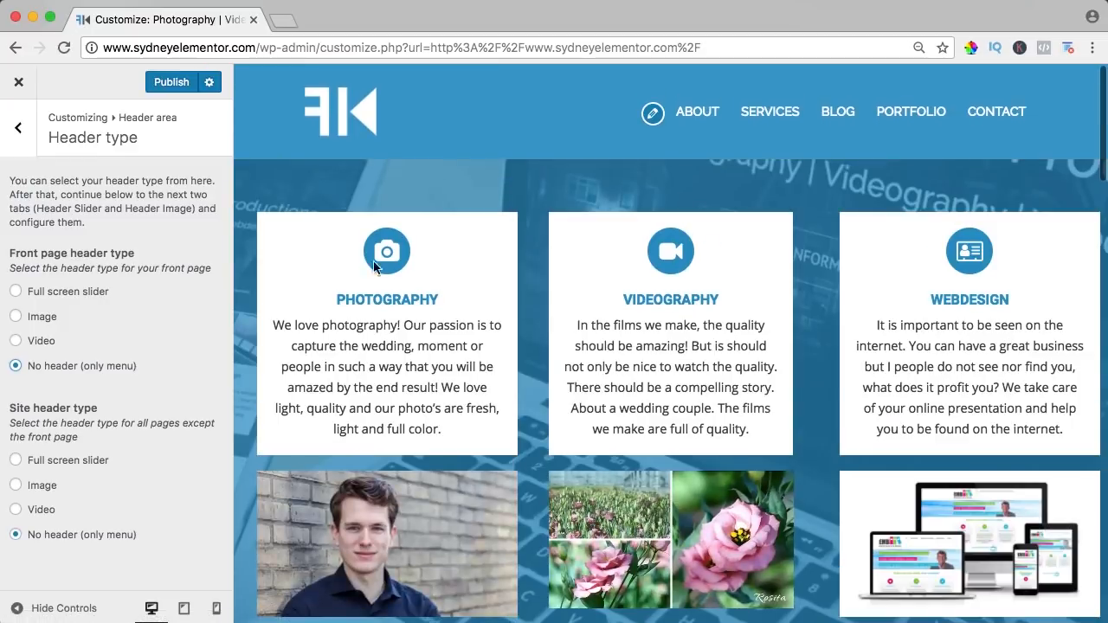
{"action": "left_click", "coordinate": [16, 291]}
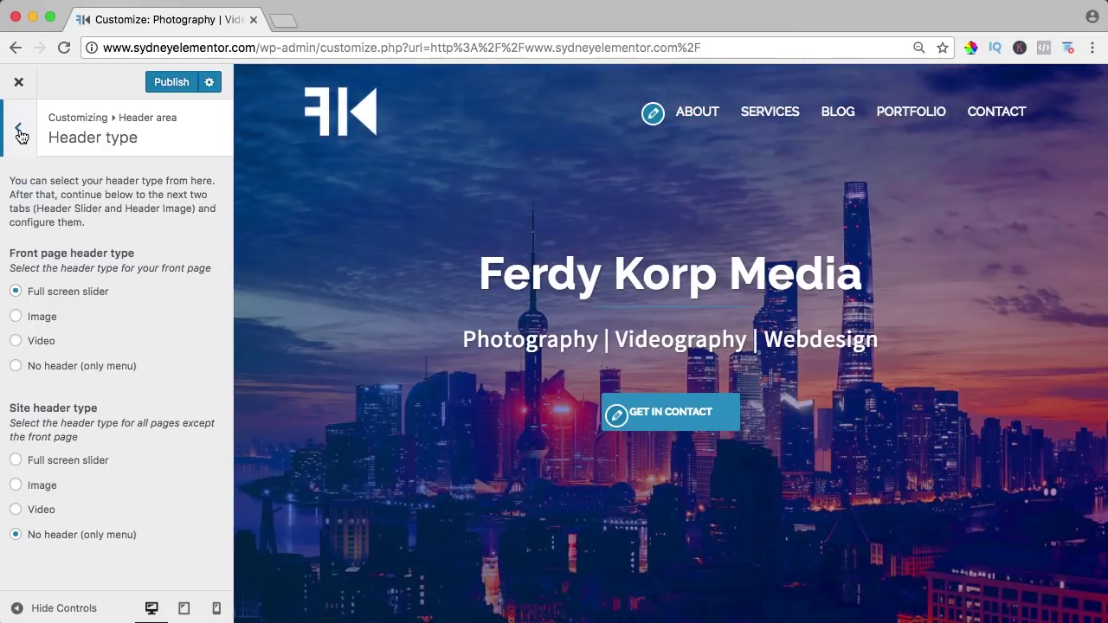
Let slide text change per slide and enter 'Photography' as slide text.
{"action": "left_click", "coordinate": [18, 127]}
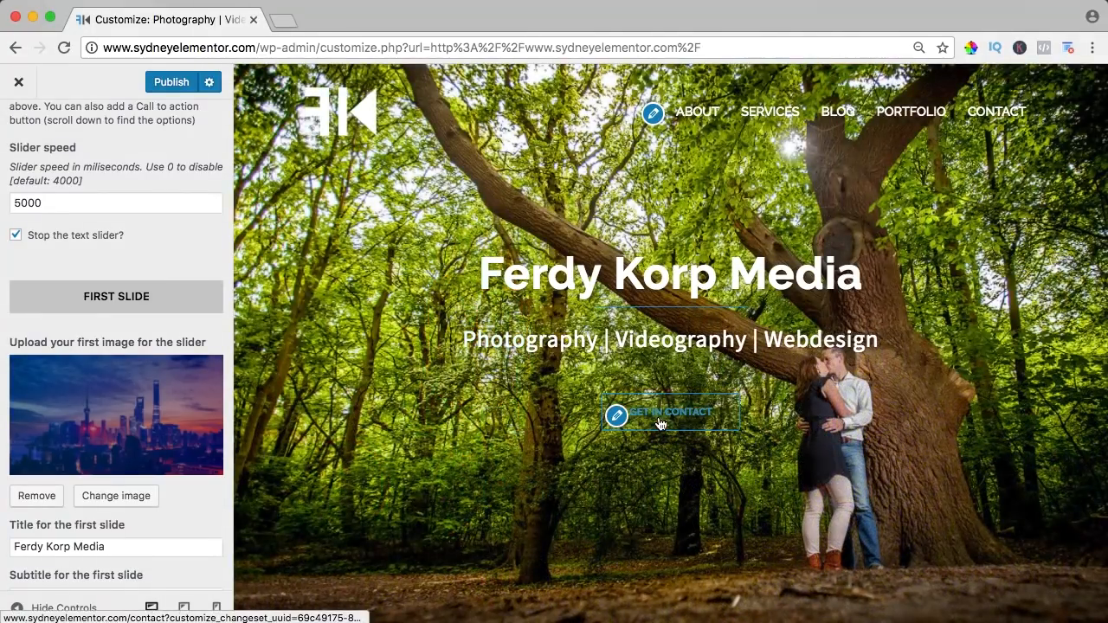
{"action": "mouse_move", "coordinate": [609, 186]}
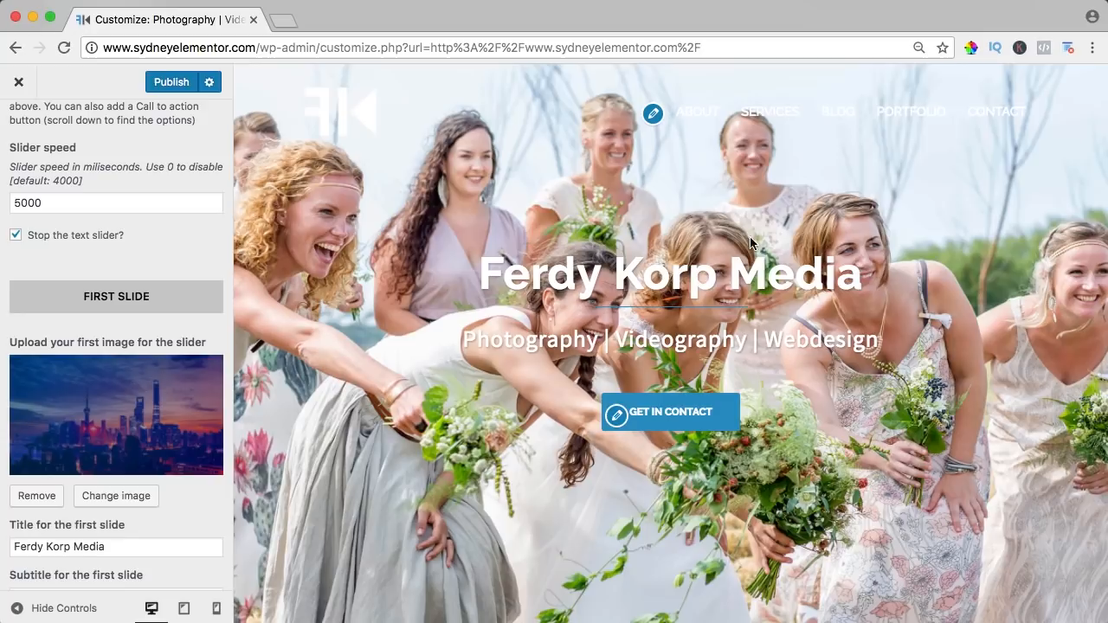
{"action": "left_click", "coordinate": [15, 235]}
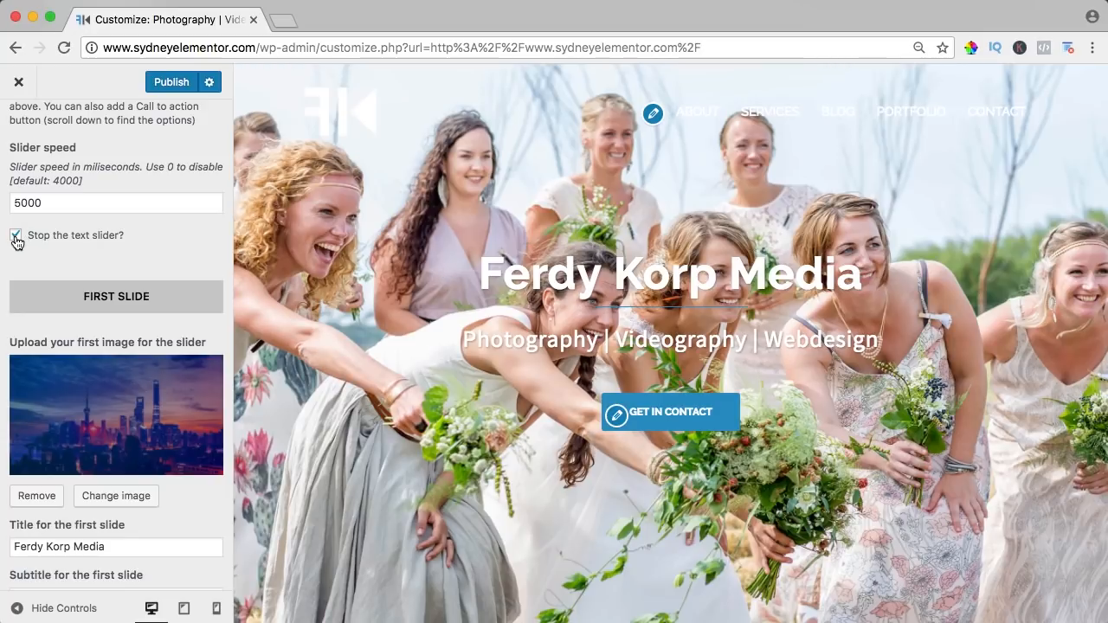
{"action": "scroll", "scroll_direction": "down", "scroll_amount": 3}
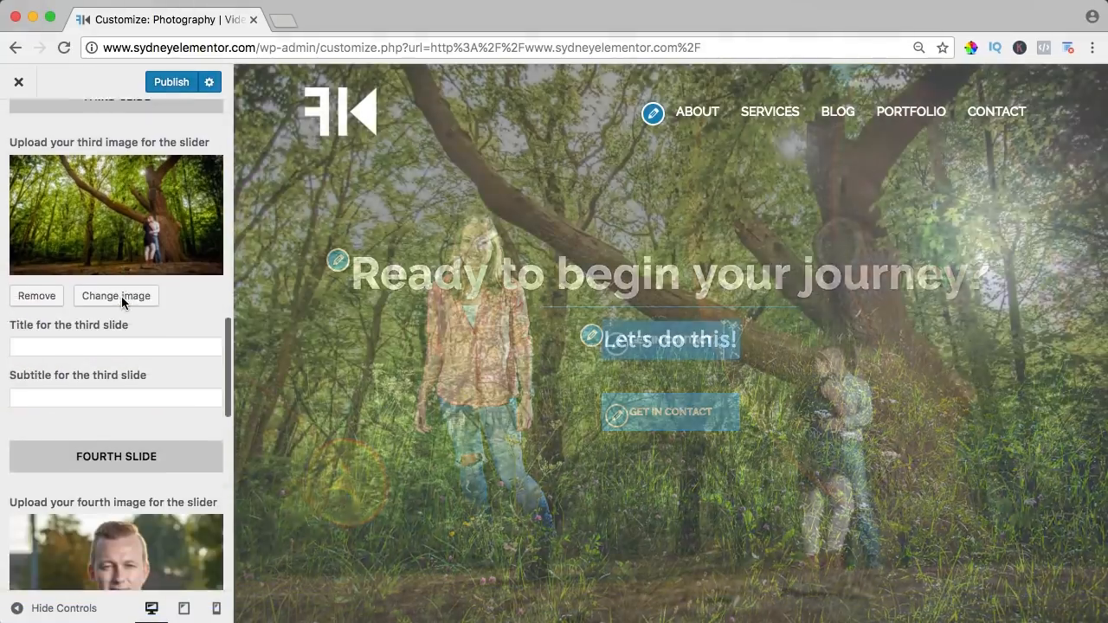
{"action": "type", "text": "P"}
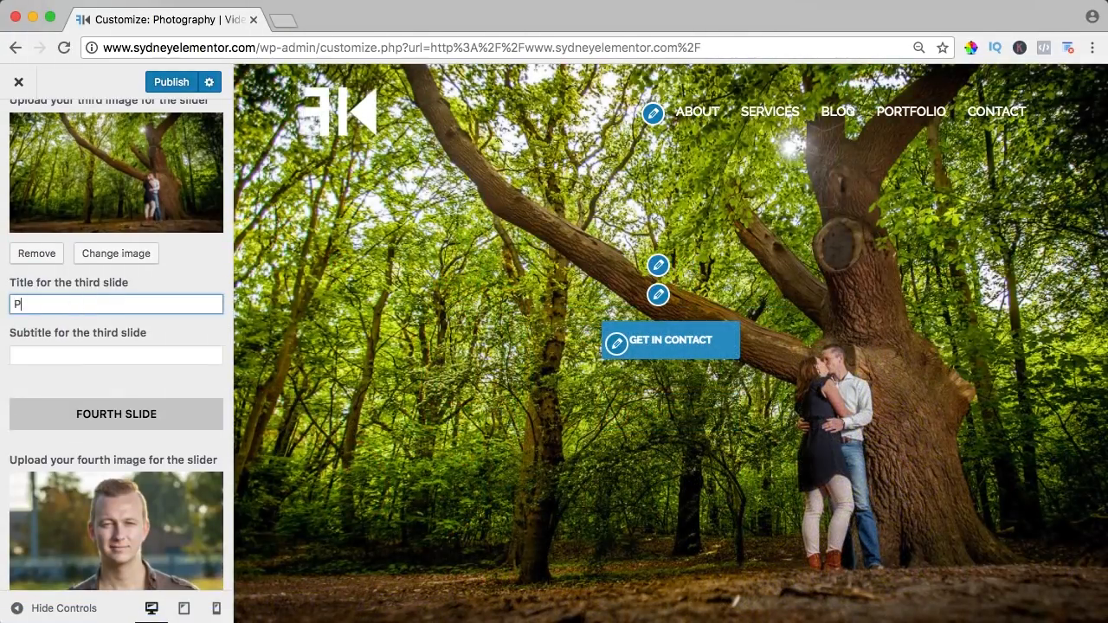
{"action": "type", "text": "hotography"}
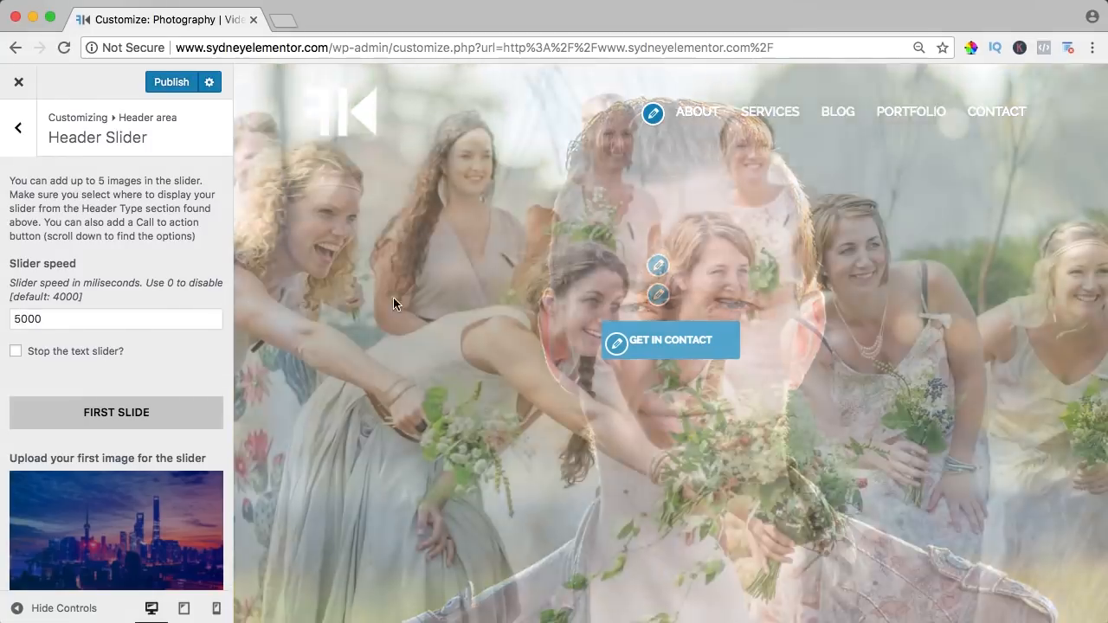
Set the header slider speed to 5000 and return to Header area.
{"action": "left_click", "coordinate": [115, 319]}
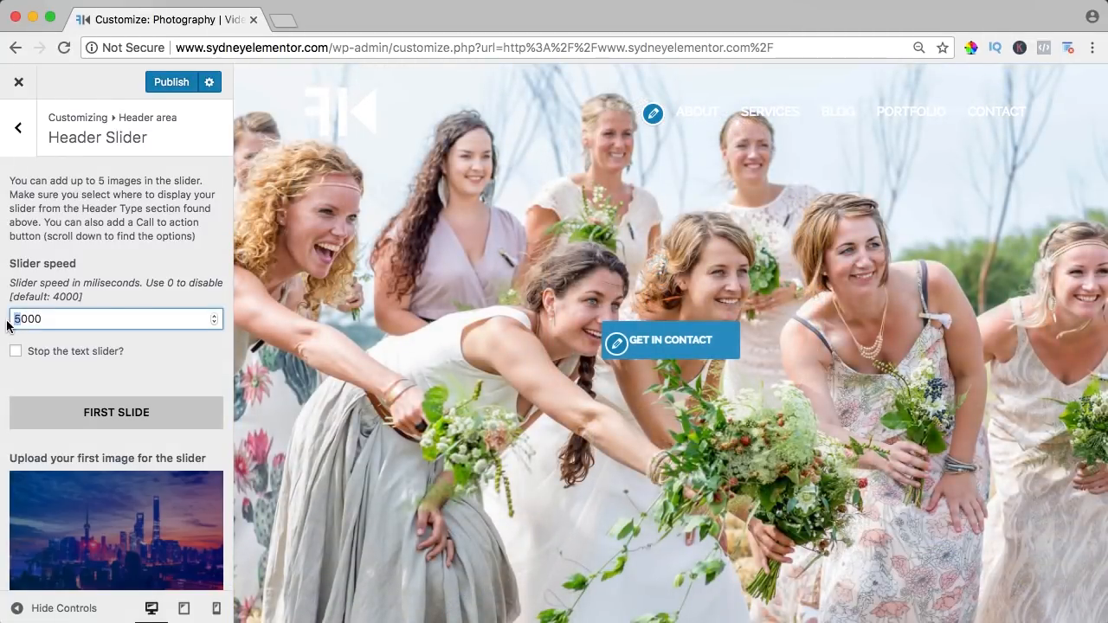
{"action": "type", "text": "1000"}
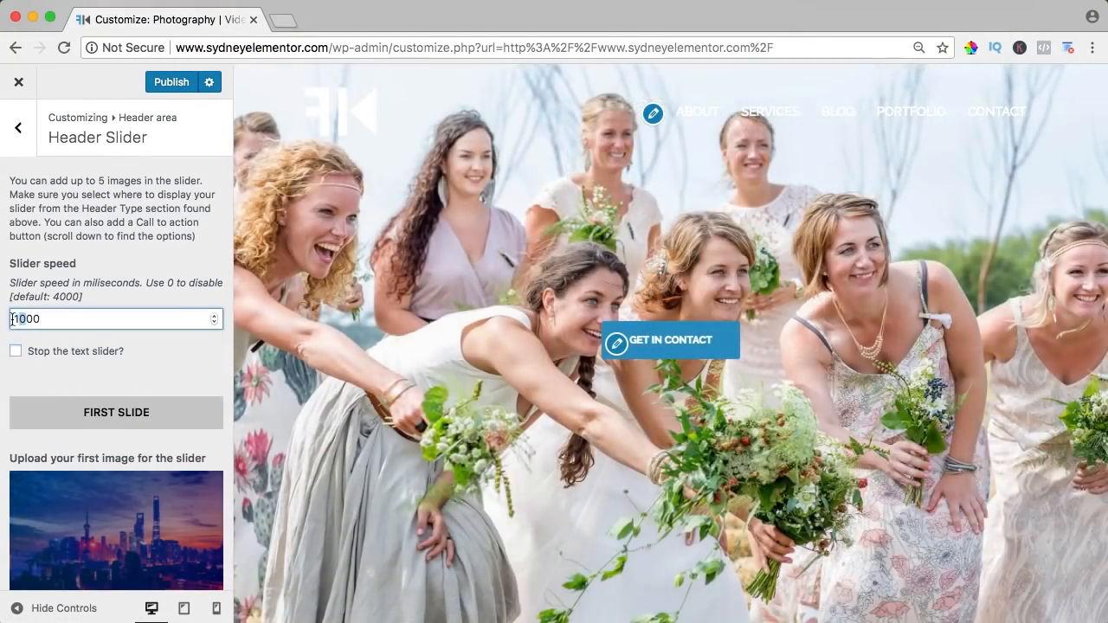
{"action": "type", "text": "500"}
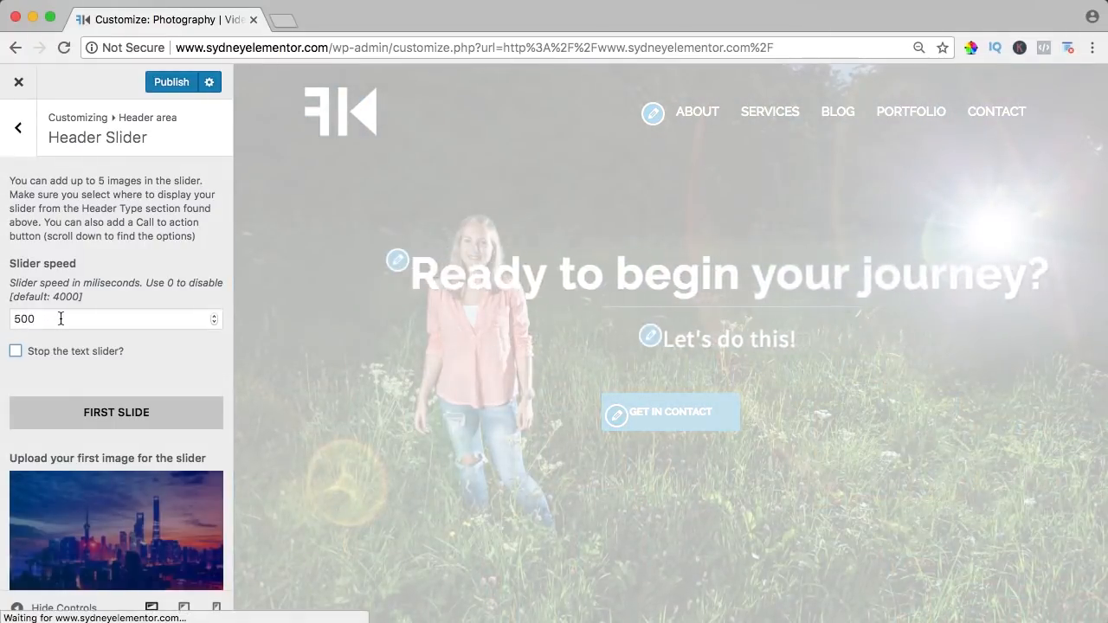
{"action": "type", "text": "5000"}
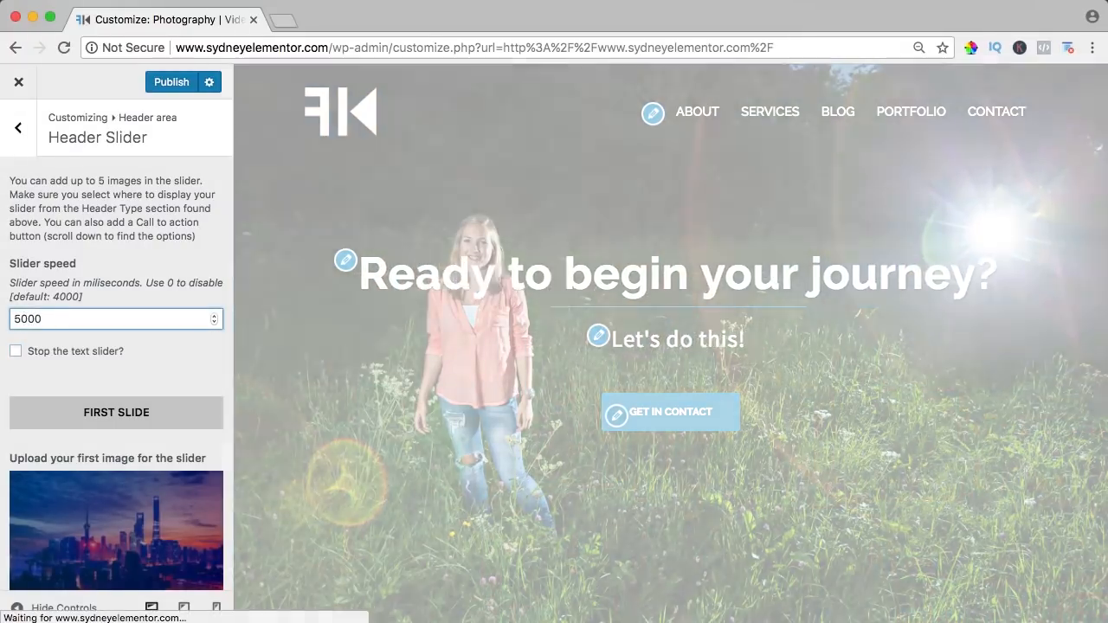
{"action": "left_click", "coordinate": [18, 128]}
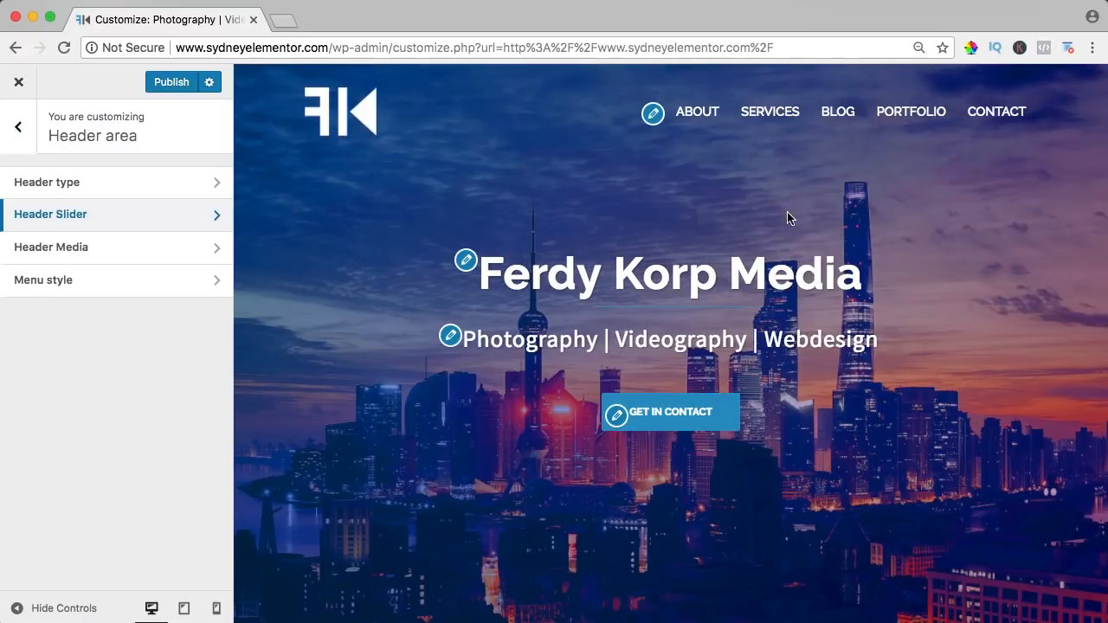
{"action": "mouse_move", "coordinate": [74, 241]}
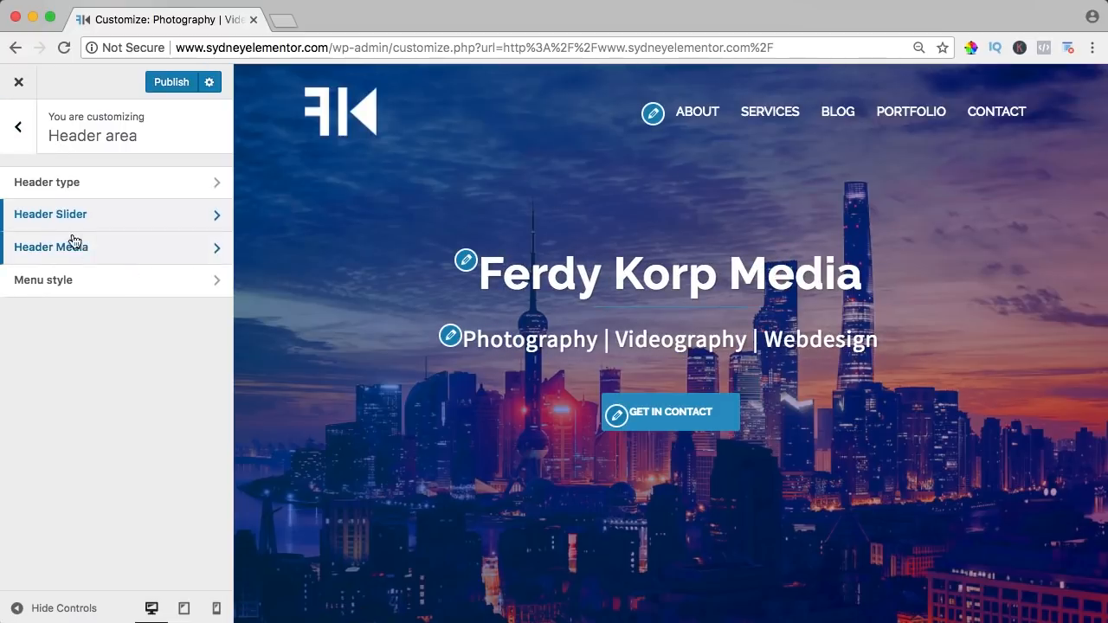
Set the front page header type to Video.
{"action": "left_click", "coordinate": [46, 182]}
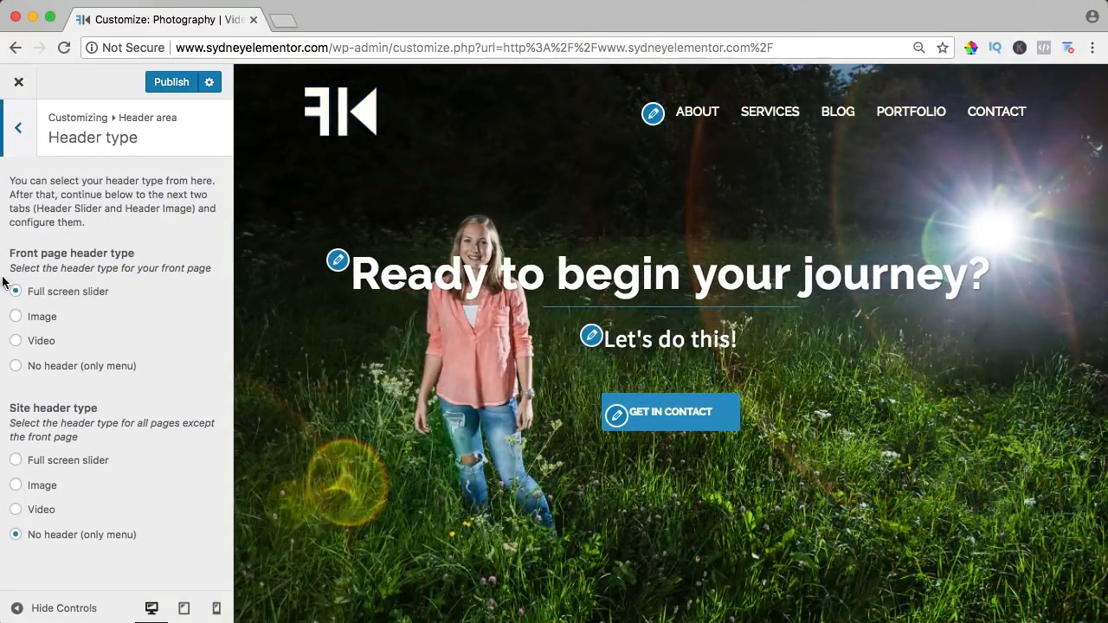
{"action": "left_click", "coordinate": [15, 341]}
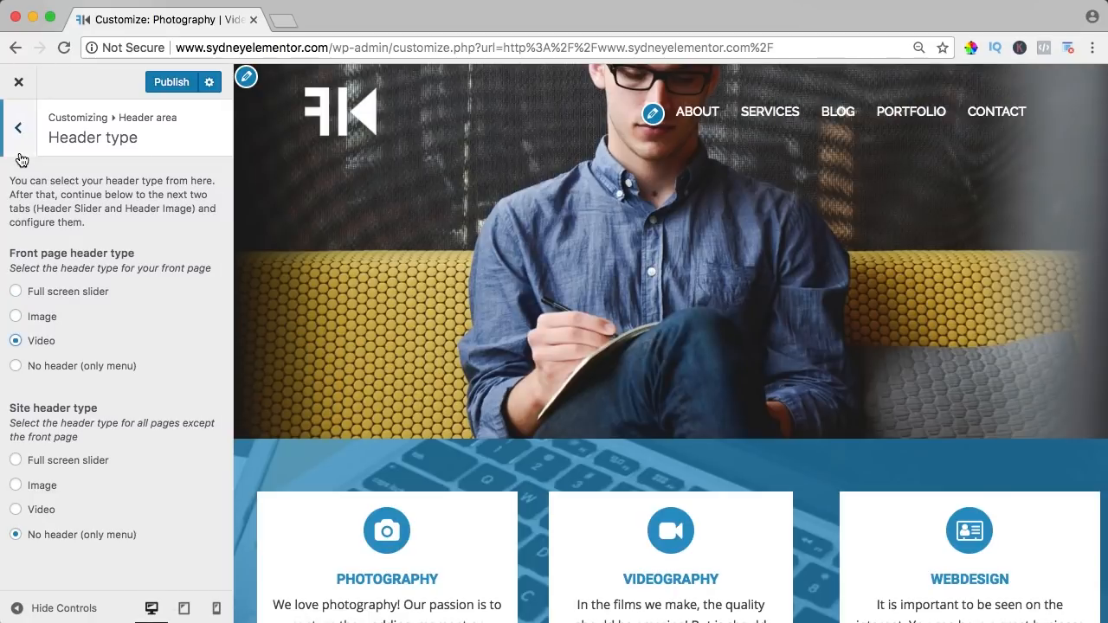
{"action": "left_click", "coordinate": [17, 128]}
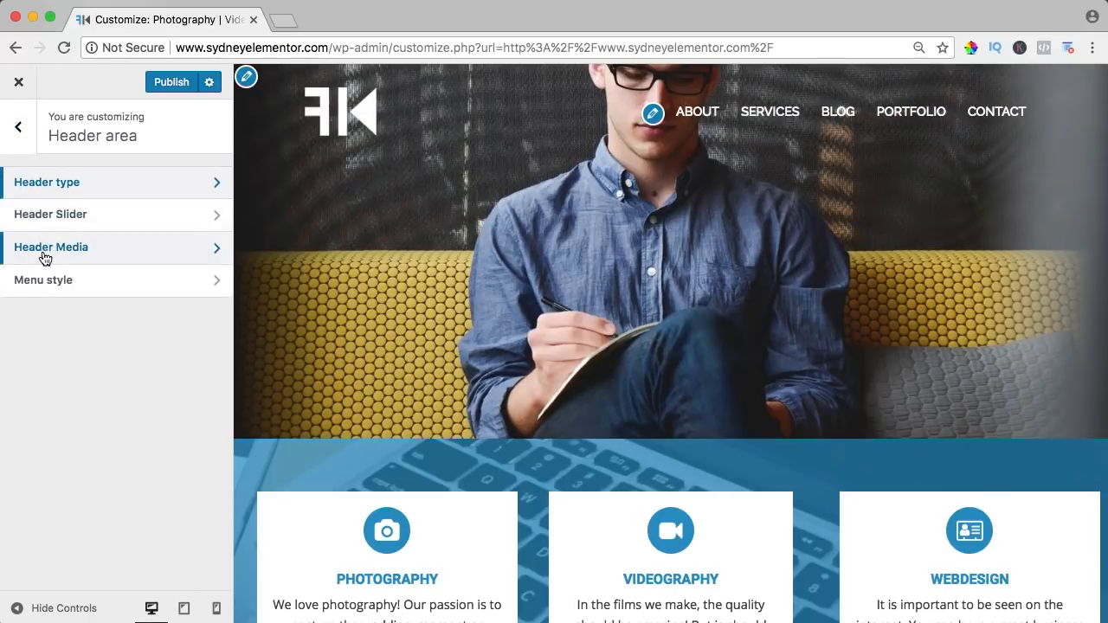
Set the MilkyWay1H264 video as the header video, then remove it.
{"action": "left_click", "coordinate": [51, 246]}
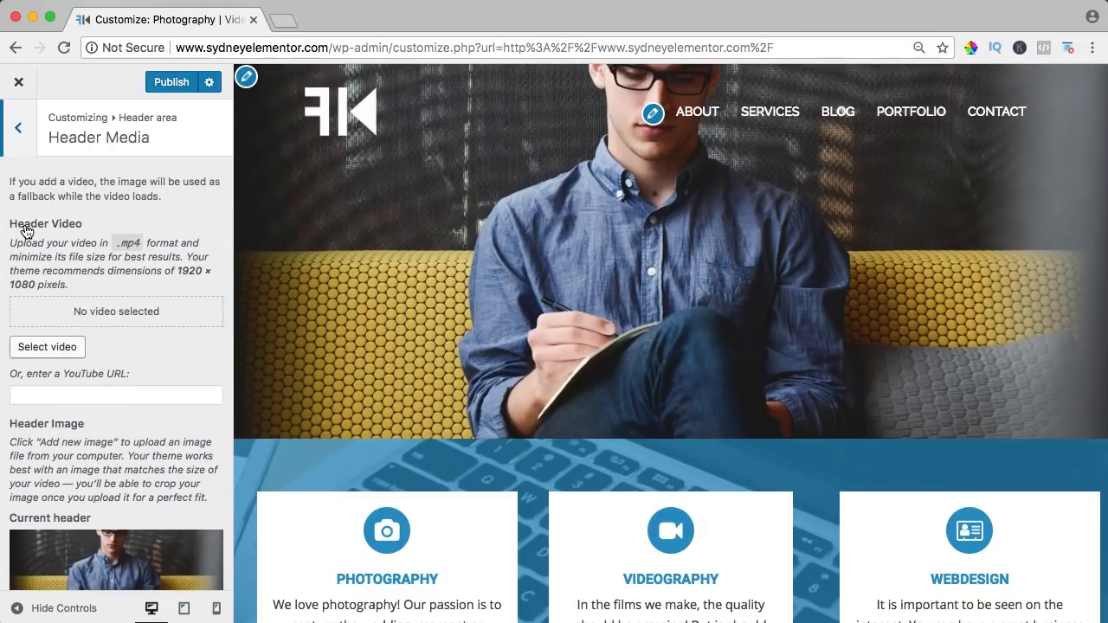
{"action": "mouse_move", "coordinate": [48, 347]}
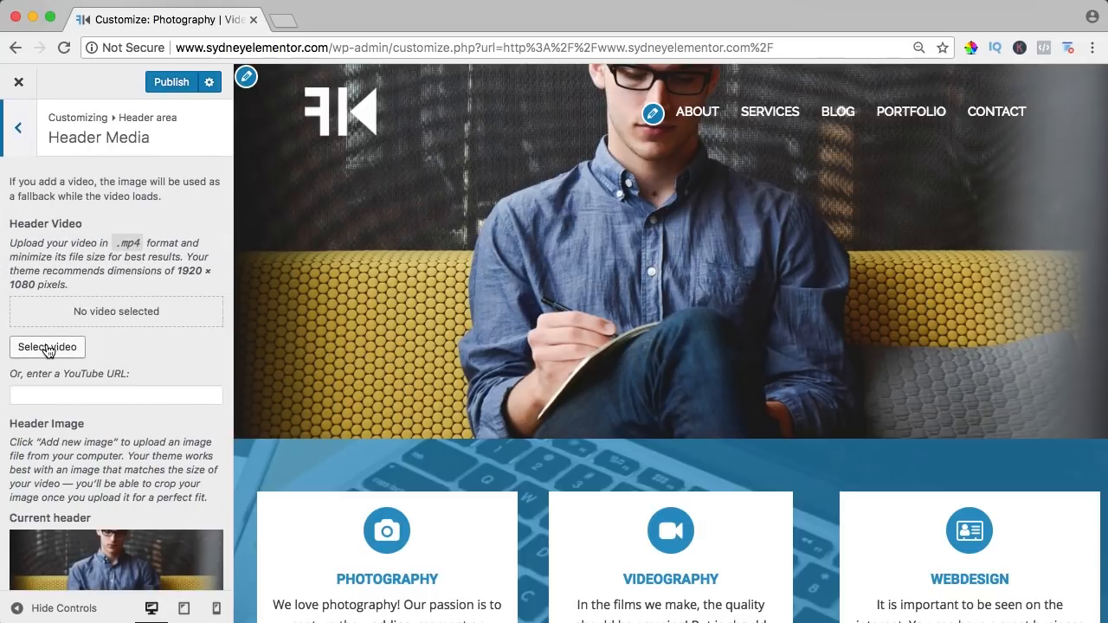
{"action": "left_click", "coordinate": [46, 348]}
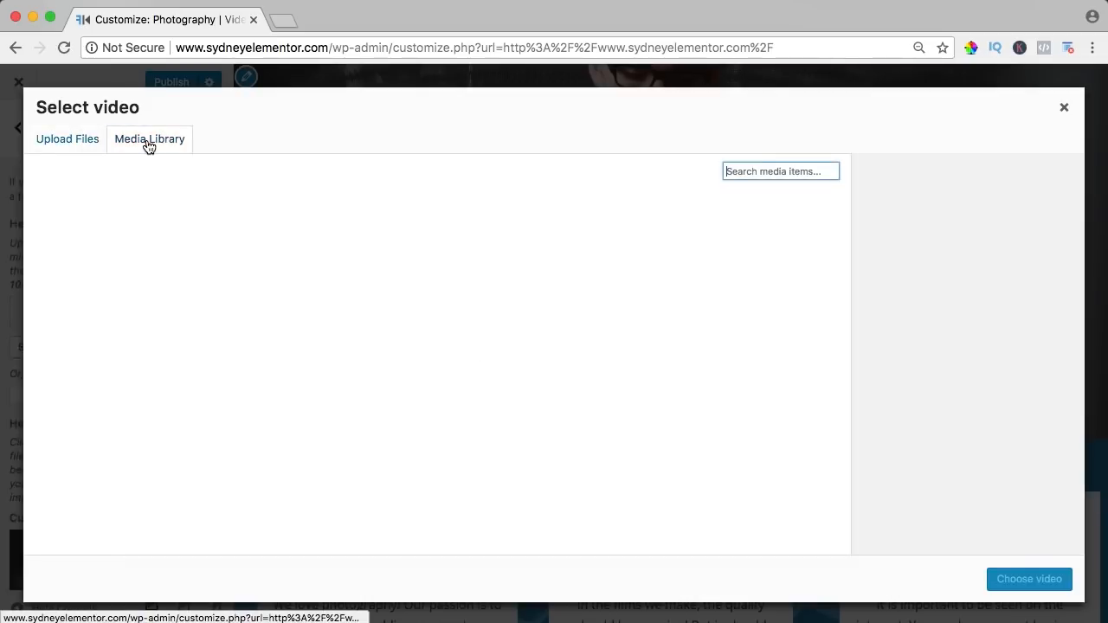
{"action": "left_click", "coordinate": [87, 242]}
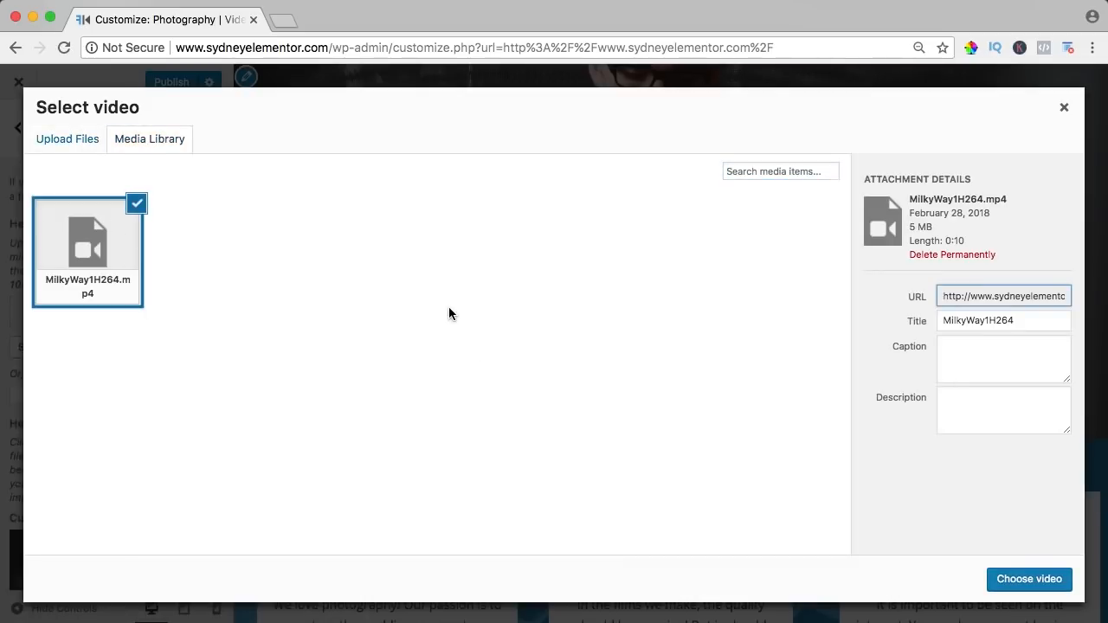
{"action": "left_click", "coordinate": [1030, 580]}
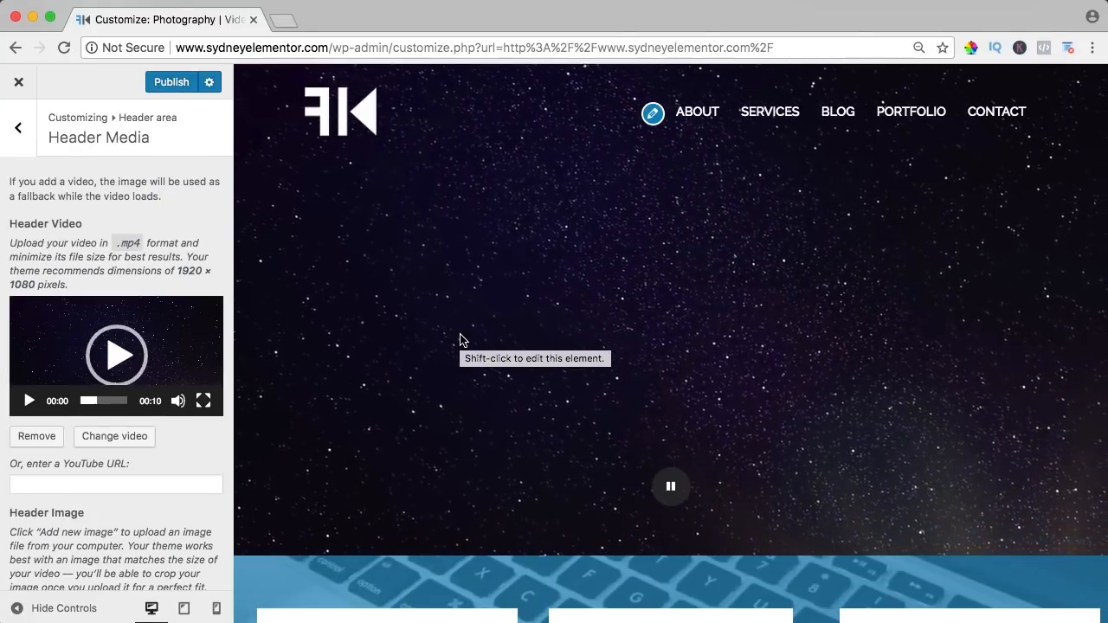
{"action": "mouse_move", "coordinate": [774, 268]}
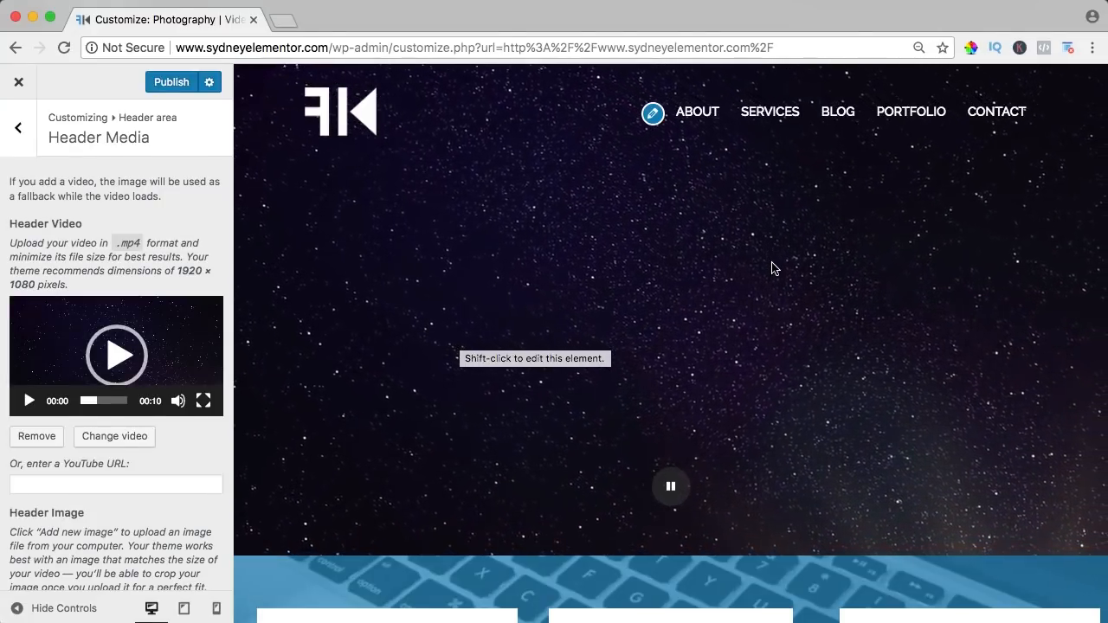
{"action": "left_click", "coordinate": [35, 437]}
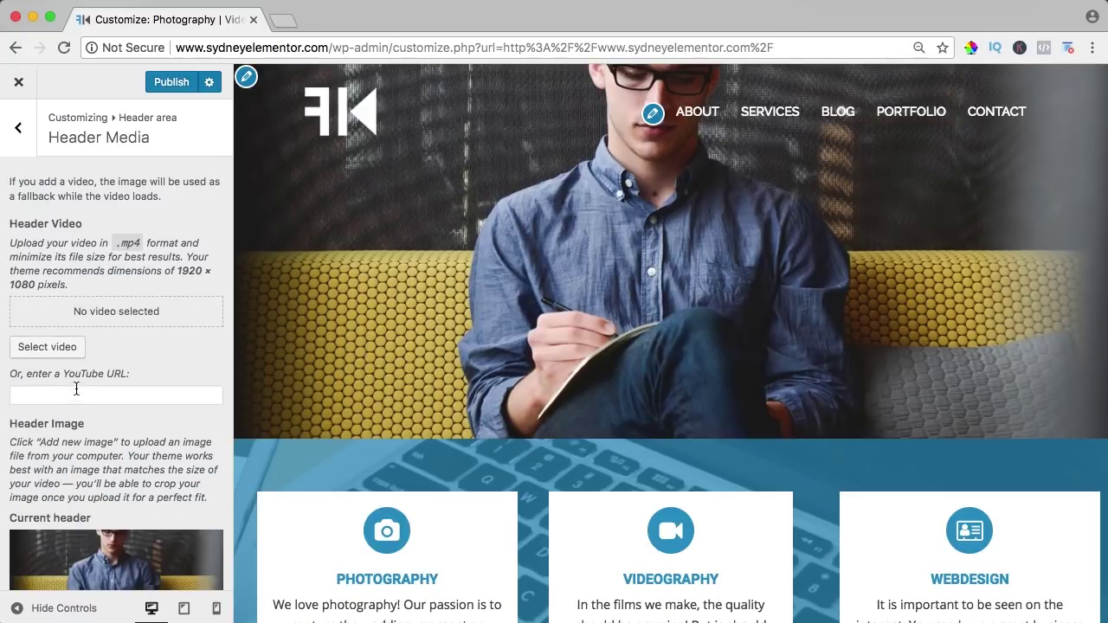
Search YouTube for 'gopro hero 6' and copy the GoPro HERO6 video link.
{"action": "left_click", "coordinate": [286, 19]}
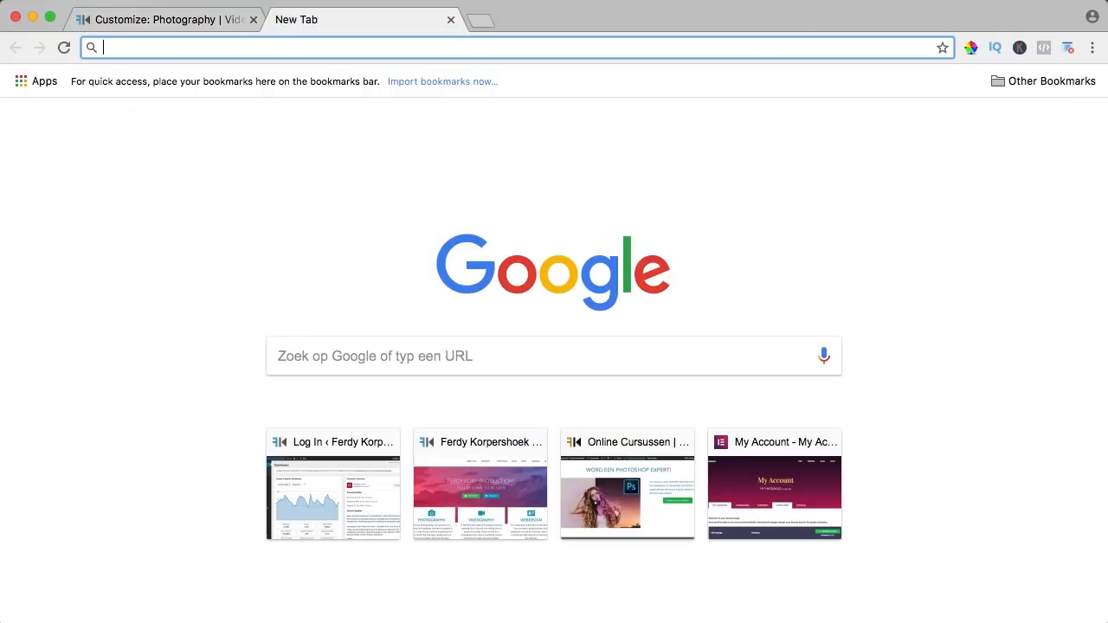
{"action": "type", "text": "youtube.com"}
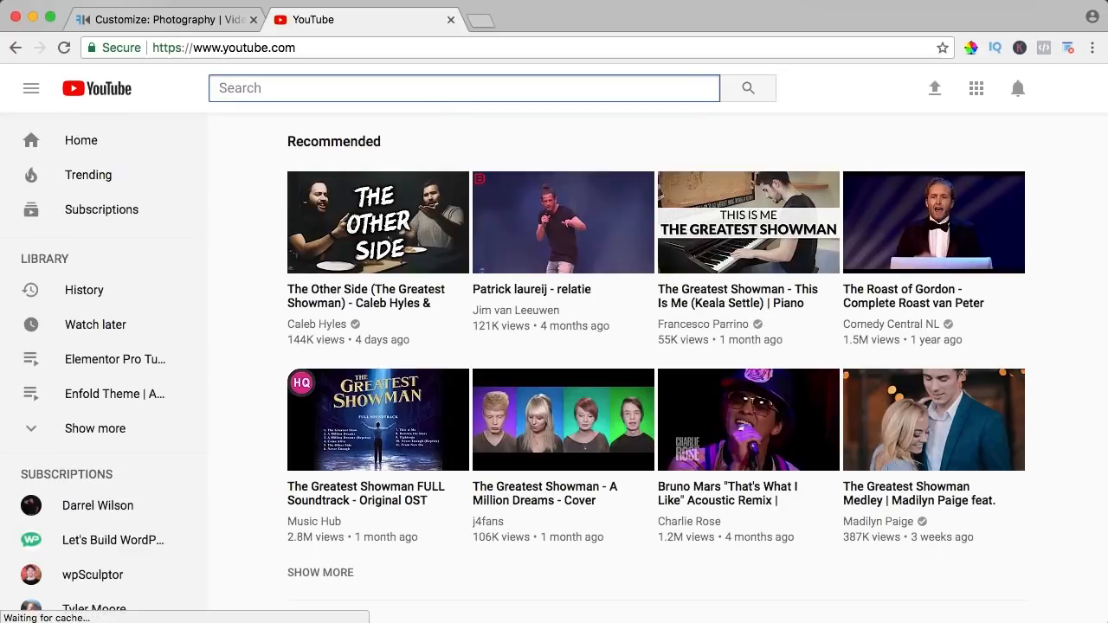
{"action": "type", "text": "gopro hero 6"}
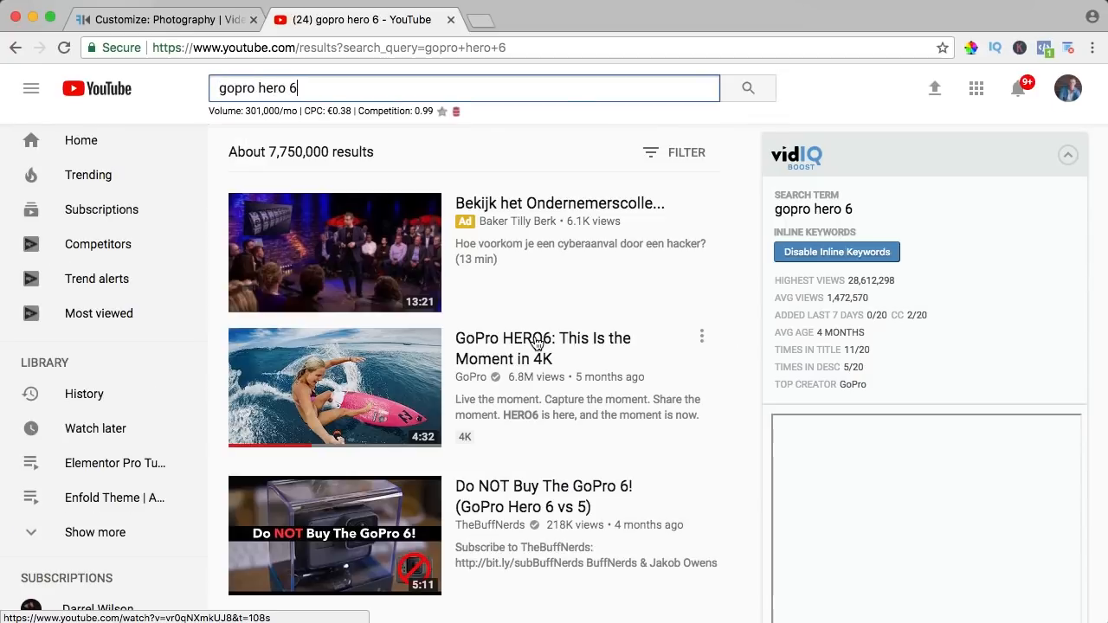
{"action": "right_click", "coordinate": [539, 345]}
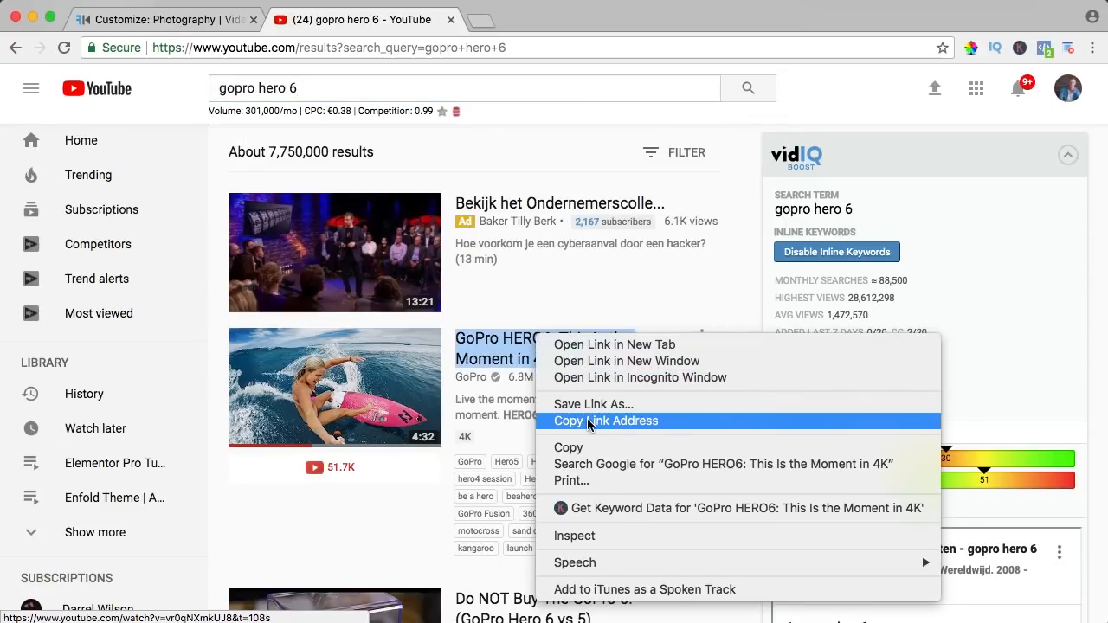
{"action": "left_click", "coordinate": [165, 19]}
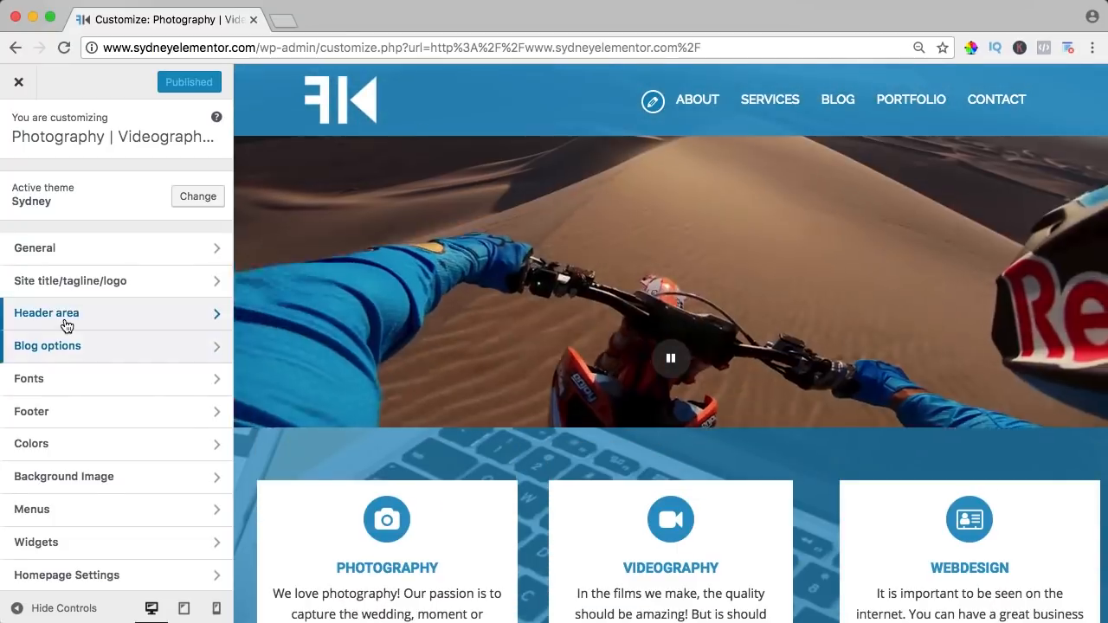
Set the front page header type back to Full screen slider.
{"action": "left_click", "coordinate": [47, 314]}
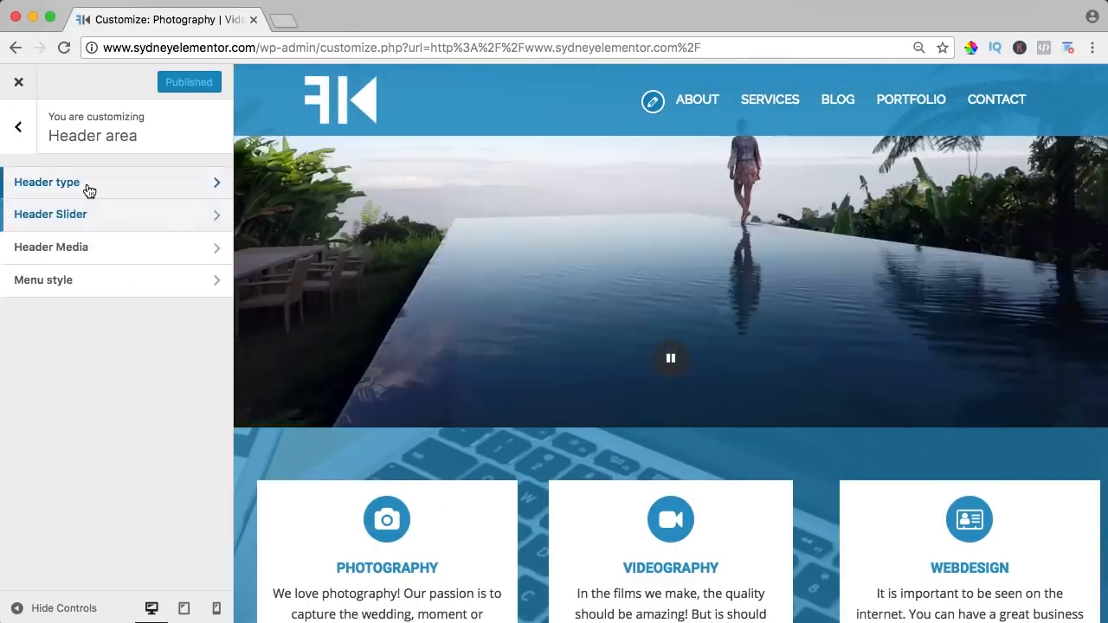
{"action": "left_click", "coordinate": [47, 182]}
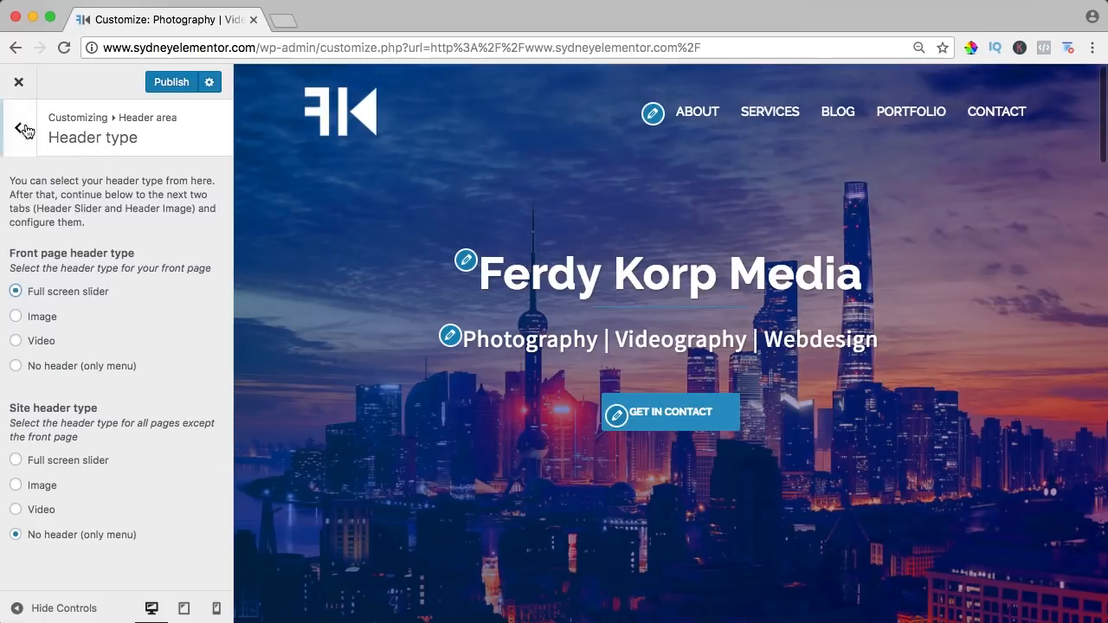
{"action": "left_click", "coordinate": [24, 128]}
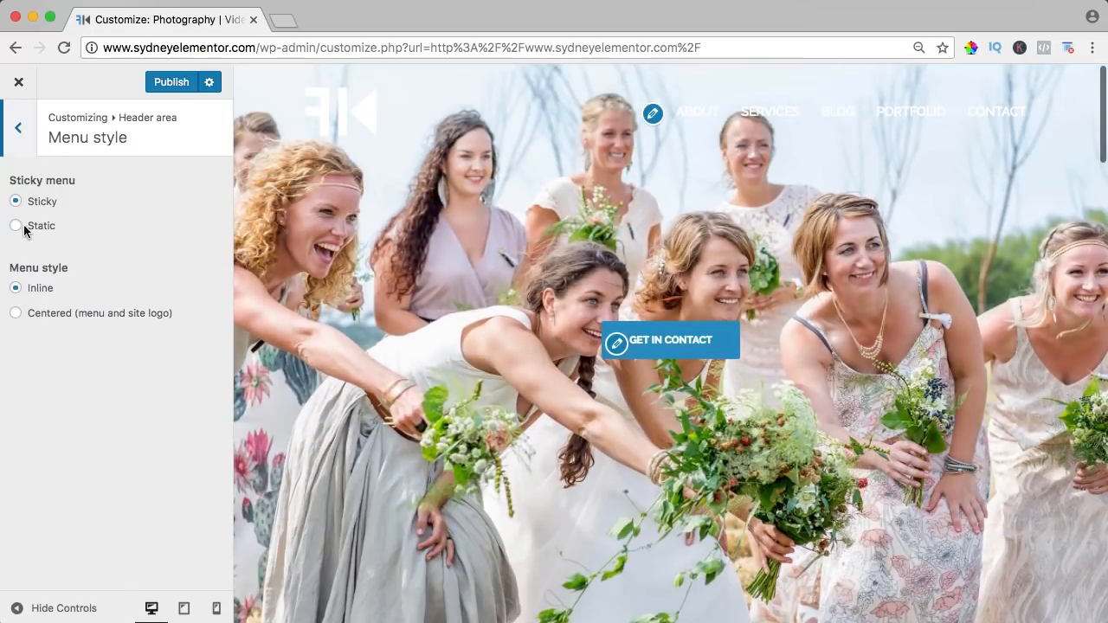
Try a static menu, then leave the menu sticky with an inline layout.
{"action": "left_click", "coordinate": [15, 225]}
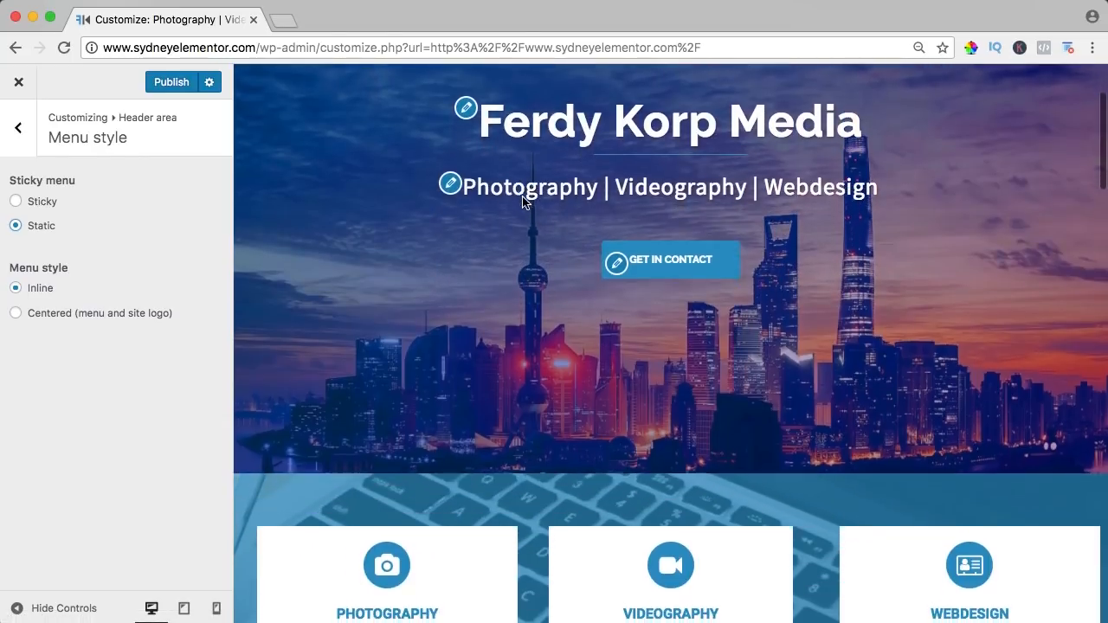
{"action": "scroll", "scroll_direction": "down", "scroll_amount": 3}
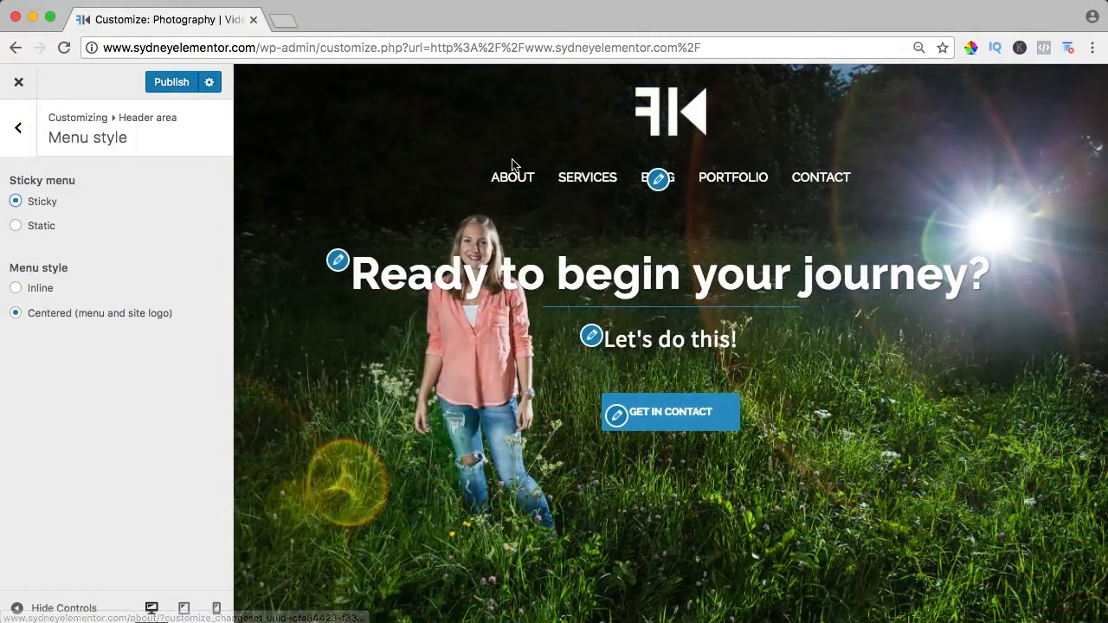
{"action": "scroll", "scroll_direction": "down", "scroll_amount": 3}
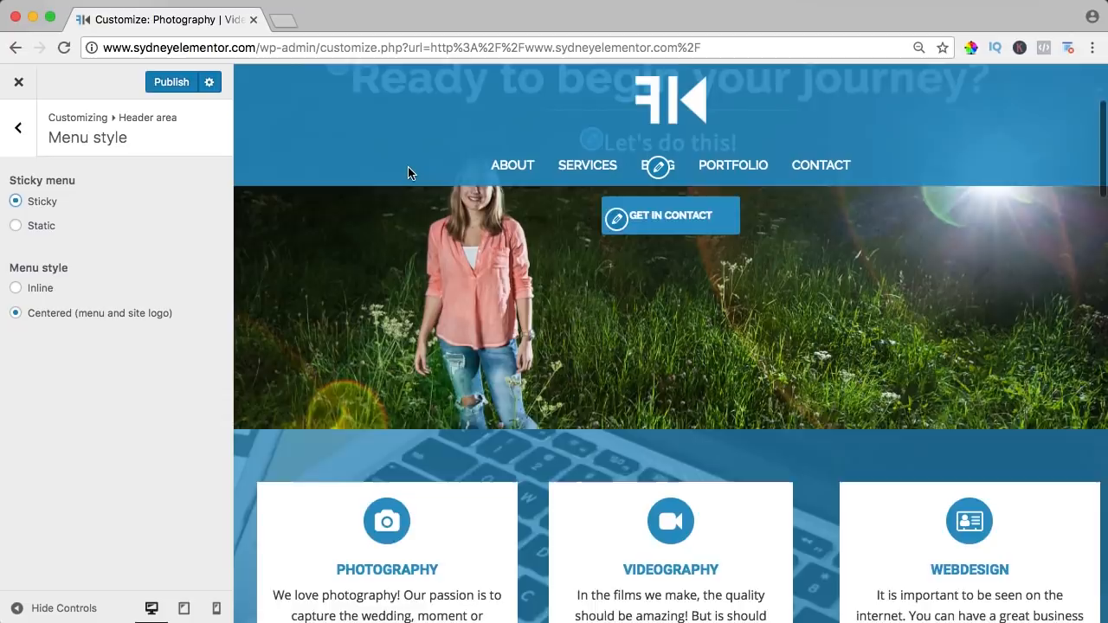
{"action": "scroll", "scroll_direction": "down", "scroll_amount": 3}
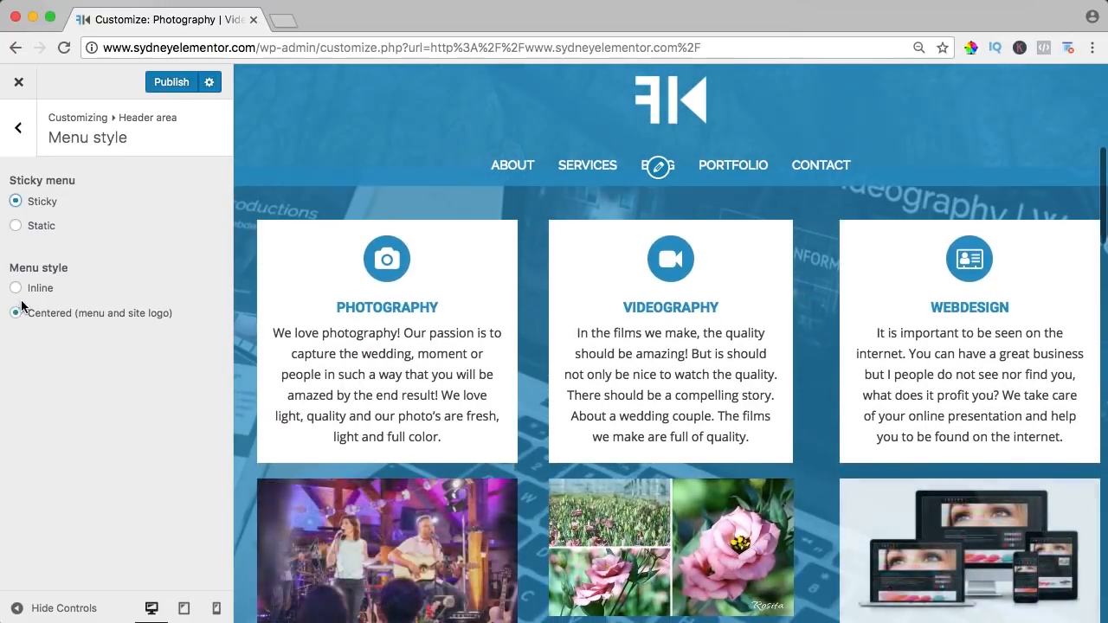
{"action": "left_click", "coordinate": [15, 288]}
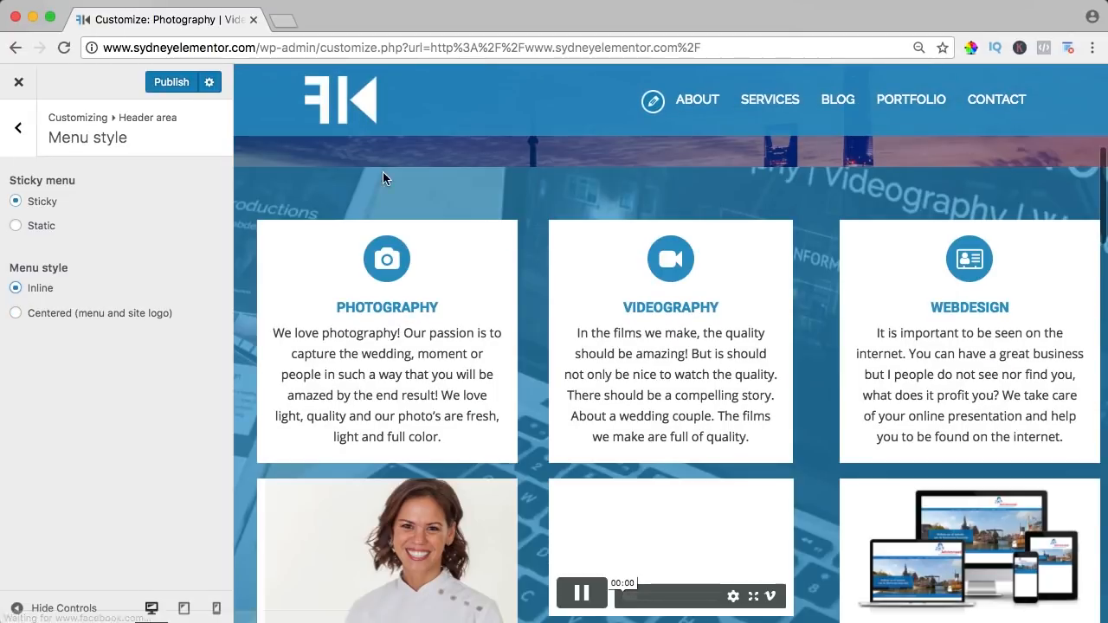
{"action": "left_click", "coordinate": [17, 128]}
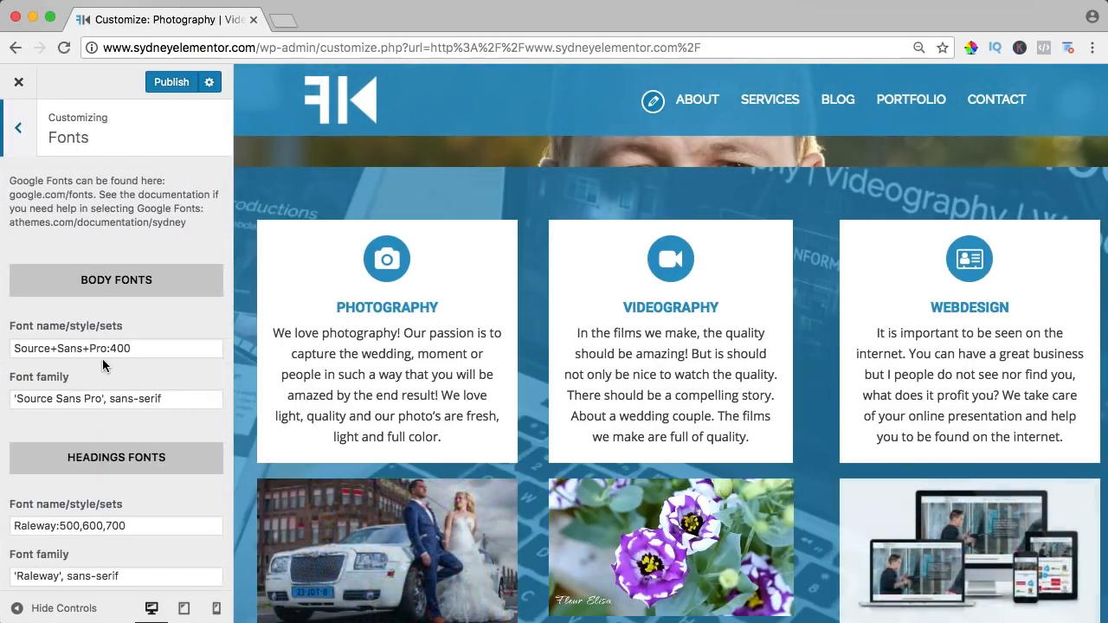
Review font sizes, preview The Enfold Theme post, and return to the main menu.
{"action": "scroll", "scroll_direction": "down", "scroll_amount": 3}
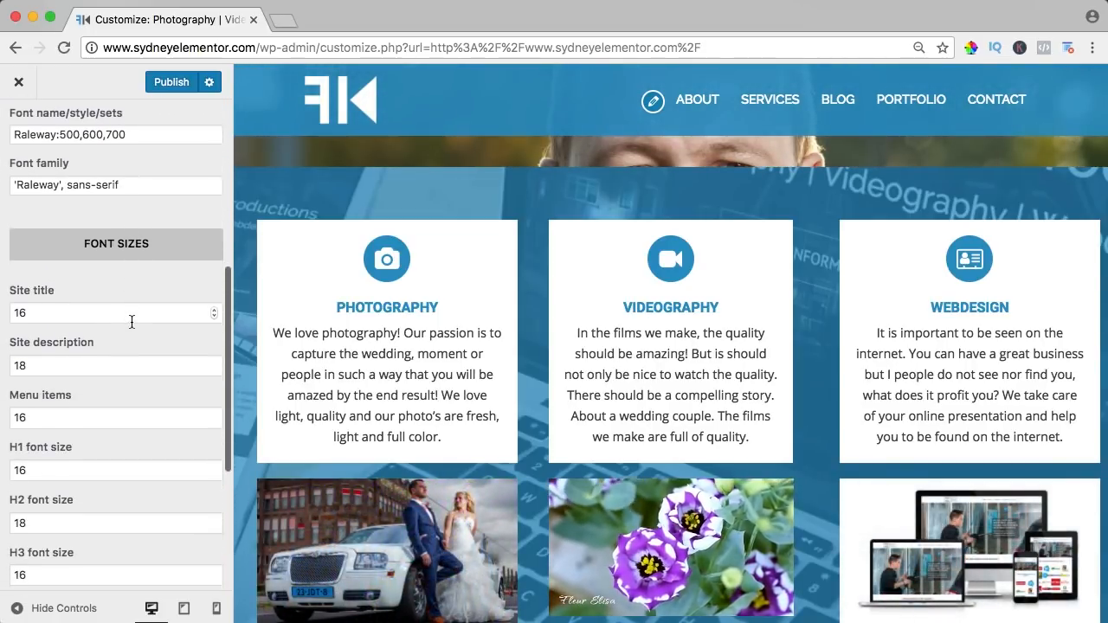
{"action": "scroll", "scroll_direction": "down", "scroll_amount": 3}
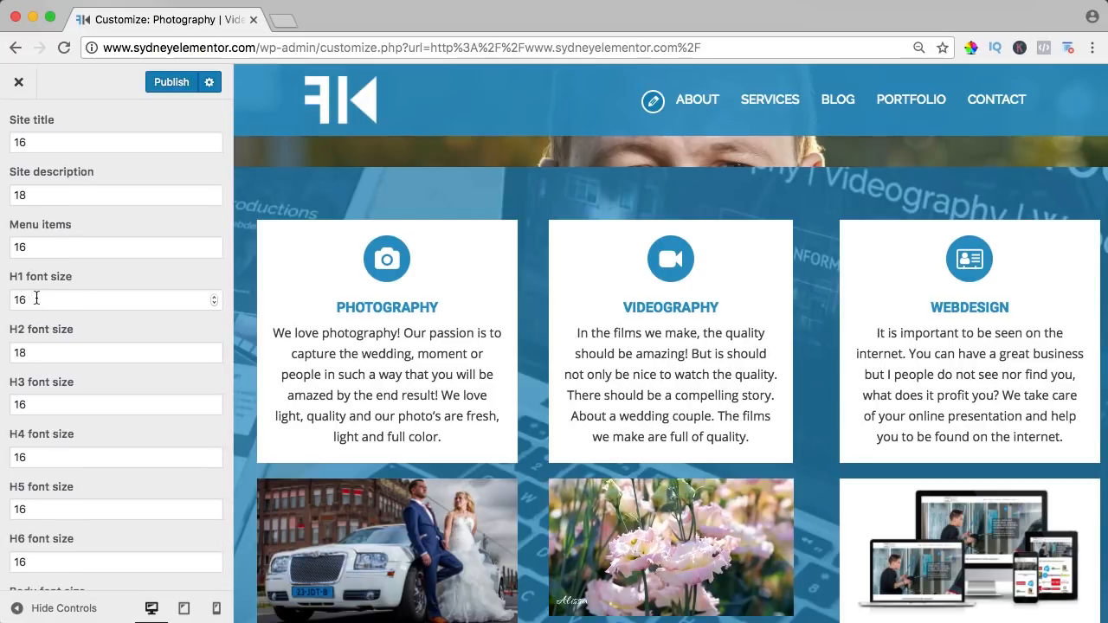
{"action": "scroll", "scroll_direction": "down", "scroll_amount": 3}
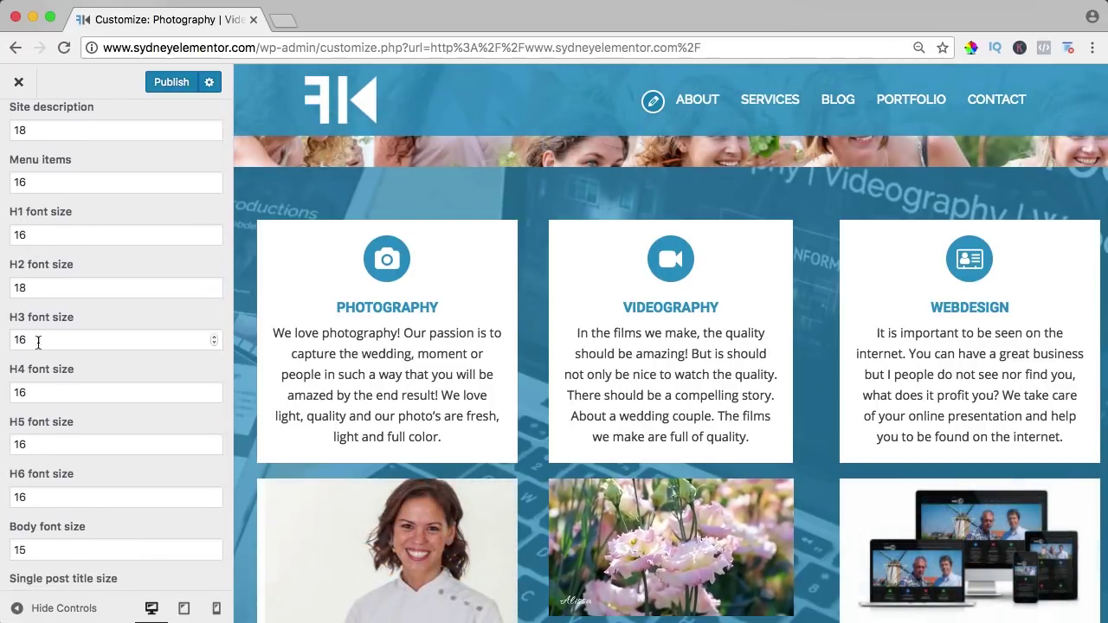
{"action": "scroll", "scroll_direction": "down", "scroll_amount": 3}
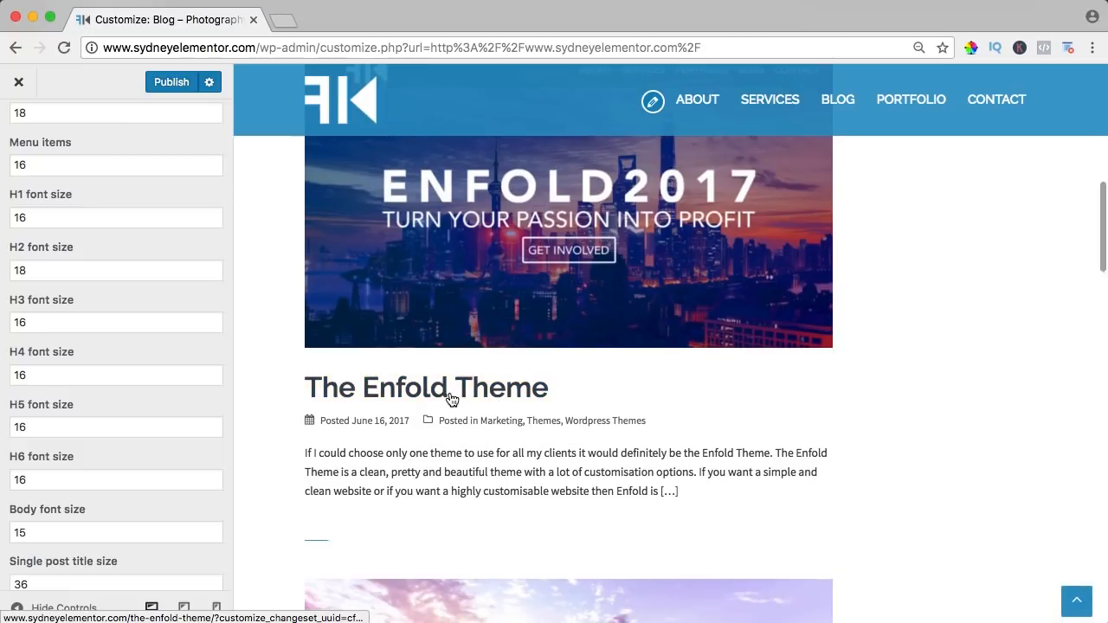
{"action": "left_click", "coordinate": [426, 388]}
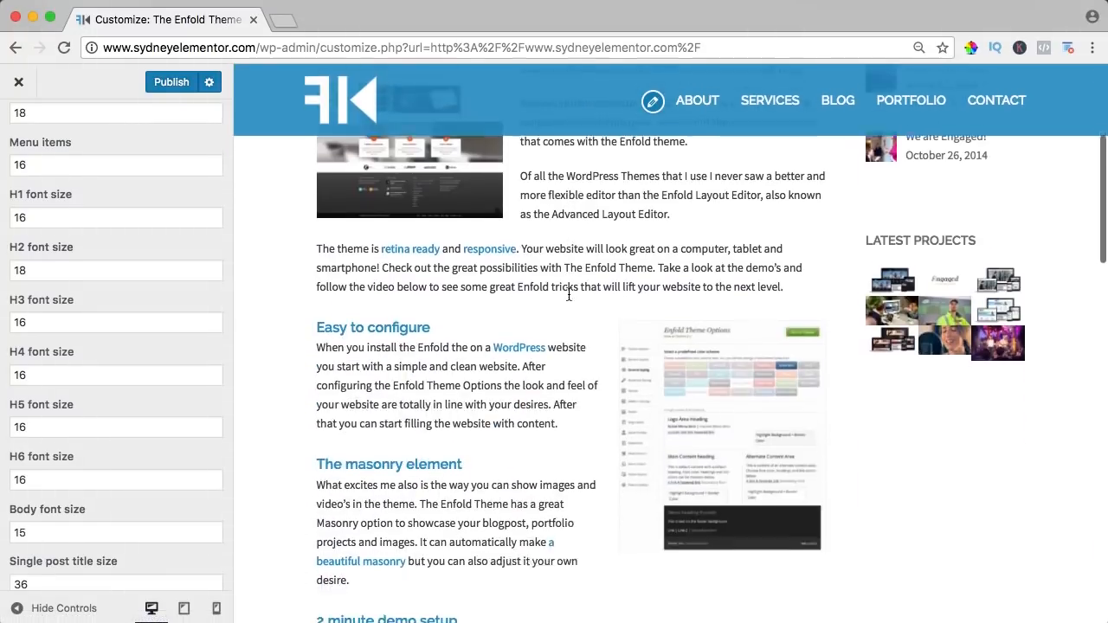
{"action": "scroll", "scroll_direction": "down", "scroll_amount": 3}
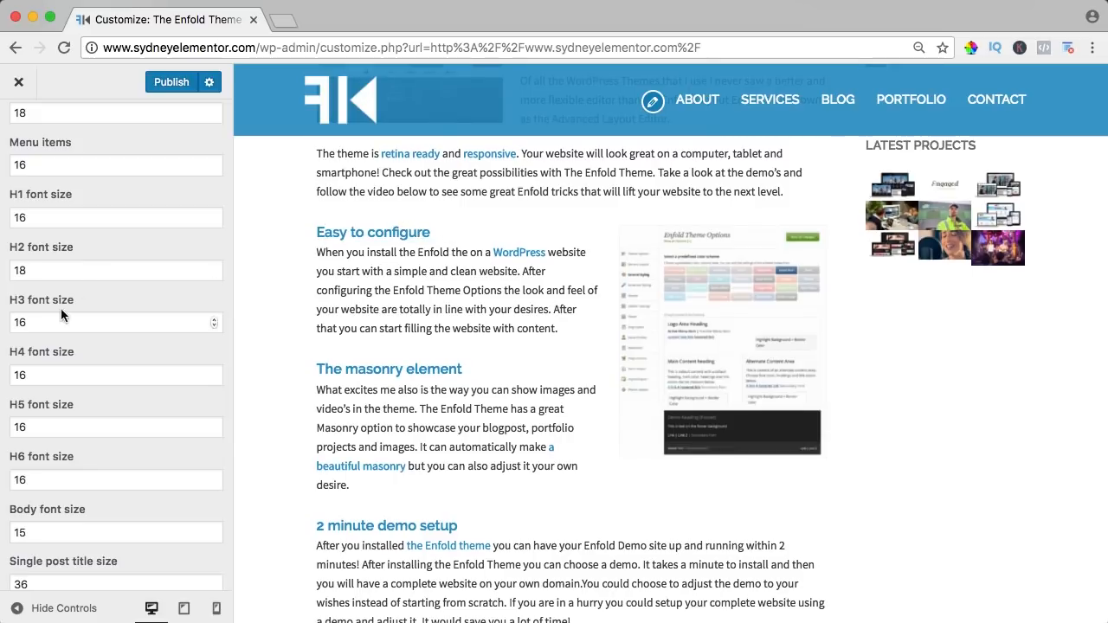
{"action": "left_click", "coordinate": [113, 270]}
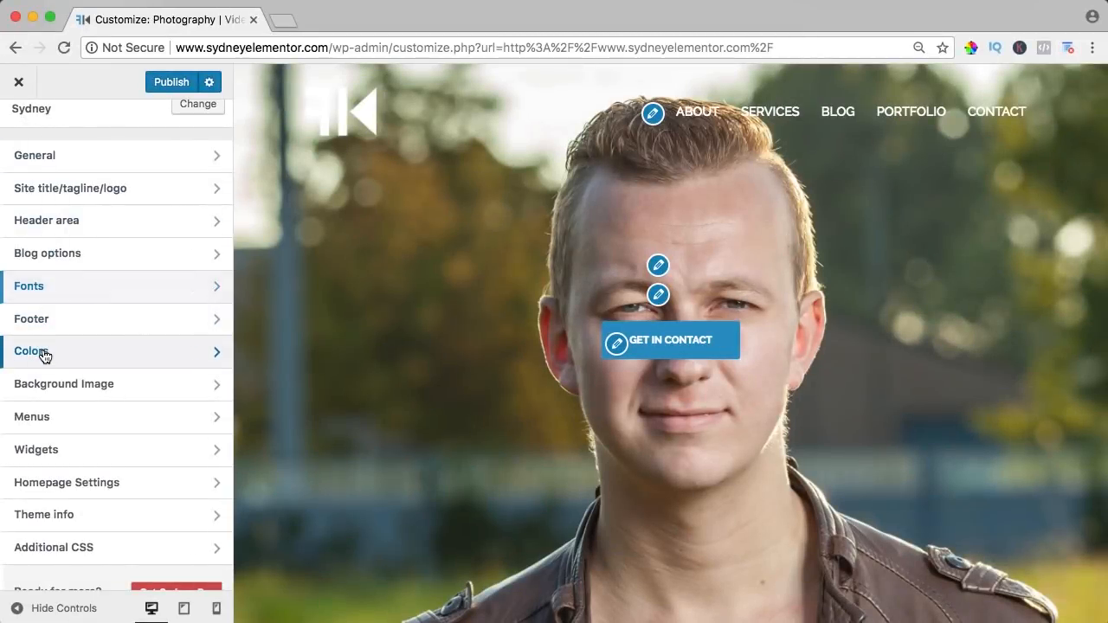
Make header menu hover colour black and sub-menu background grey.
{"action": "left_click", "coordinate": [32, 352]}
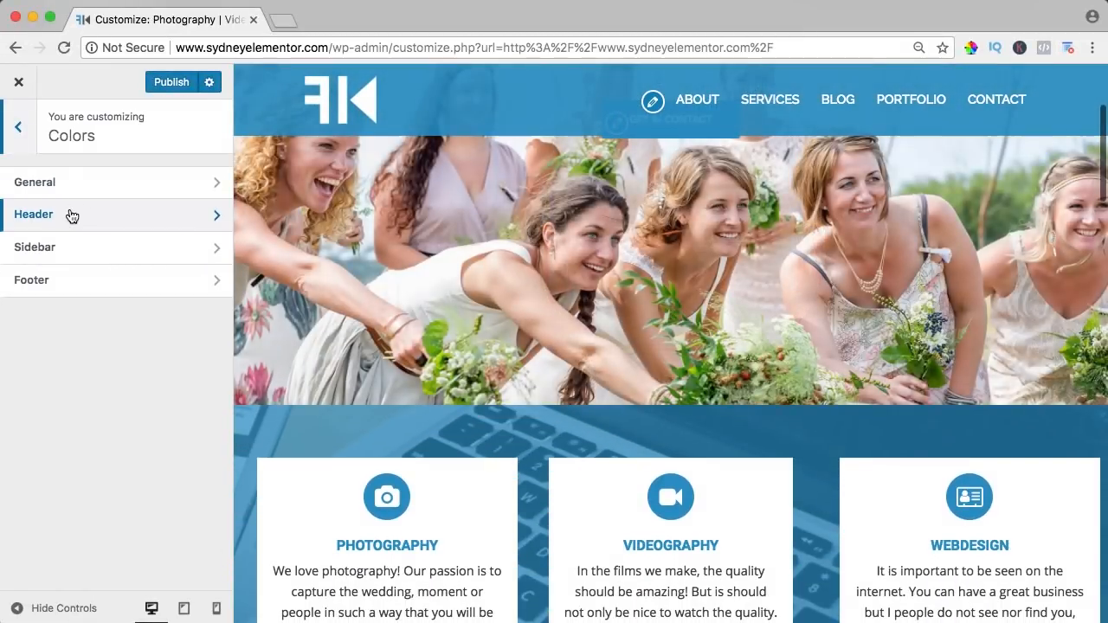
{"action": "left_click", "coordinate": [33, 214]}
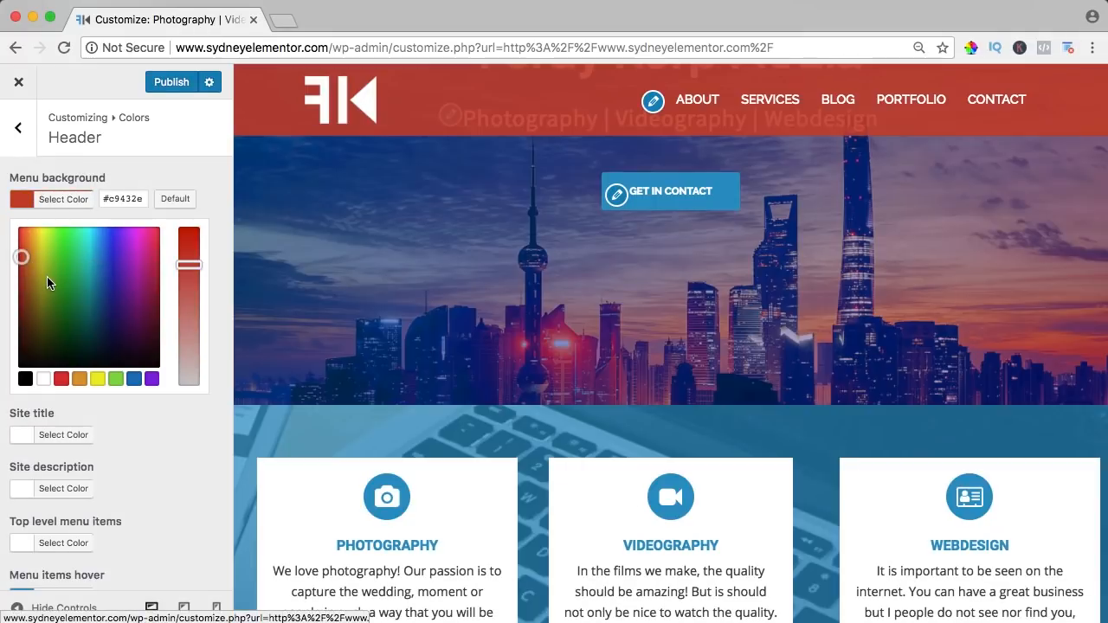
{"action": "left_click", "coordinate": [175, 198]}
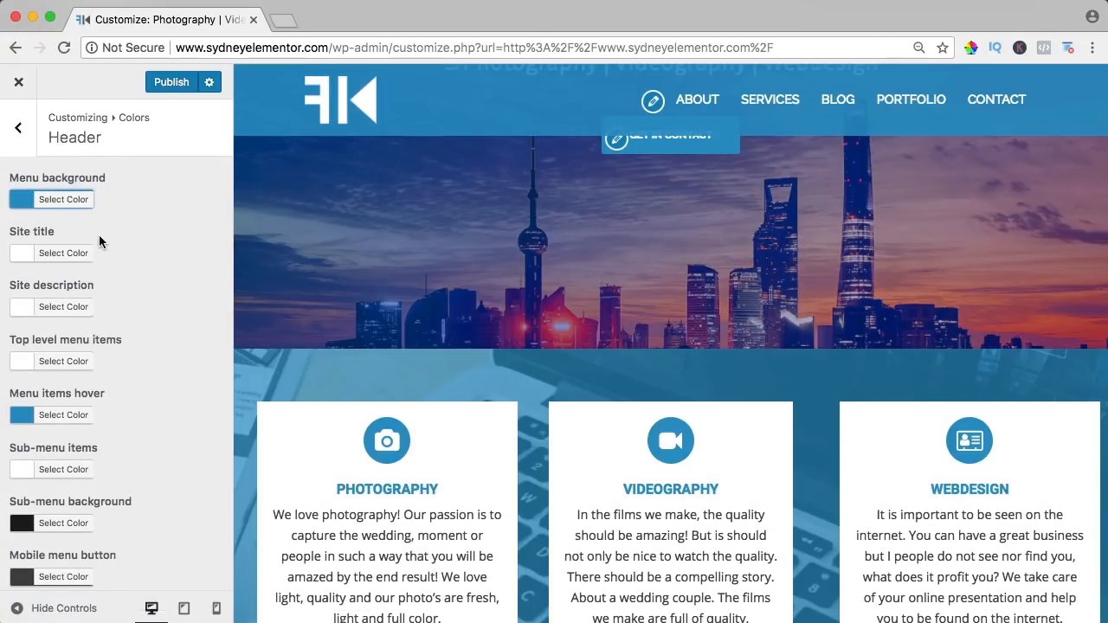
{"action": "scroll", "scroll_direction": "down", "scroll_amount": 3}
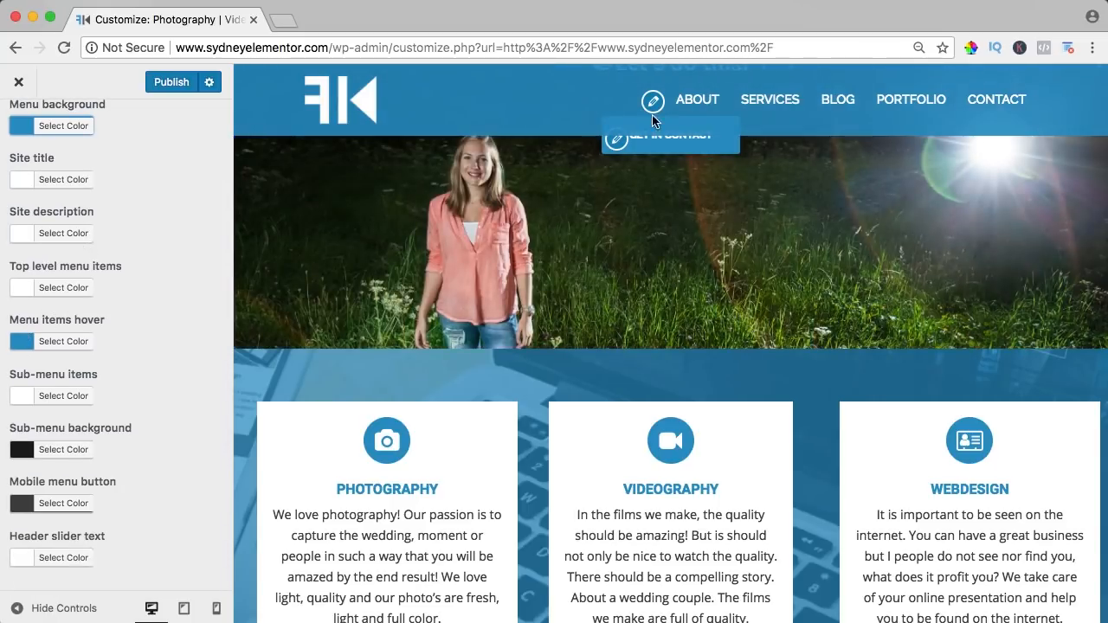
{"action": "mouse_move", "coordinate": [697, 100]}
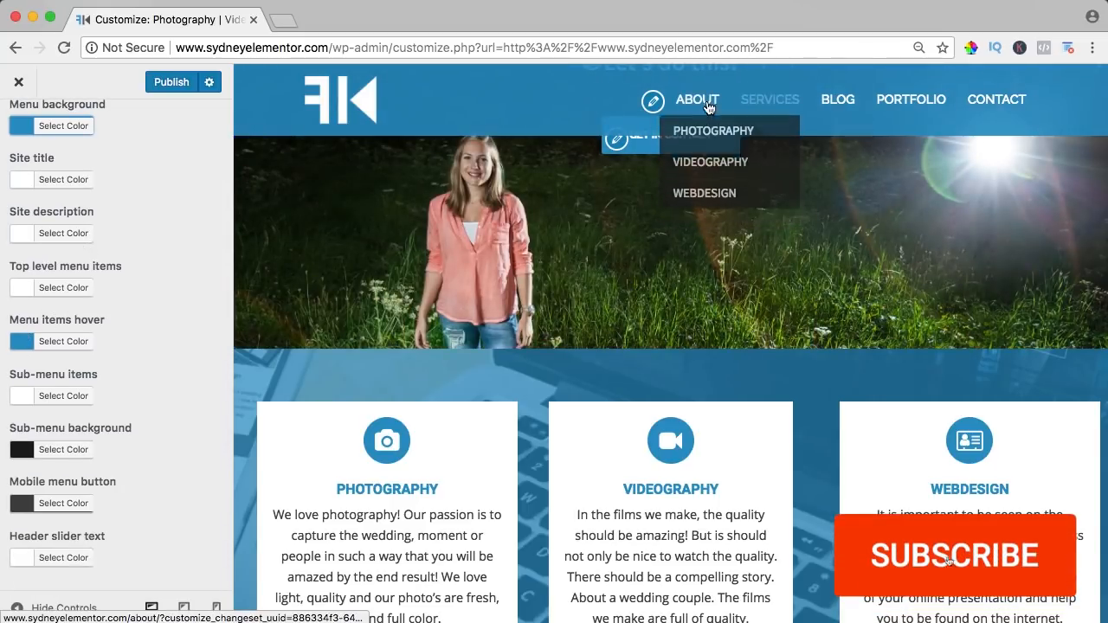
{"action": "left_click", "coordinate": [63, 341]}
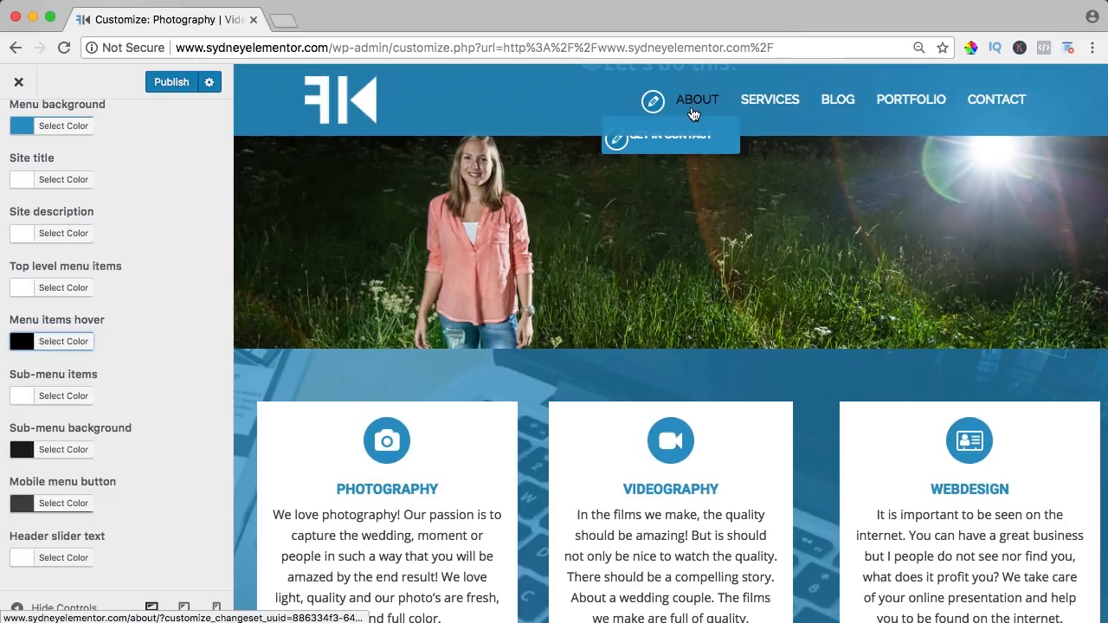
{"action": "mouse_move", "coordinate": [15, 465]}
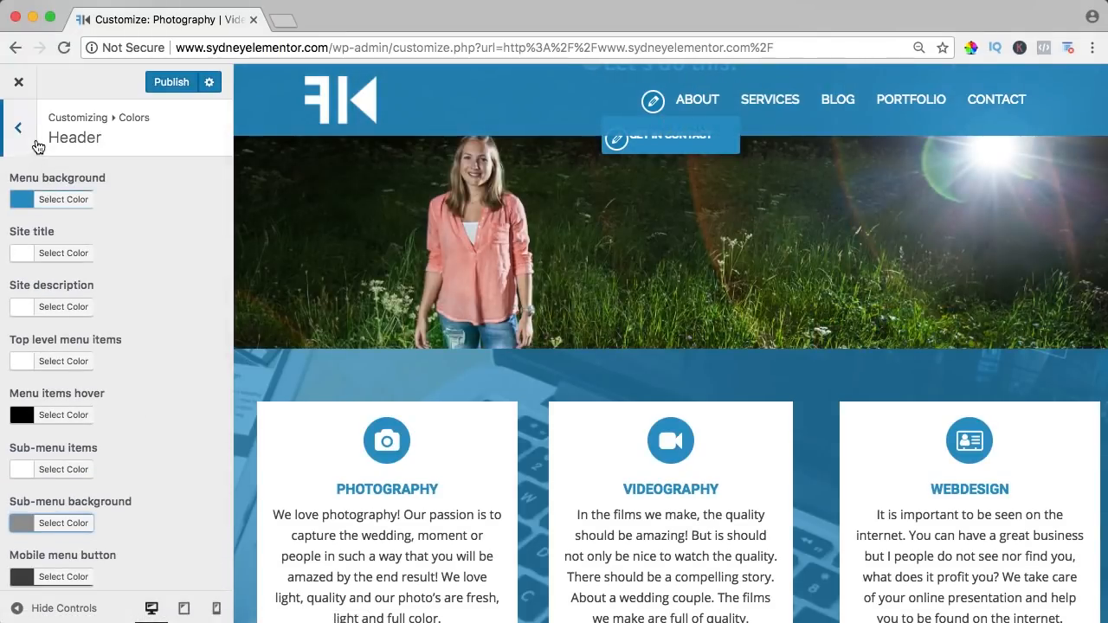
{"action": "left_click", "coordinate": [17, 127]}
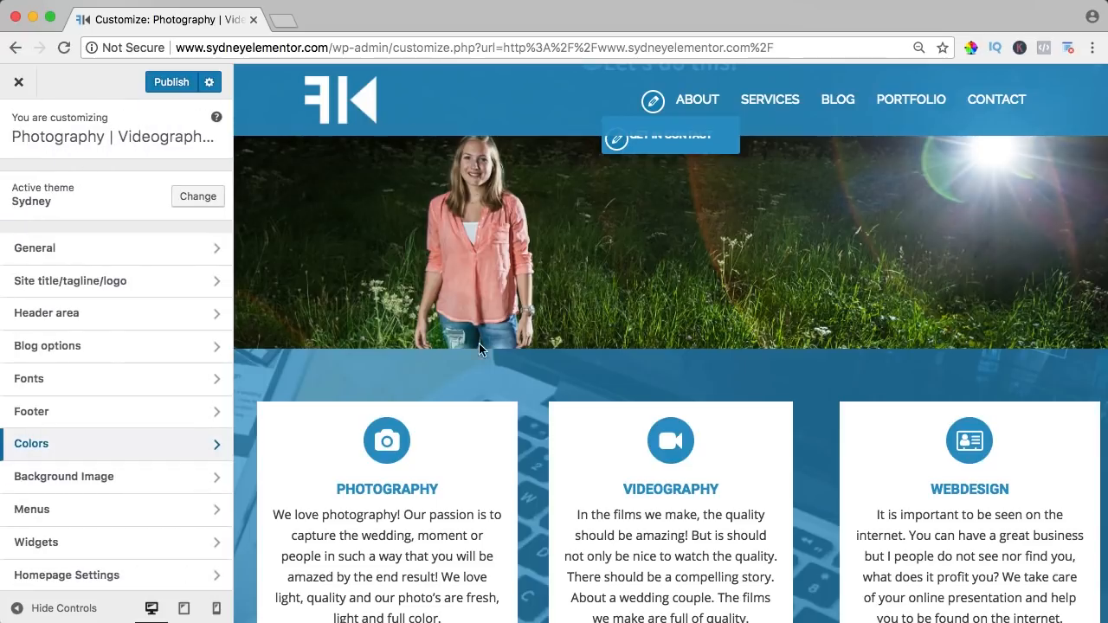
Open Footer settings and confirm the footer has four widget areas.
{"action": "scroll", "scroll_direction": "down", "scroll_amount": 3}
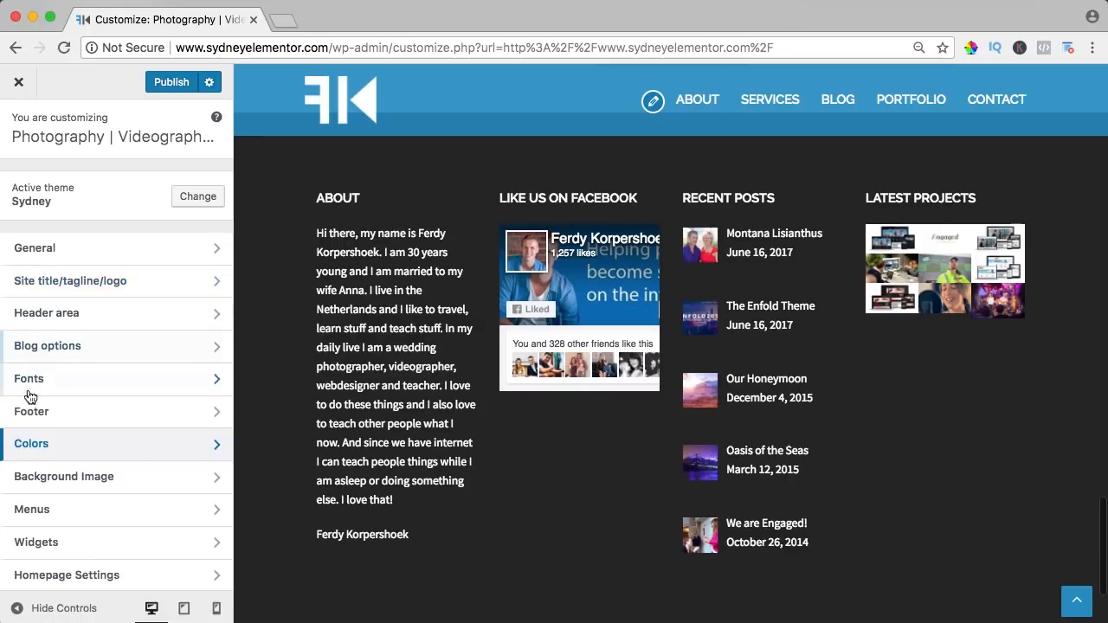
{"action": "left_click", "coordinate": [32, 413]}
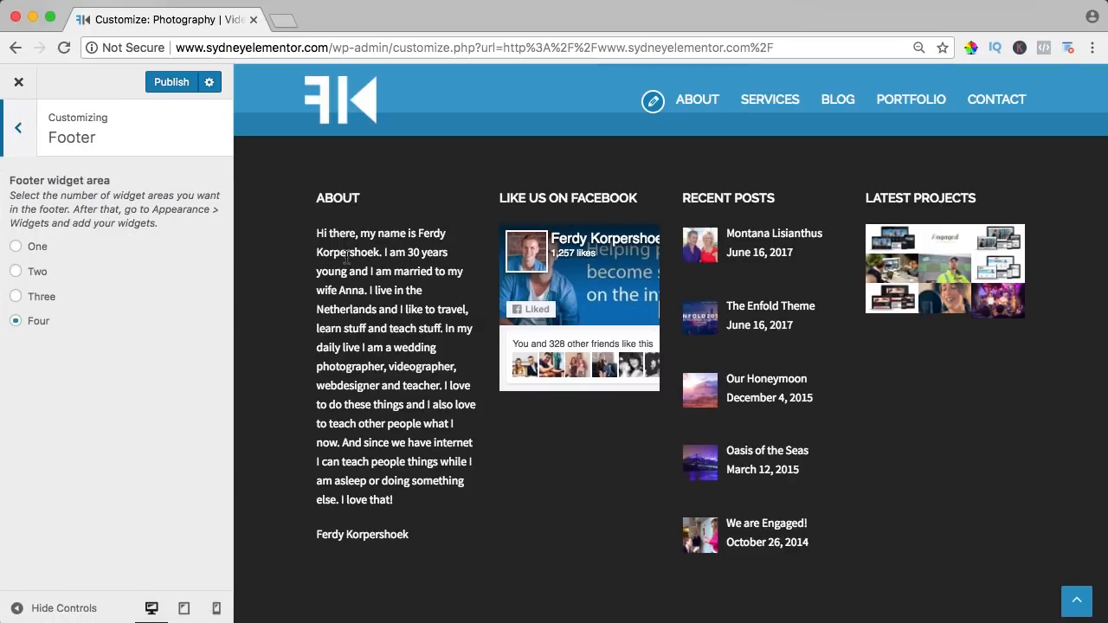
{"action": "mouse_move", "coordinate": [331, 201]}
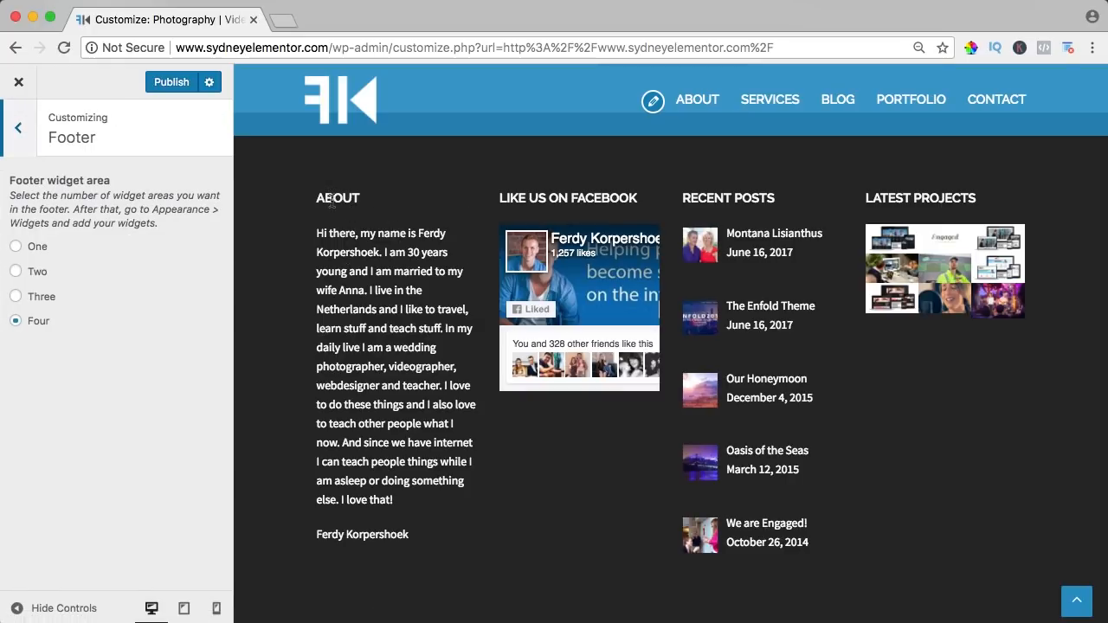
{"action": "mouse_move", "coordinate": [650, 210]}
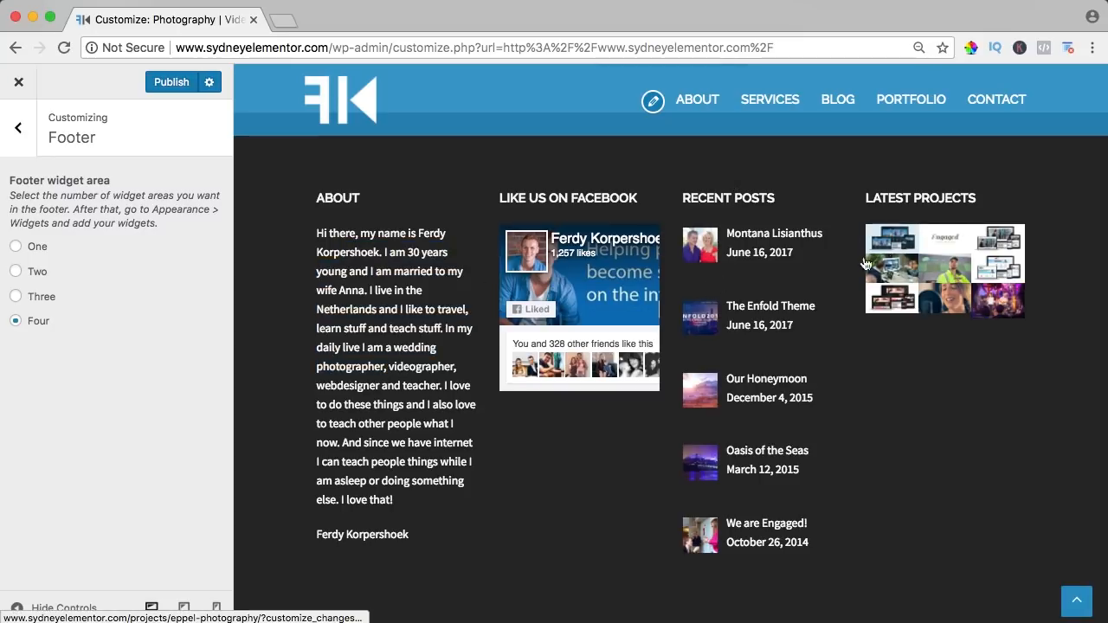
{"action": "mouse_move", "coordinate": [877, 219]}
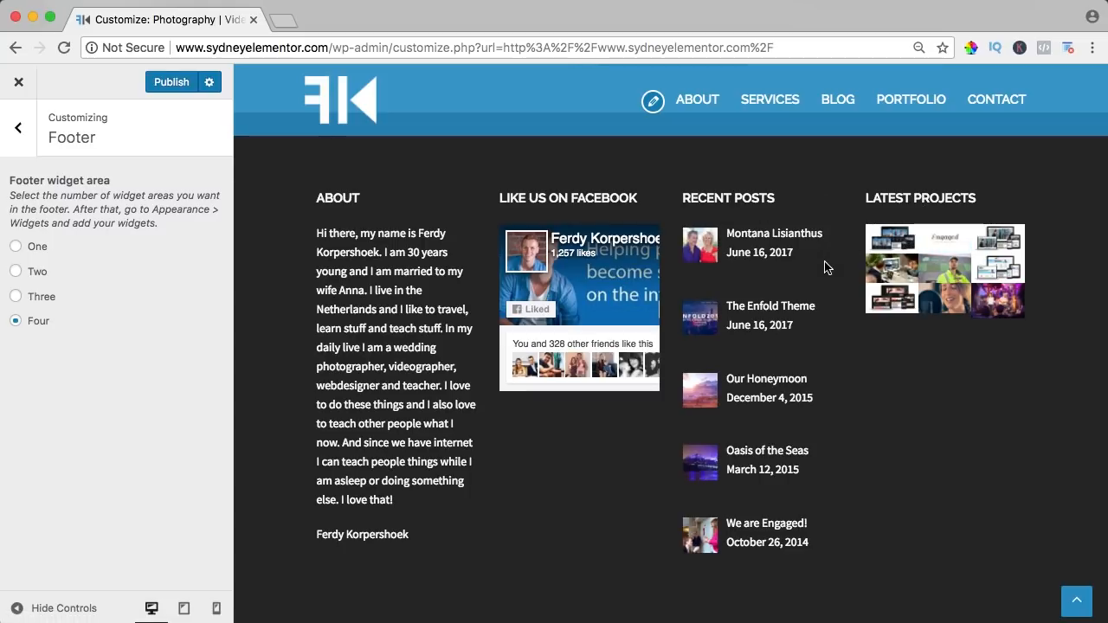
{"action": "mouse_move", "coordinate": [934, 431]}
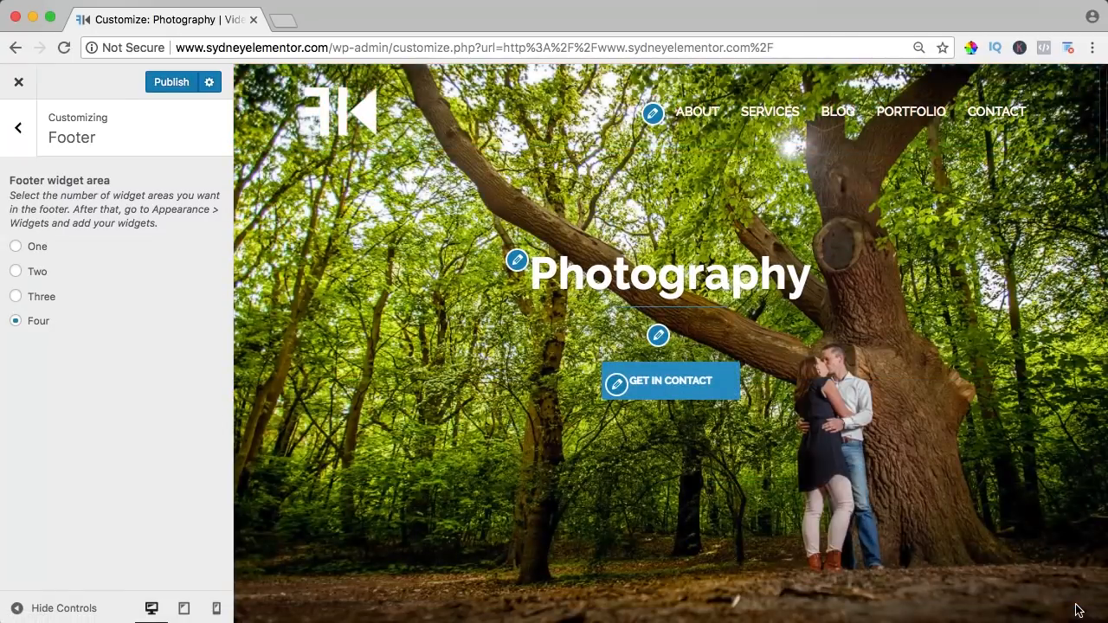
{"action": "scroll", "scroll_direction": "down", "scroll_amount": 3}
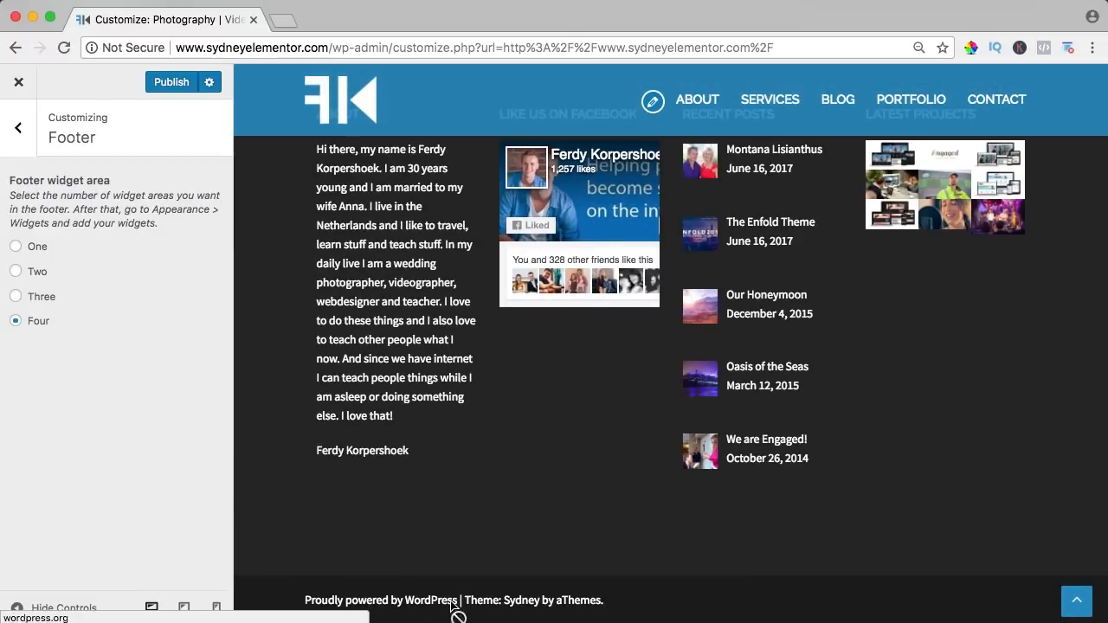
{"action": "mouse_move", "coordinate": [69, 156]}
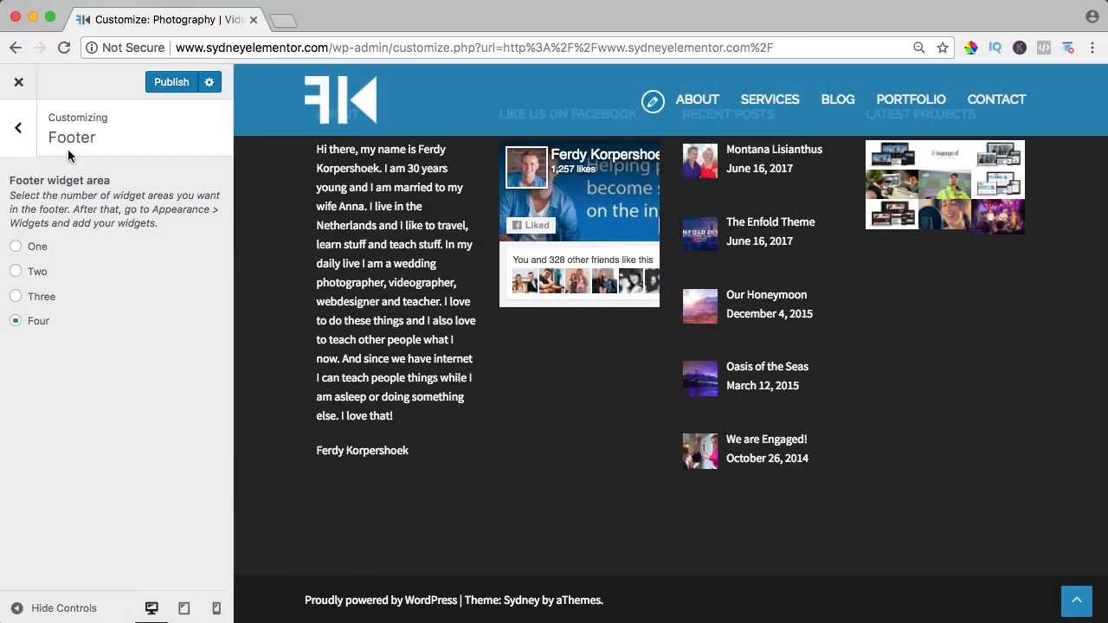
Publish the Customizer changes and go to the WordPress admin dashboard.
{"action": "left_click", "coordinate": [171, 82]}
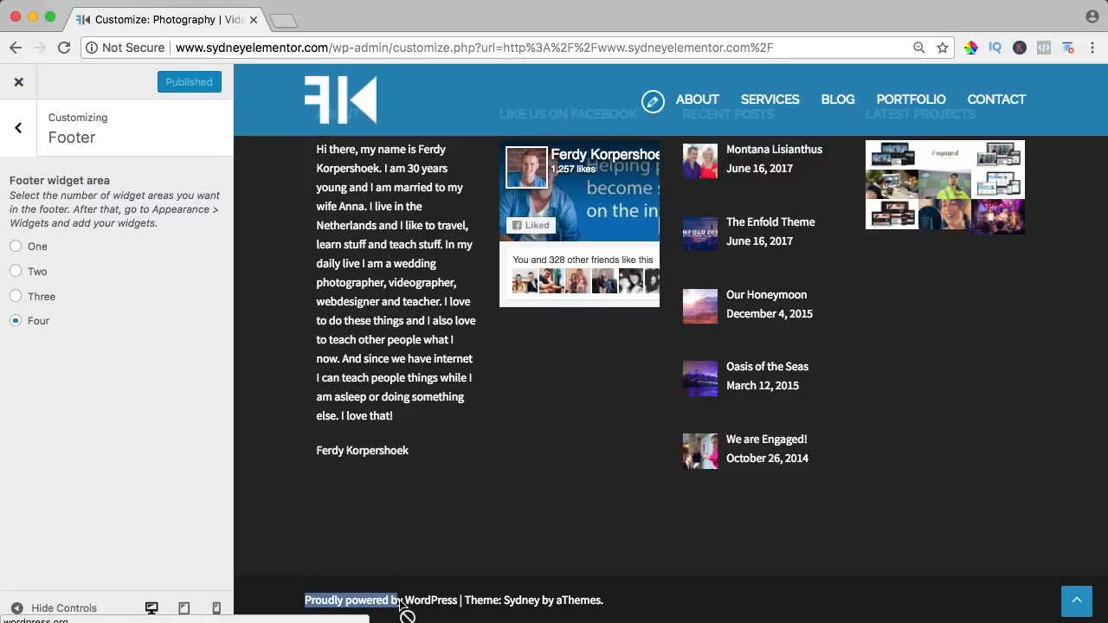
{"action": "mouse_move", "coordinate": [16, 83]}
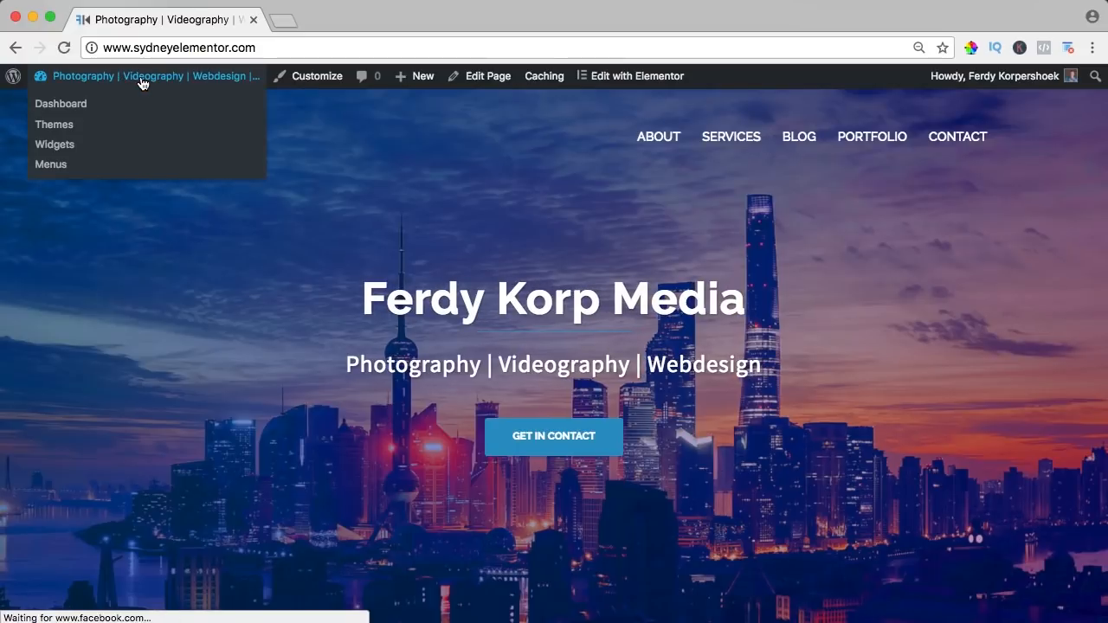
{"action": "left_click", "coordinate": [61, 103]}
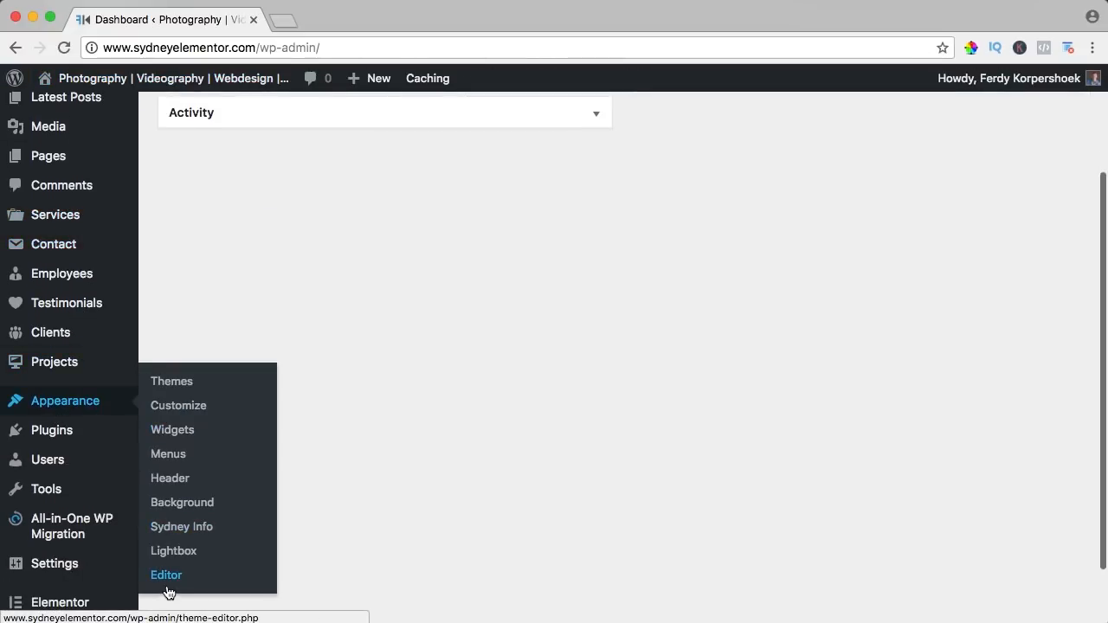
Open the Sydney theme's footer.php in the theme editor, then visit the live site.
{"action": "left_click", "coordinate": [166, 575]}
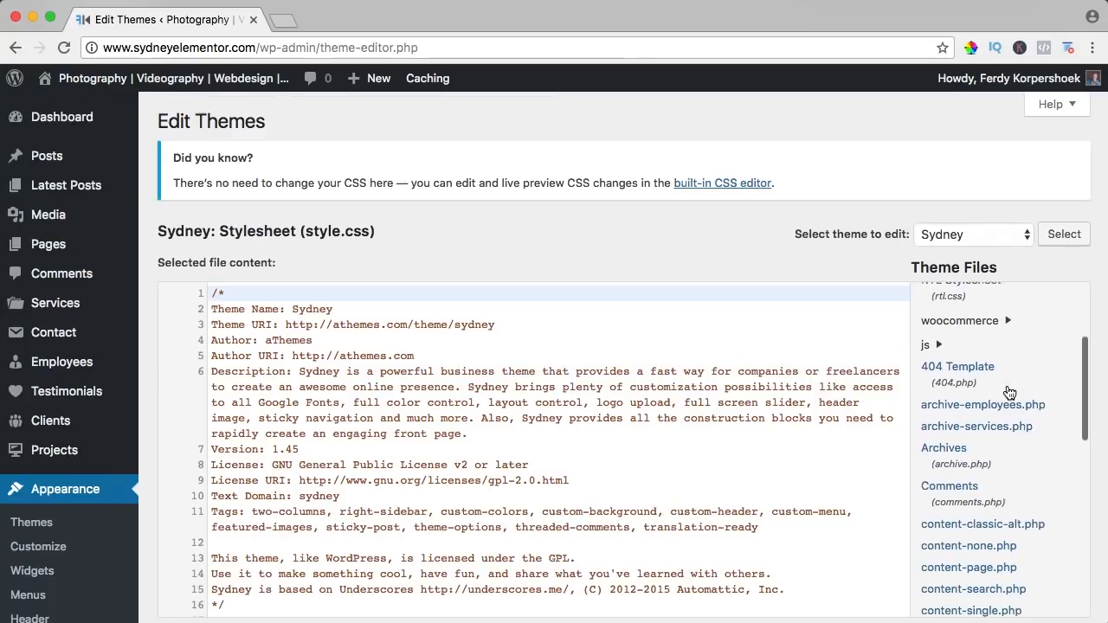
{"action": "scroll", "scroll_direction": "down", "scroll_amount": 3}
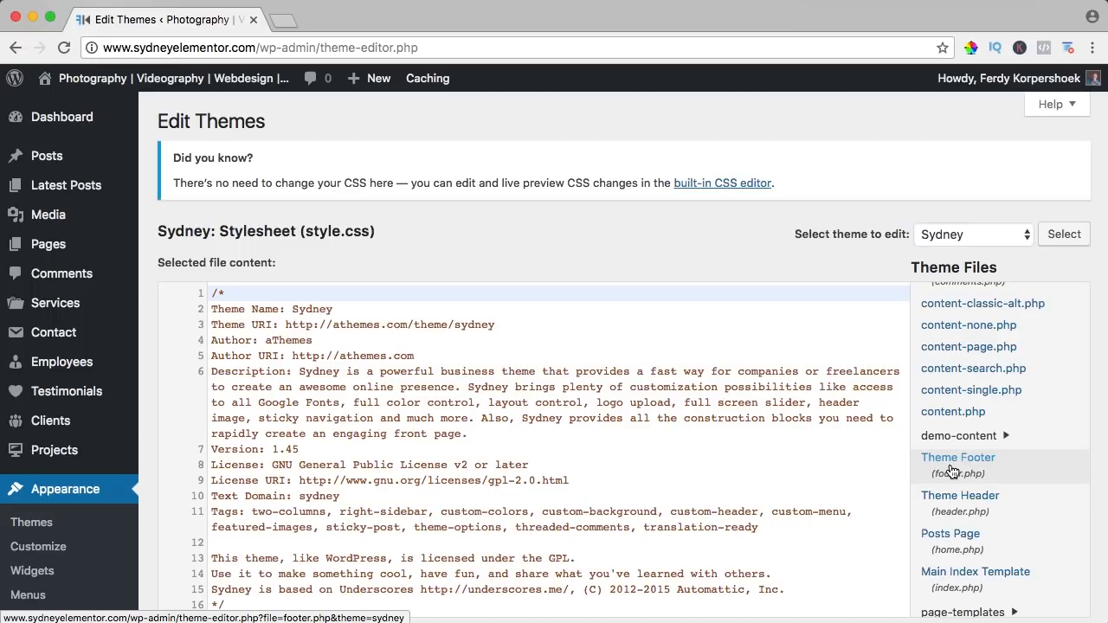
{"action": "left_click", "coordinate": [958, 457]}
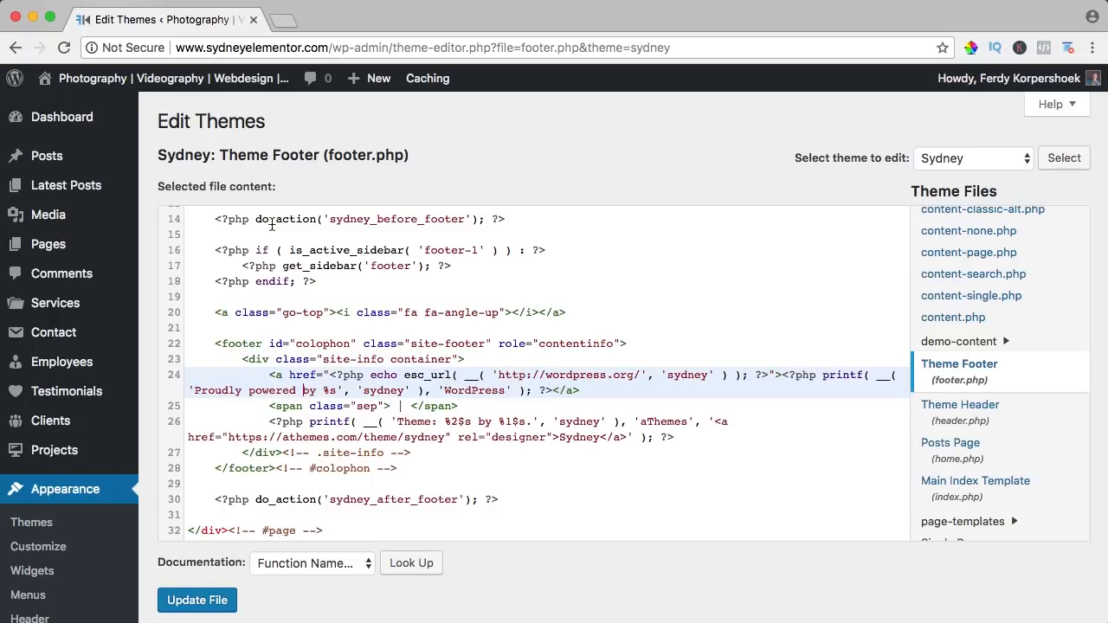
{"action": "mouse_move", "coordinate": [378, 250]}
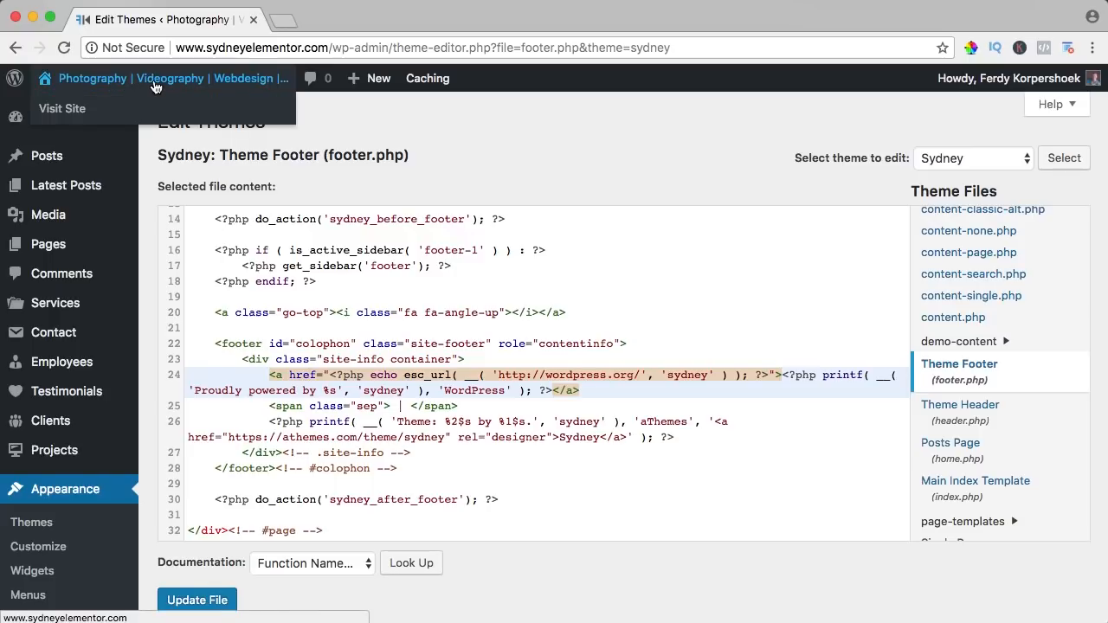
{"action": "left_click", "coordinate": [62, 108]}
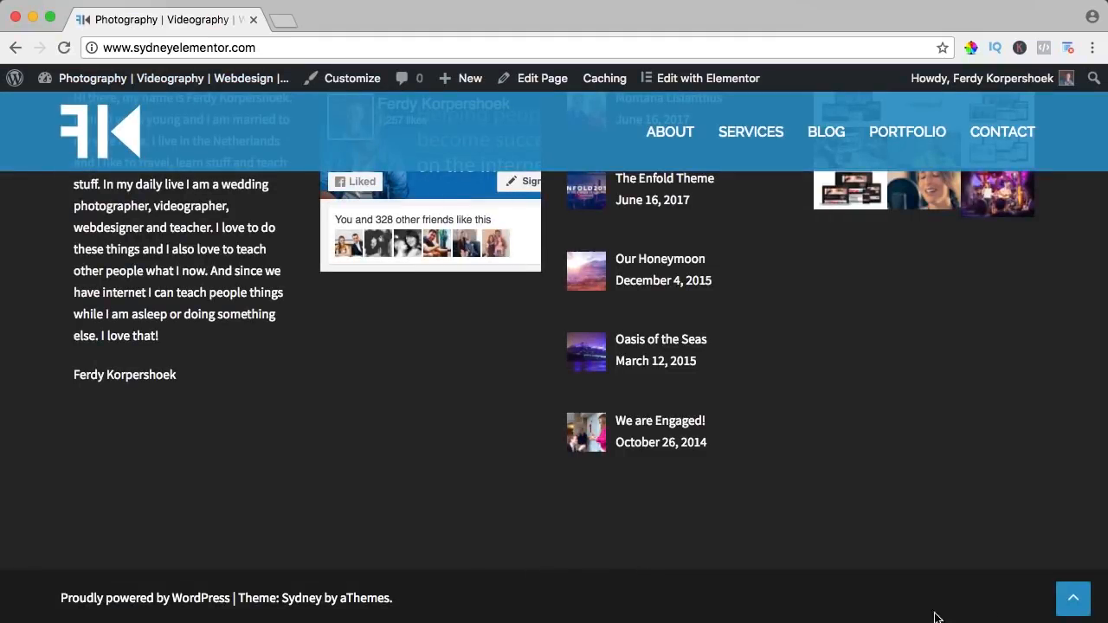
Go to the Blog page and scroll through The Enfold Theme post.
{"action": "scroll", "scroll_direction": "up", "scroll_amount": 3}
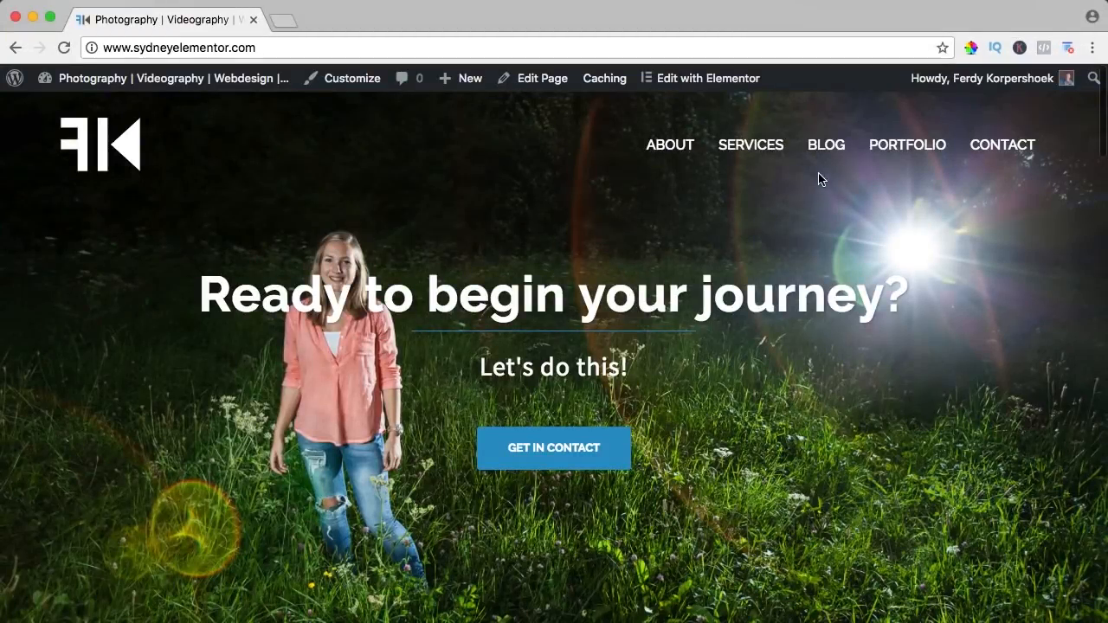
{"action": "left_click", "coordinate": [826, 145]}
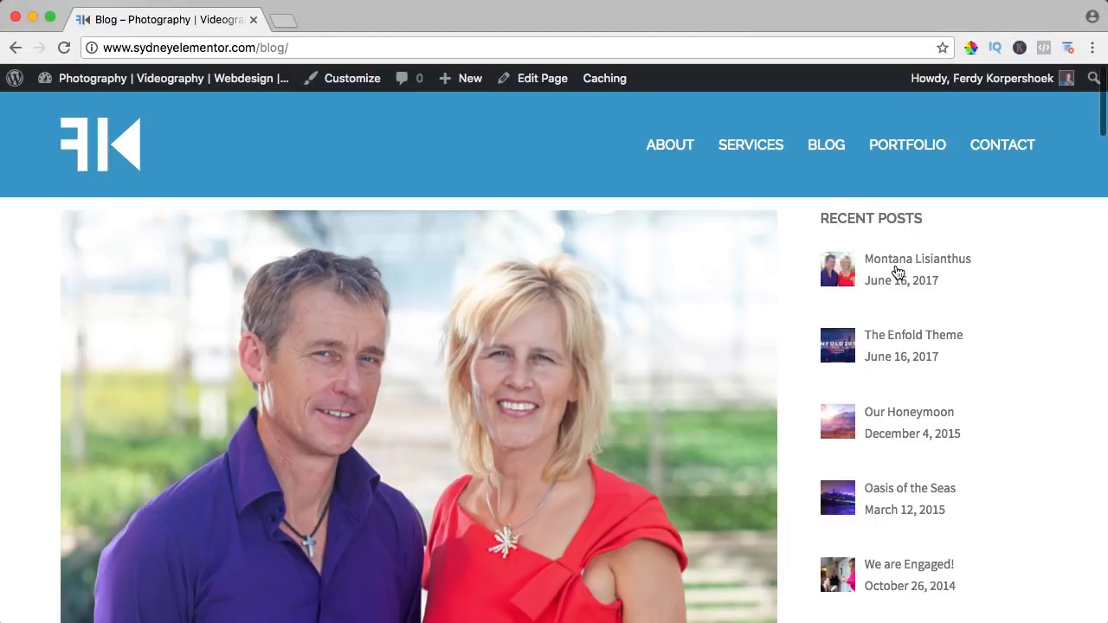
{"action": "scroll", "scroll_direction": "down", "scroll_amount": 3}
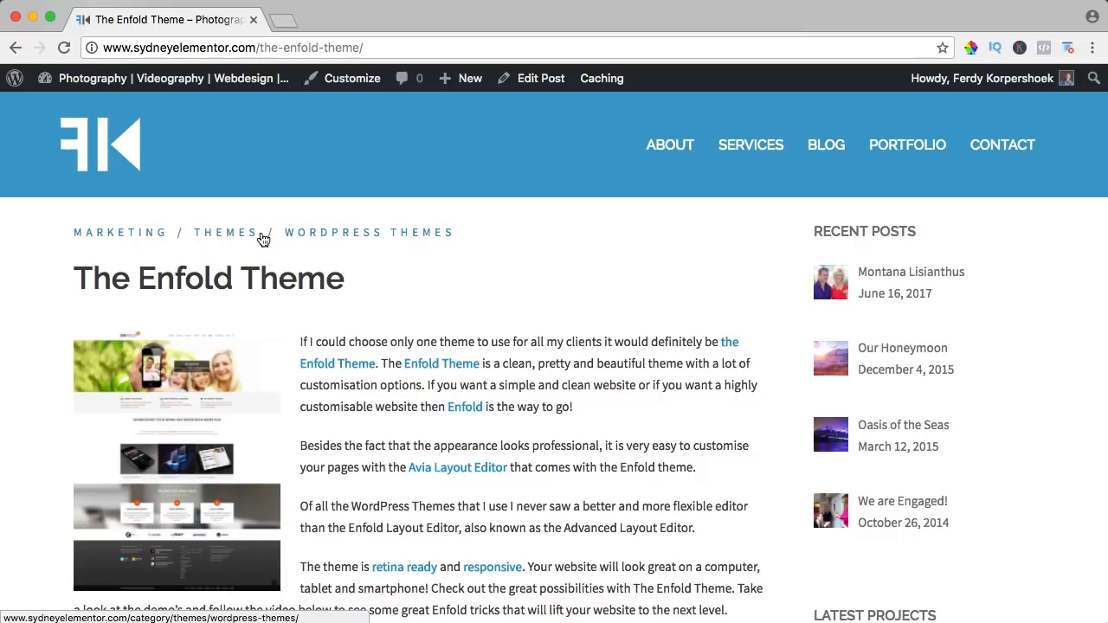
{"action": "scroll", "scroll_direction": "down", "scroll_amount": 3}
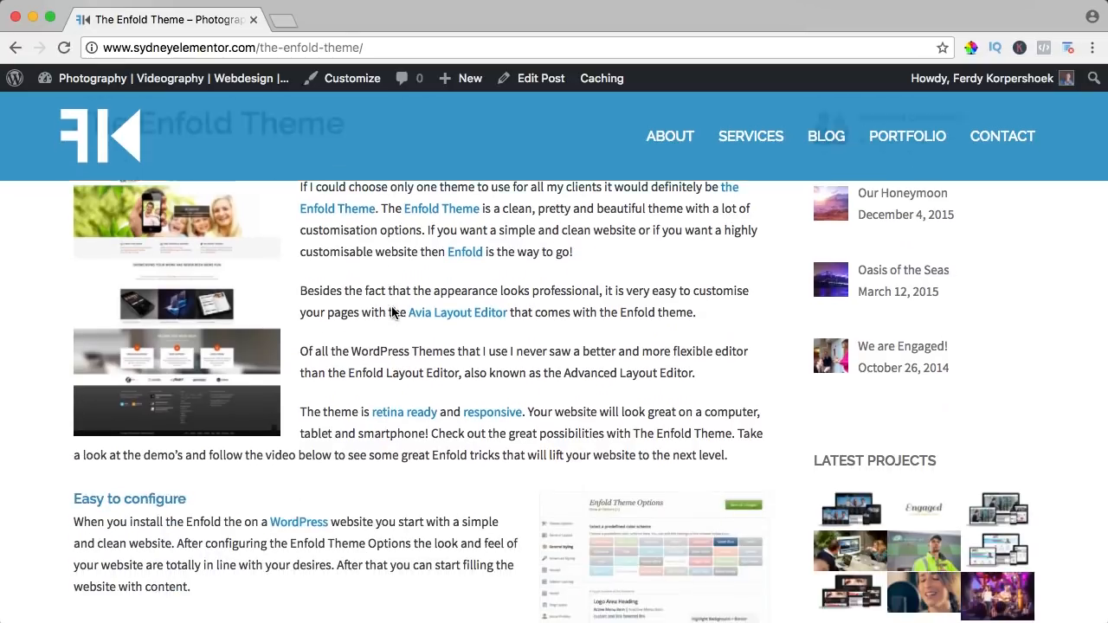
{"action": "scroll", "scroll_direction": "down", "scroll_amount": 3}
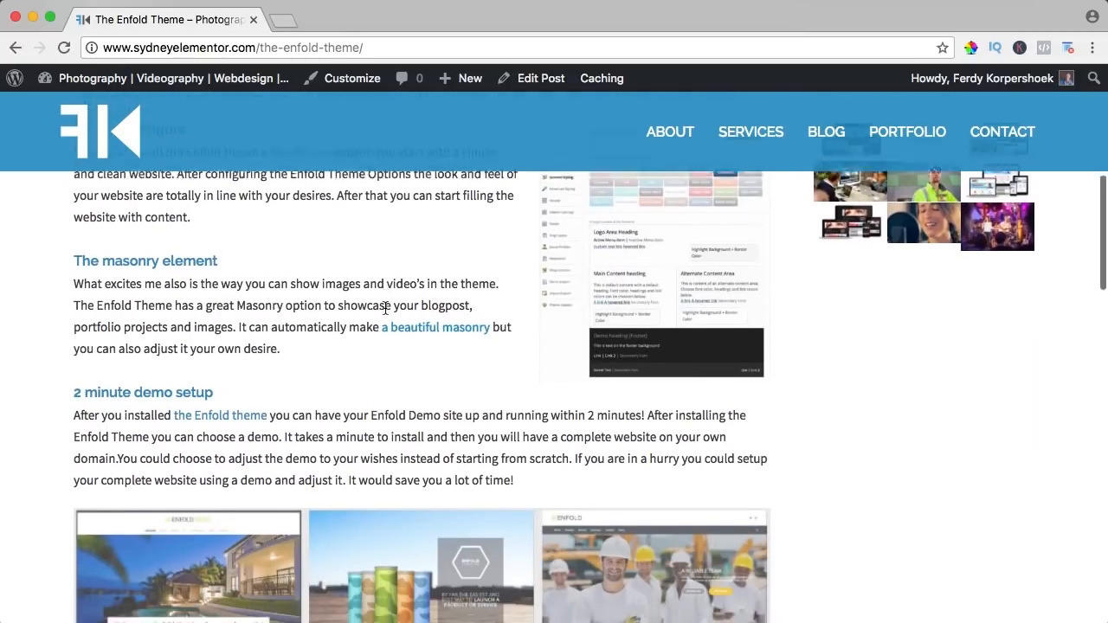
{"action": "scroll", "scroll_direction": "down", "scroll_amount": 3}
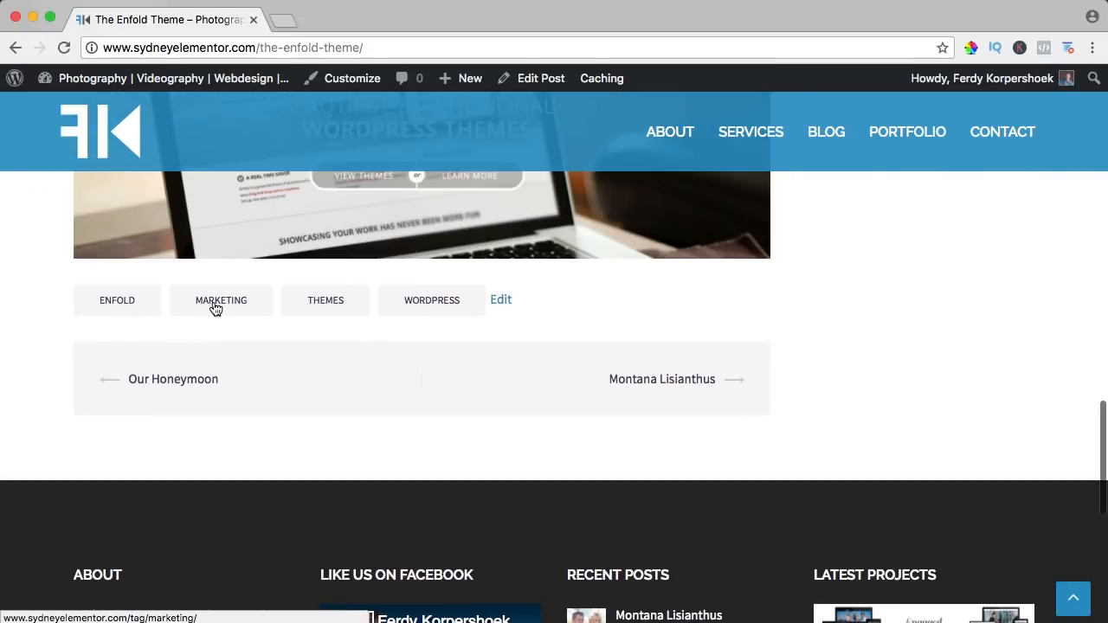
{"action": "mouse_move", "coordinate": [136, 388]}
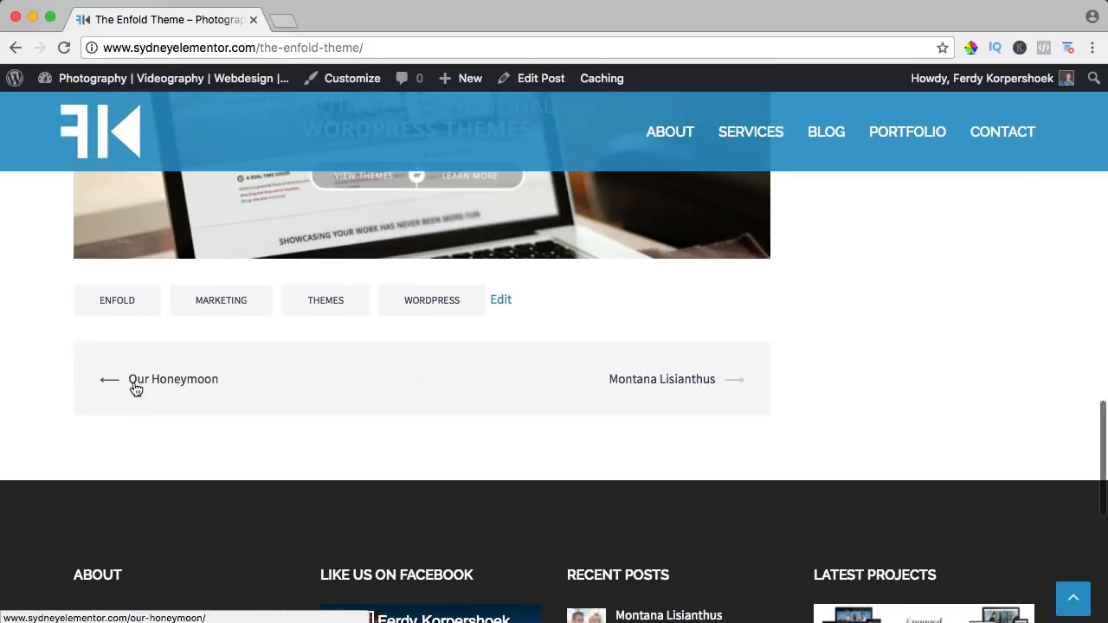
Open the previous post, Our Honeymoon, then return to the Blog page.
{"action": "left_click", "coordinate": [663, 379]}
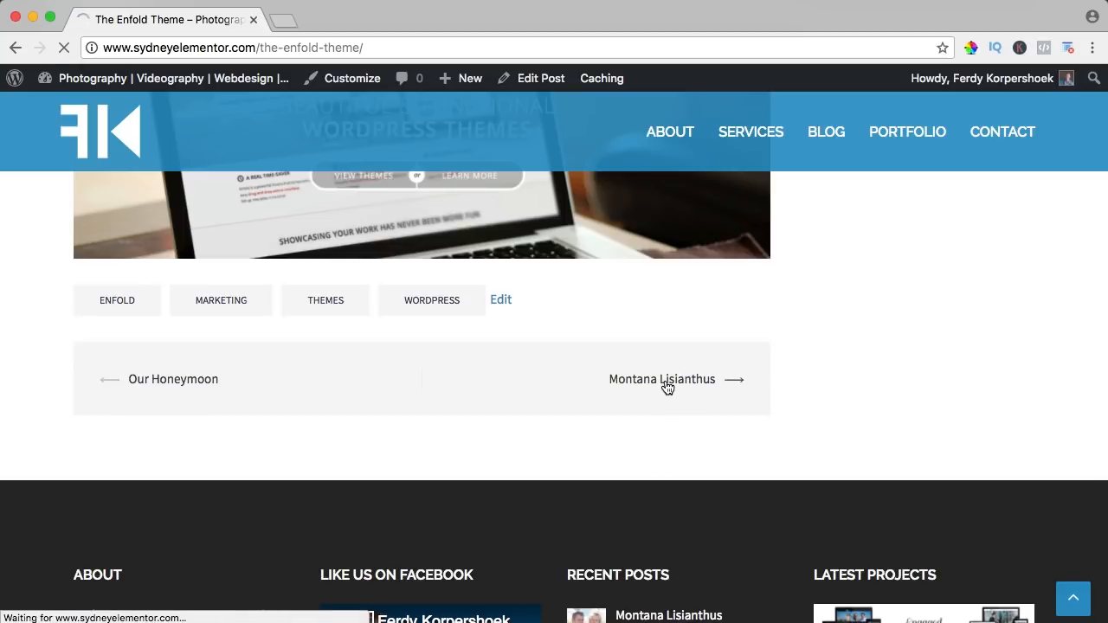
{"action": "left_click", "coordinate": [174, 379]}
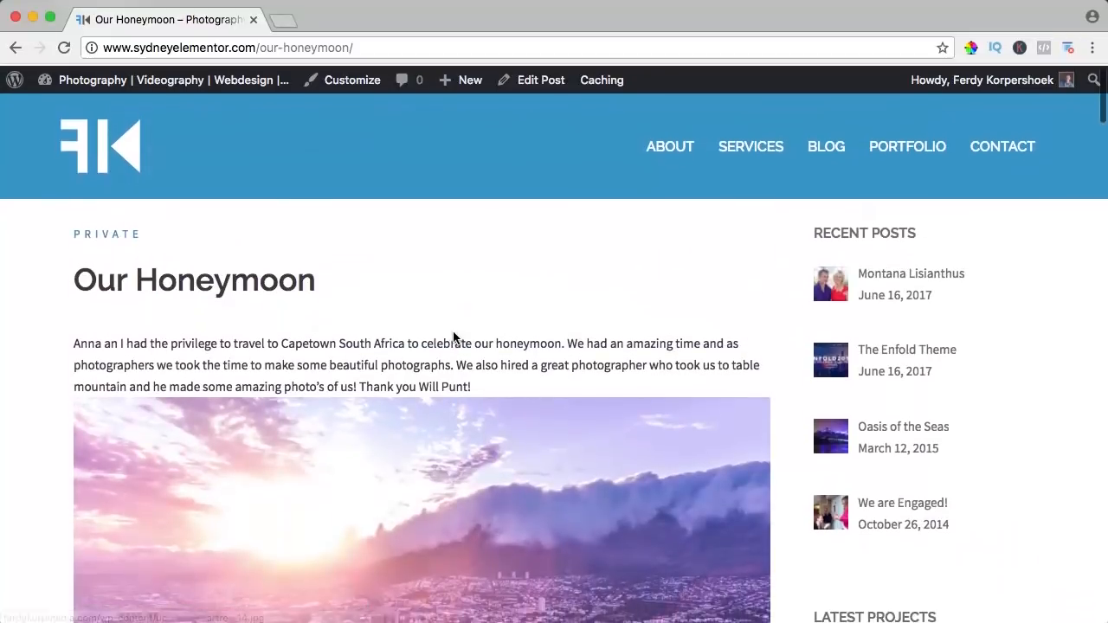
{"action": "left_click", "coordinate": [826, 145]}
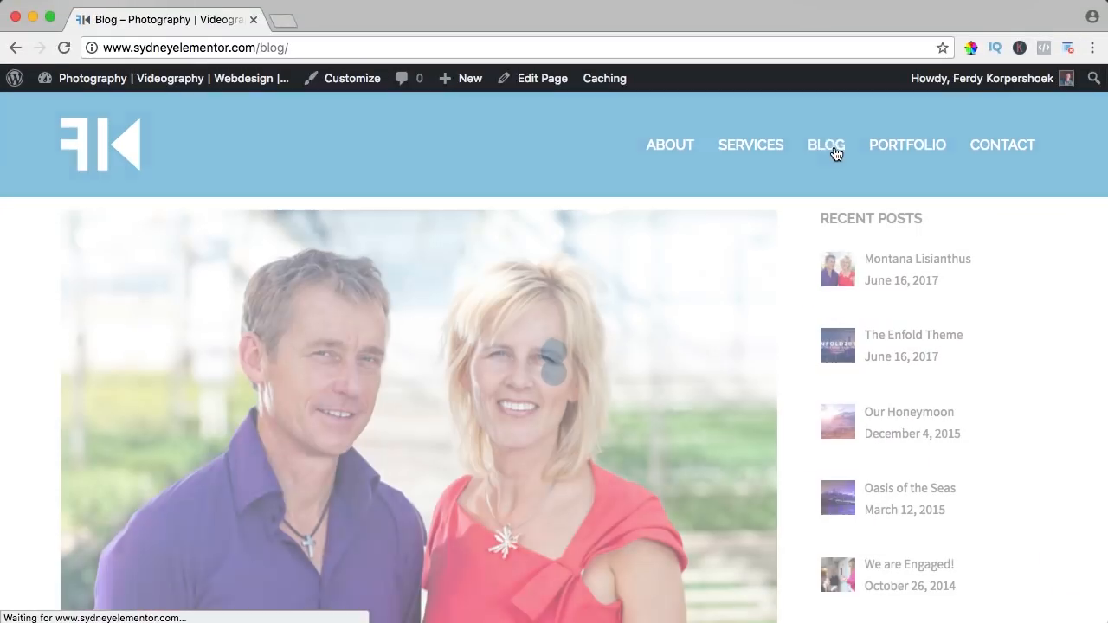
In the Customizer's Blog options, switch the blog layout from Full width to Masonry (grid style).
{"action": "left_click", "coordinate": [352, 78]}
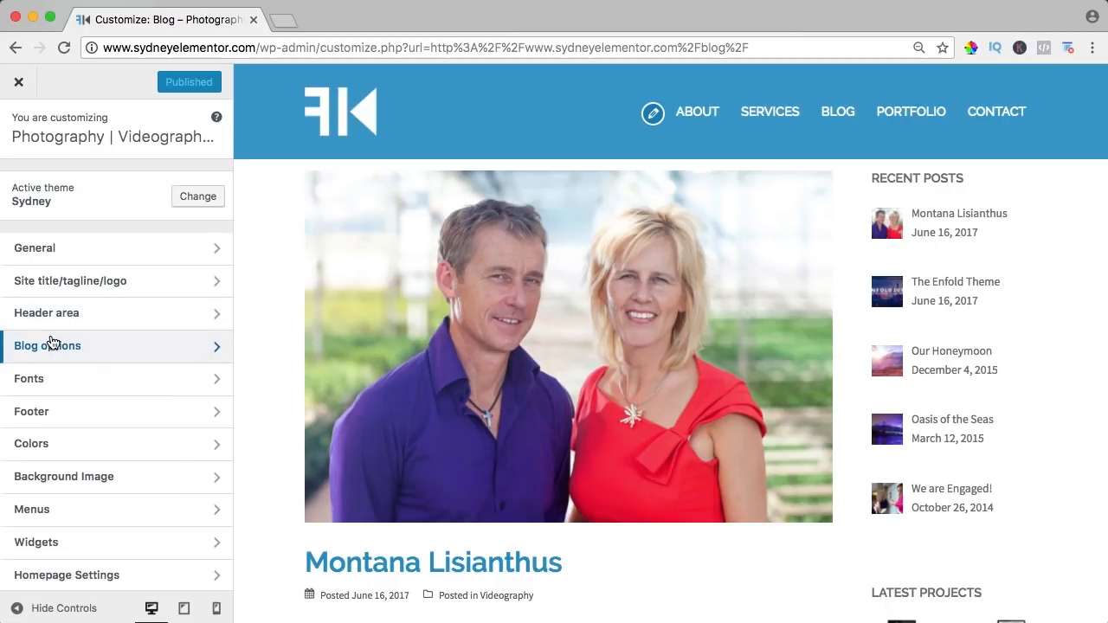
{"action": "left_click", "coordinate": [47, 345]}
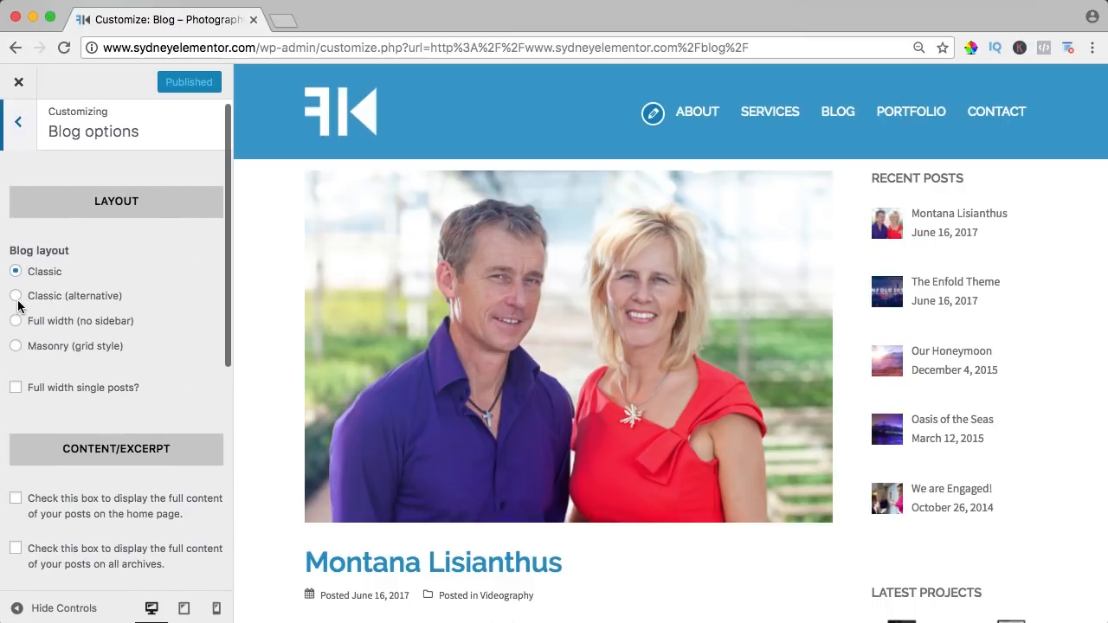
{"action": "left_click", "coordinate": [16, 321]}
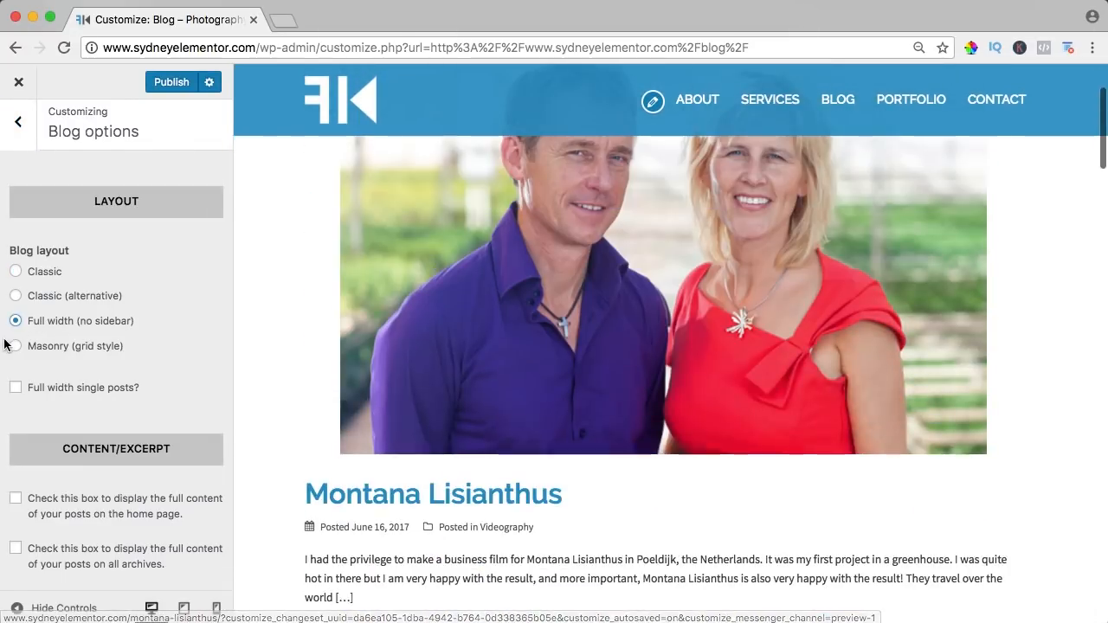
{"action": "left_click", "coordinate": [15, 347]}
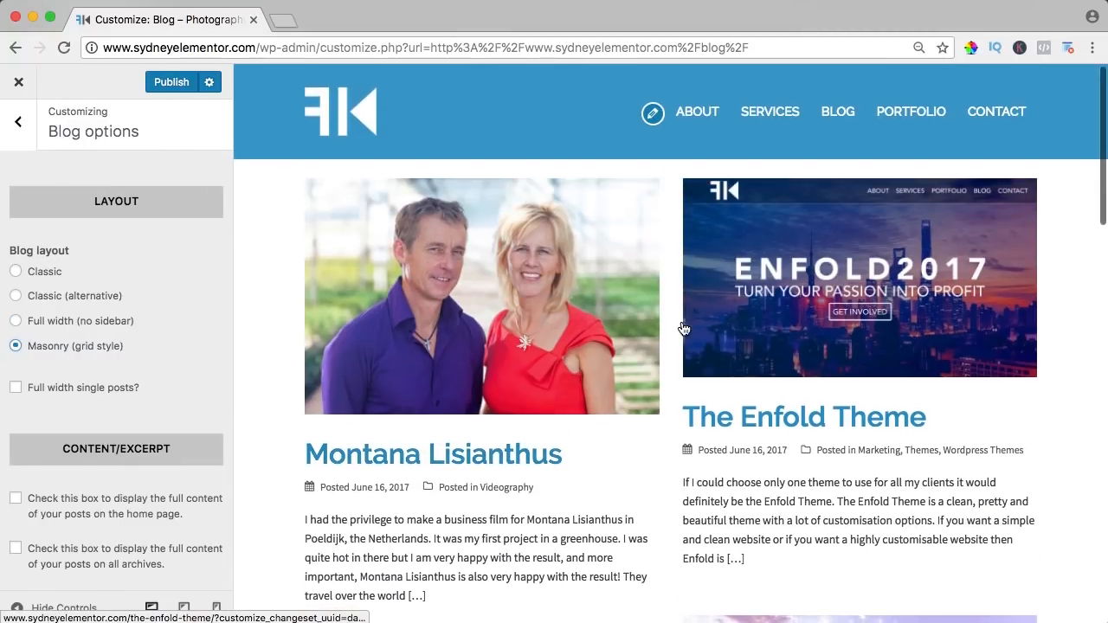
{"action": "scroll", "scroll_direction": "down", "scroll_amount": 3}
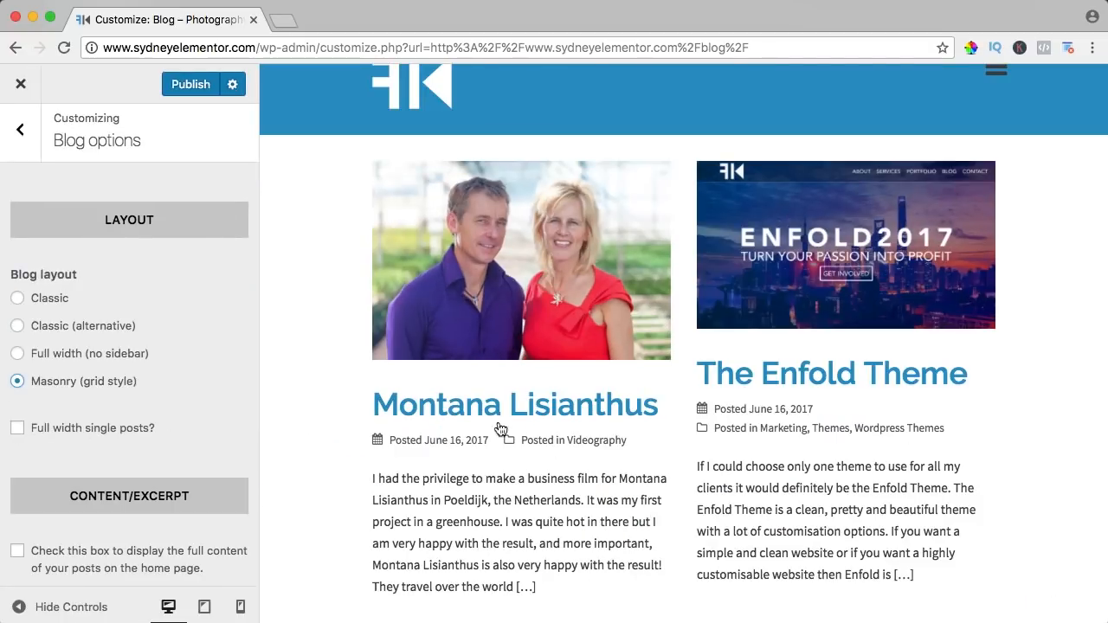
Preview the Montana Lisianthus post and leave full-width single posts unchecked.
{"action": "left_click", "coordinate": [515, 405]}
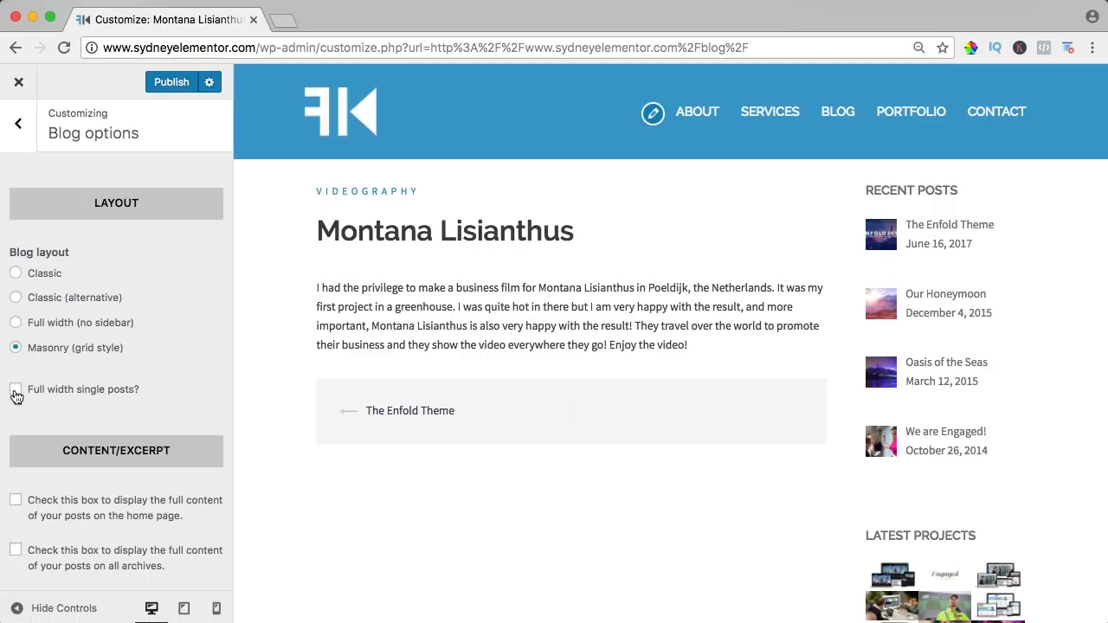
{"action": "left_click", "coordinate": [15, 388]}
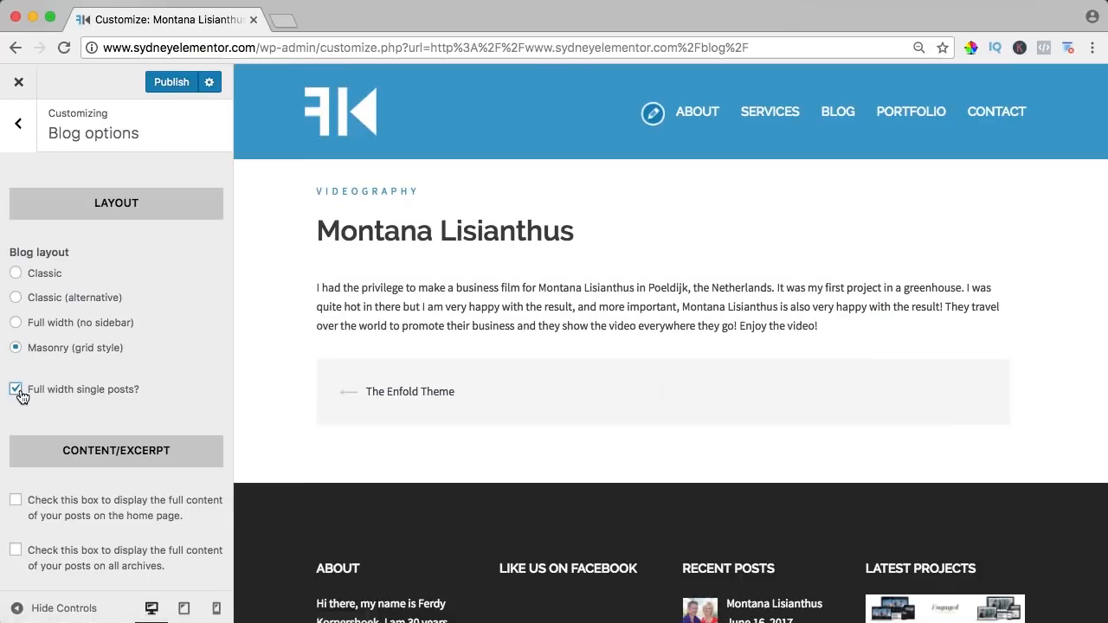
{"action": "left_click", "coordinate": [15, 389]}
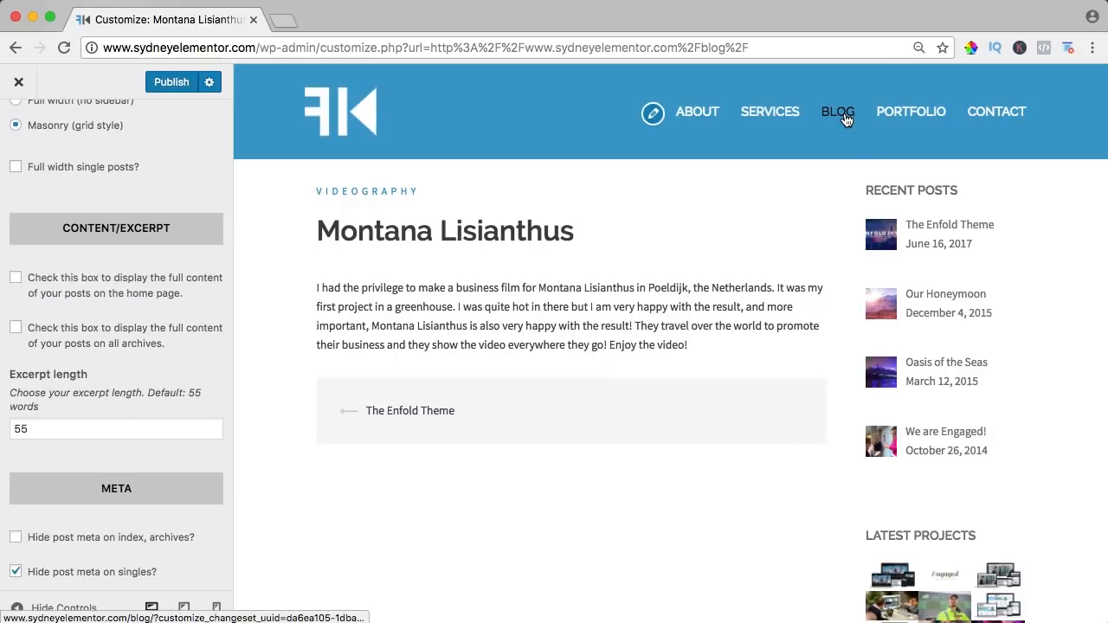
Keep home-page excerpts instead of full content and set excerpt length to 70 words.
{"action": "left_click", "coordinate": [838, 111]}
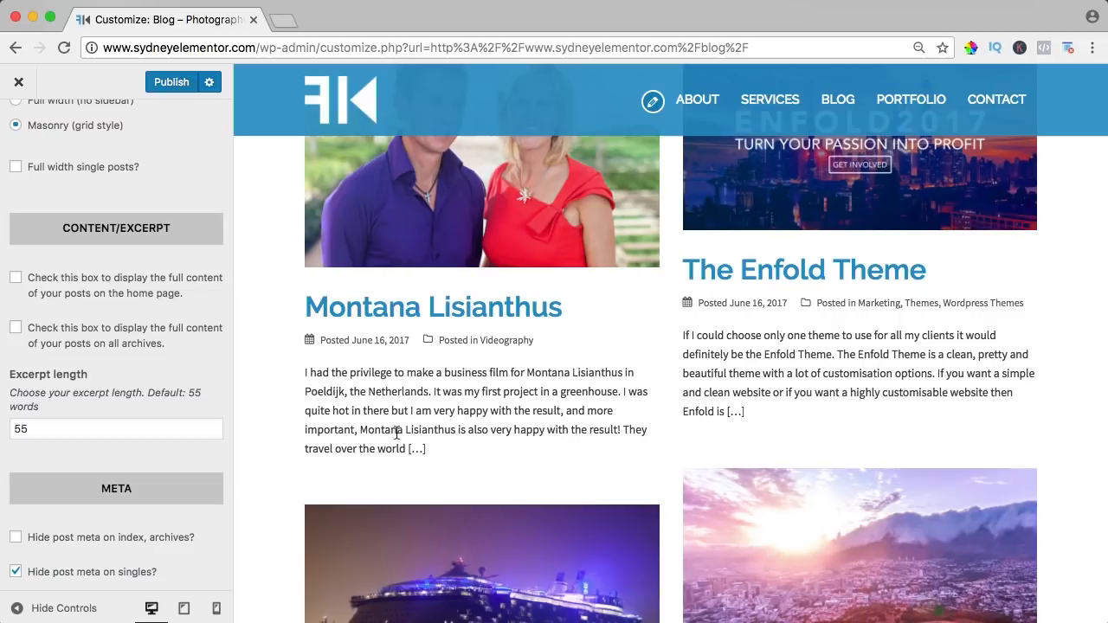
{"action": "left_click", "coordinate": [15, 277]}
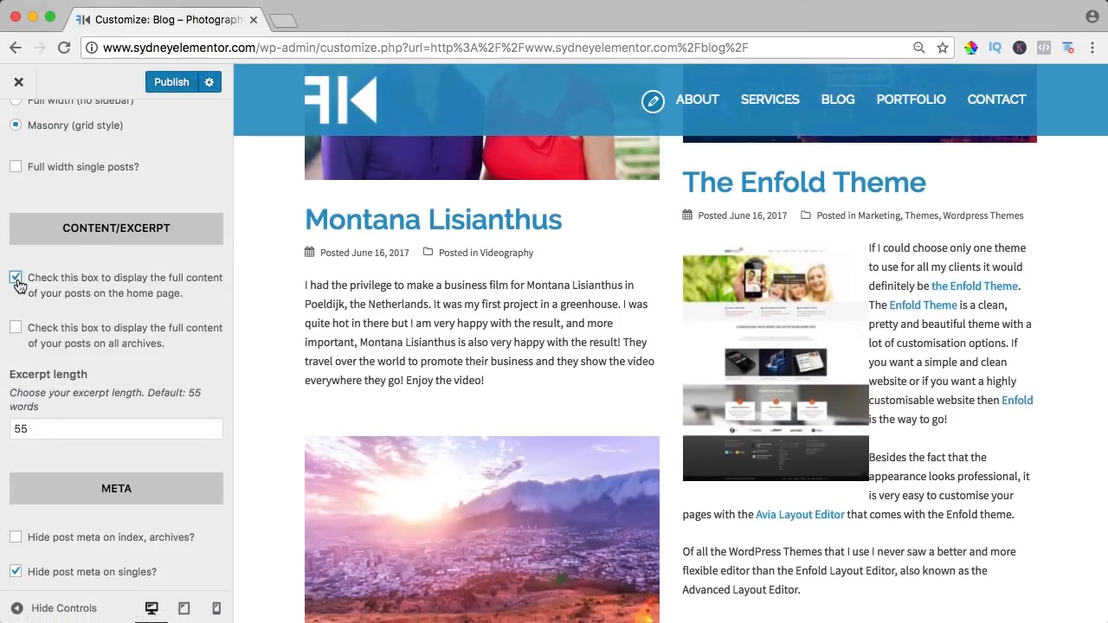
{"action": "left_click", "coordinate": [15, 277]}
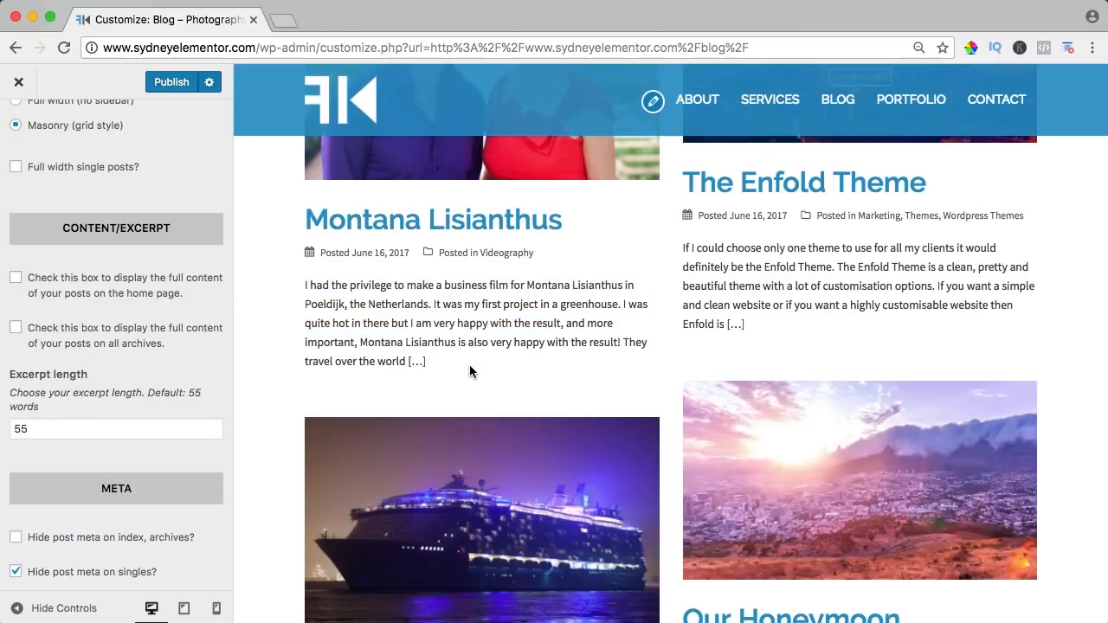
{"action": "type", "text": "70"}
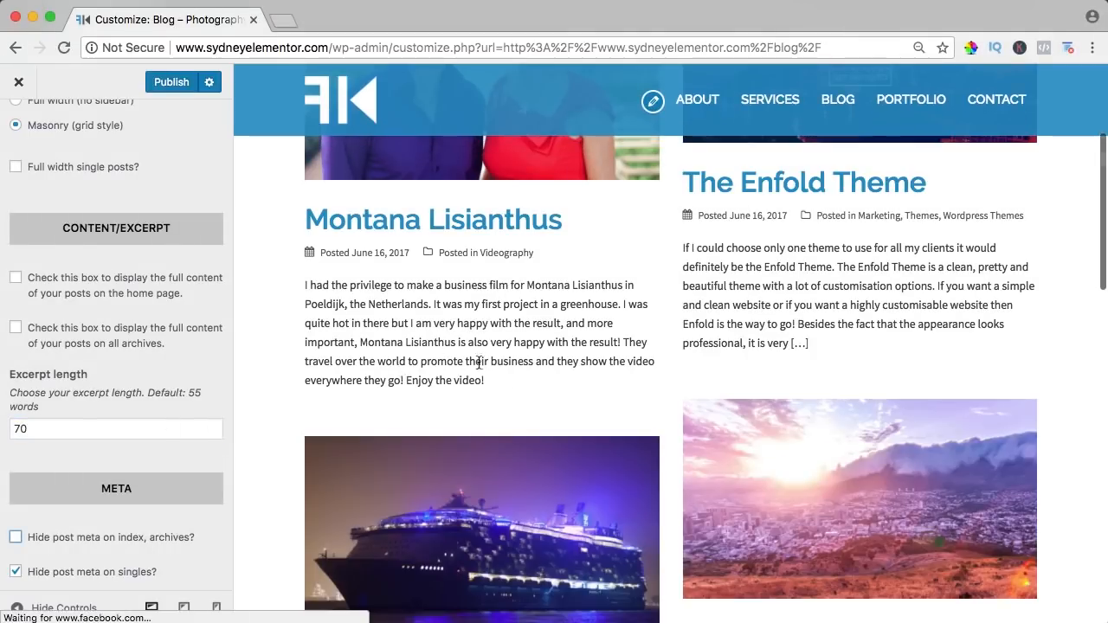
{"action": "scroll", "scroll_direction": "down", "scroll_amount": 3}
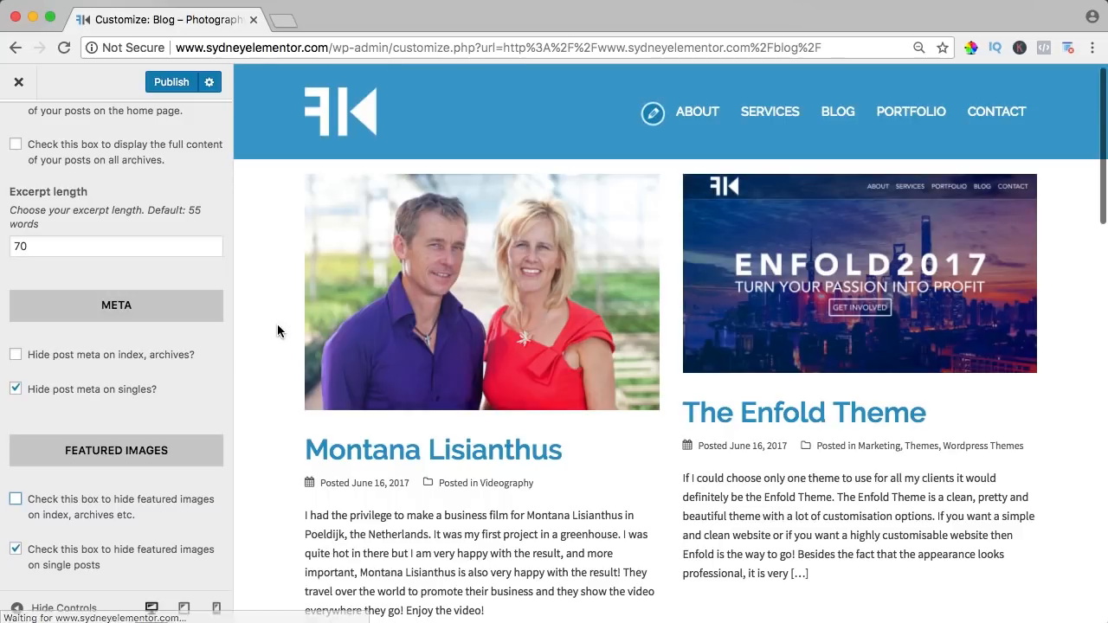
{"action": "scroll", "scroll_direction": "down", "scroll_amount": 3}
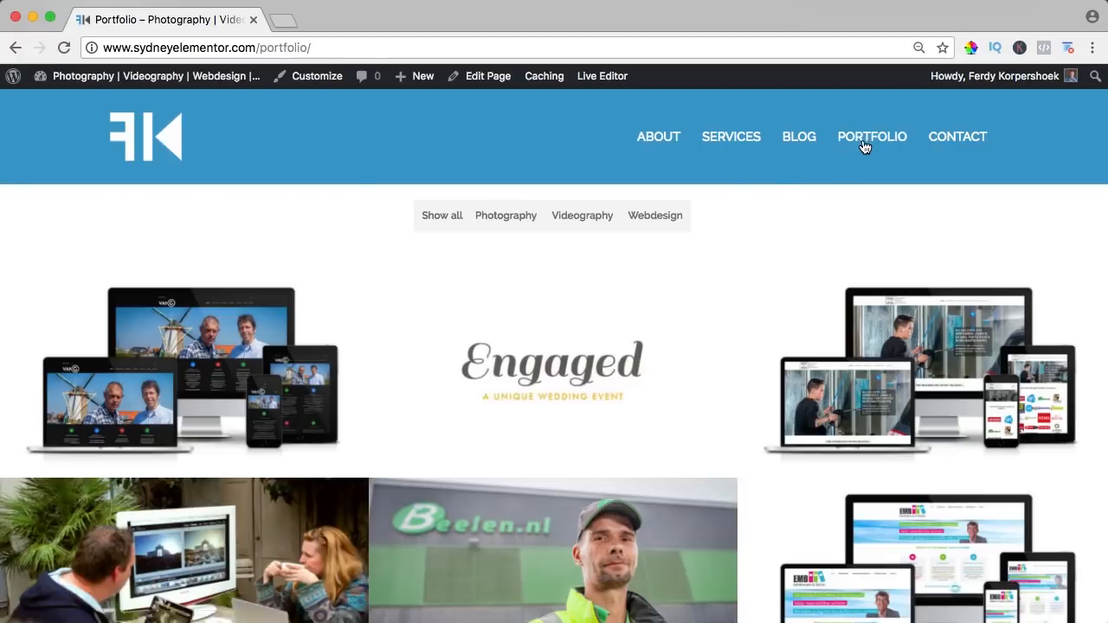
Filter the portfolio by Photography, Videography, then Show all, and return to the home page.
{"action": "left_click", "coordinate": [506, 215]}
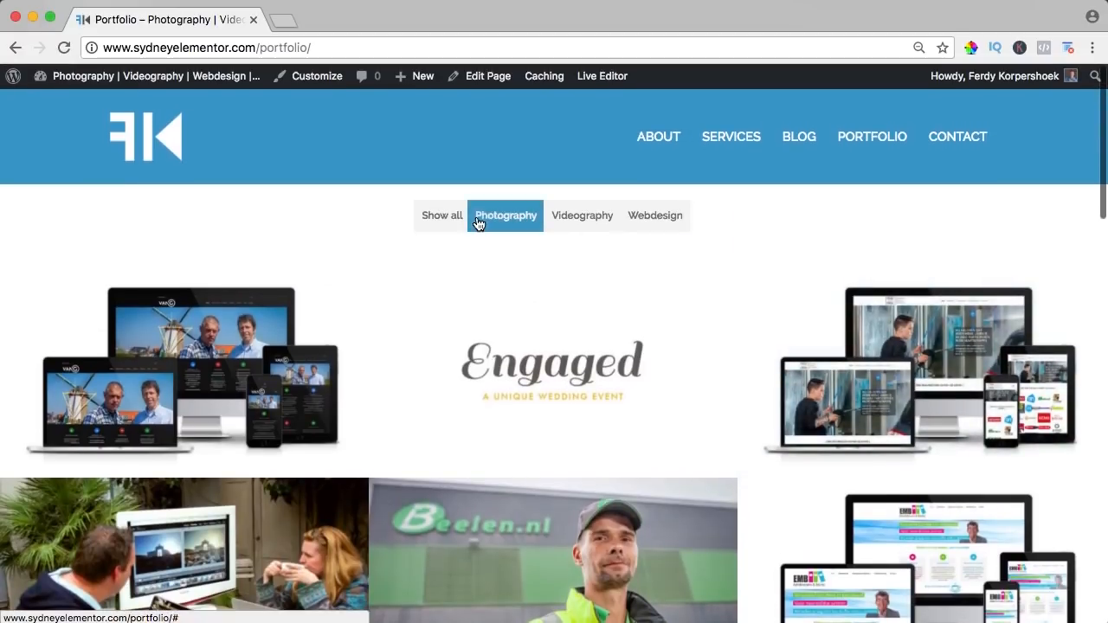
{"action": "left_click", "coordinate": [505, 215]}
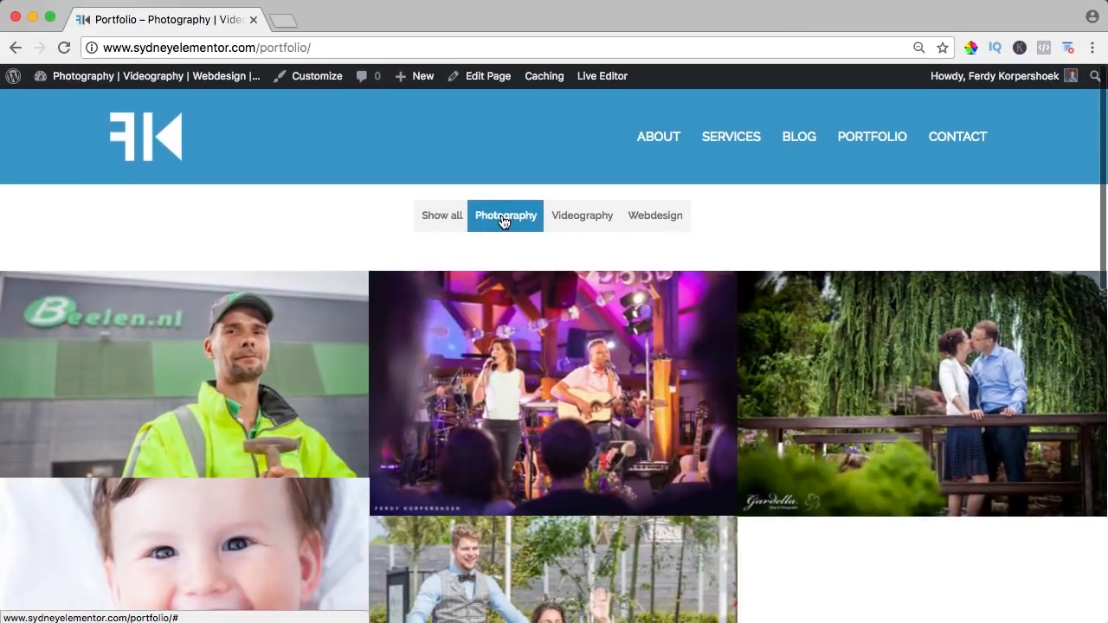
{"action": "left_click", "coordinate": [582, 216]}
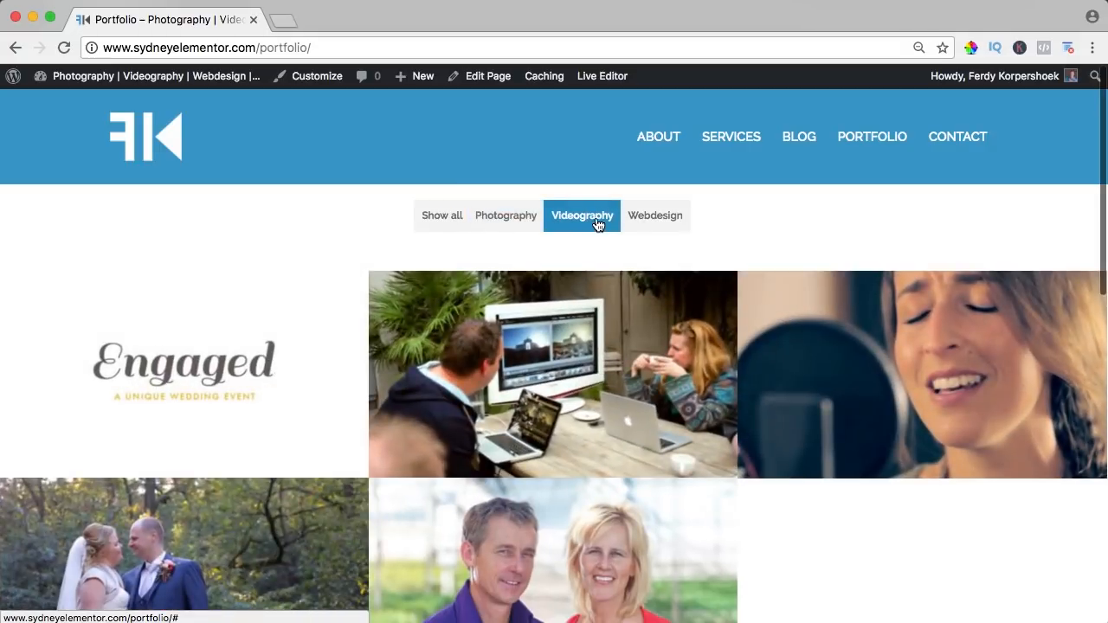
{"action": "left_click", "coordinate": [440, 215]}
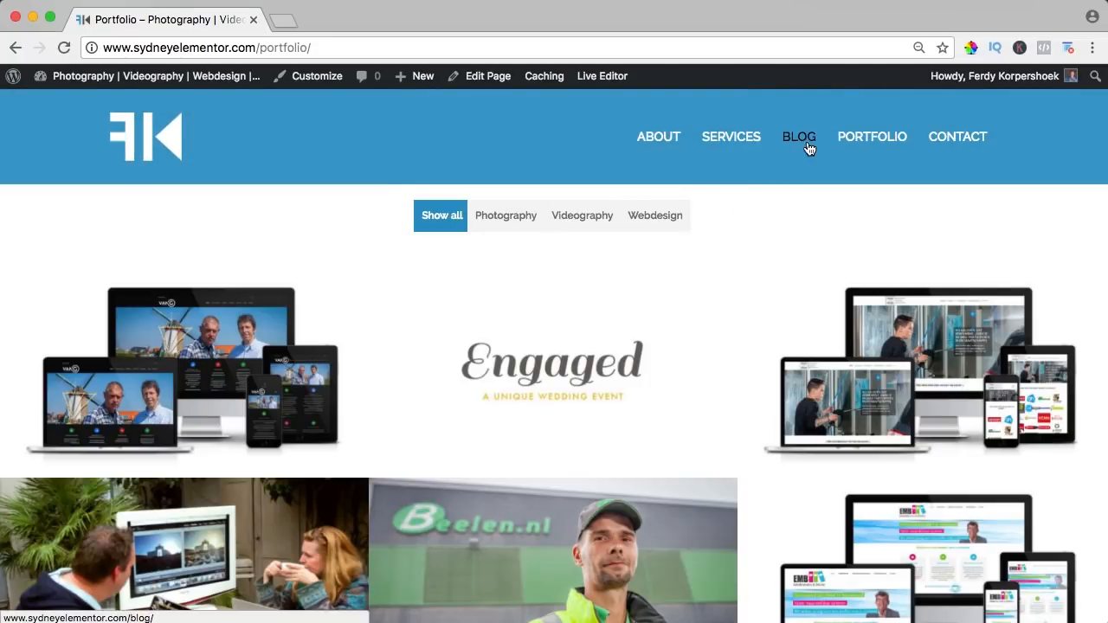
{"action": "mouse_move", "coordinate": [798, 142]}
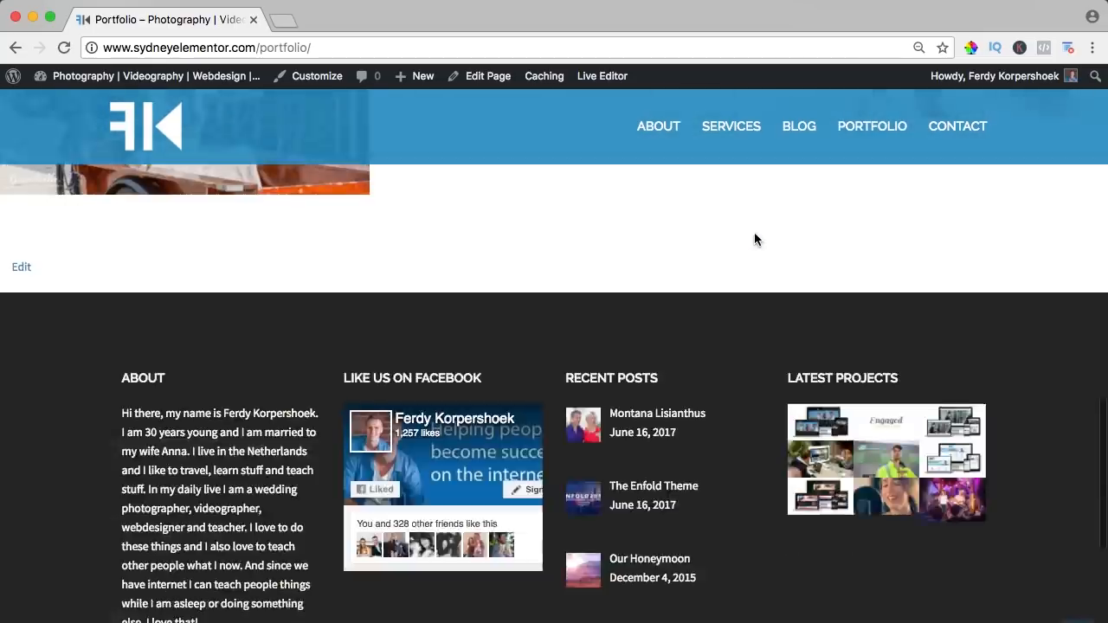
{"action": "scroll", "scroll_direction": "down", "scroll_amount": 3}
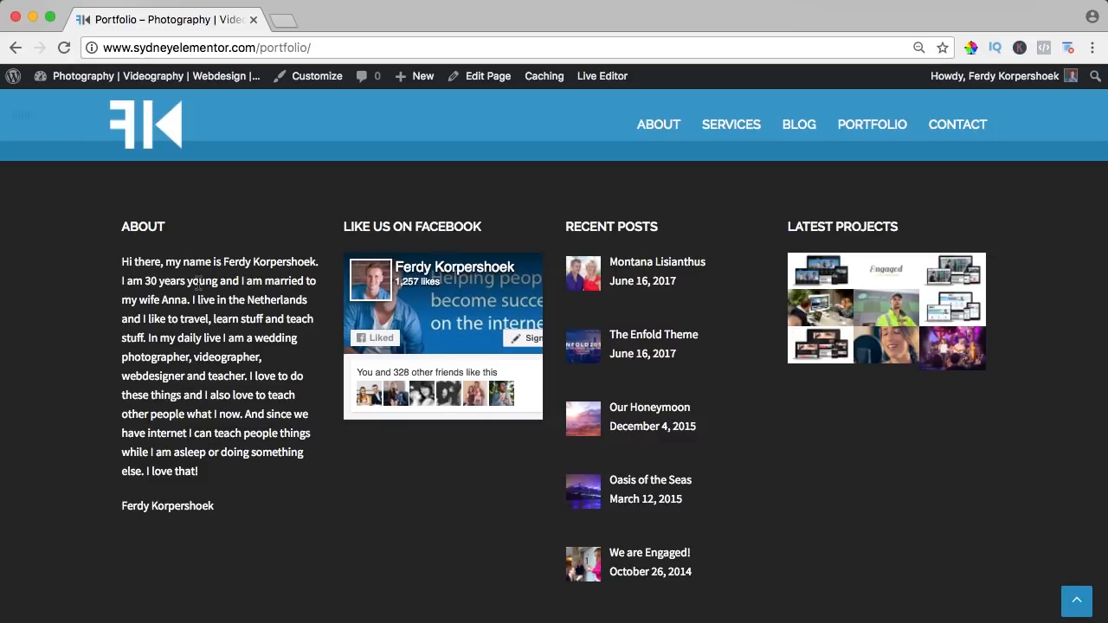
{"action": "left_click", "coordinate": [872, 124]}
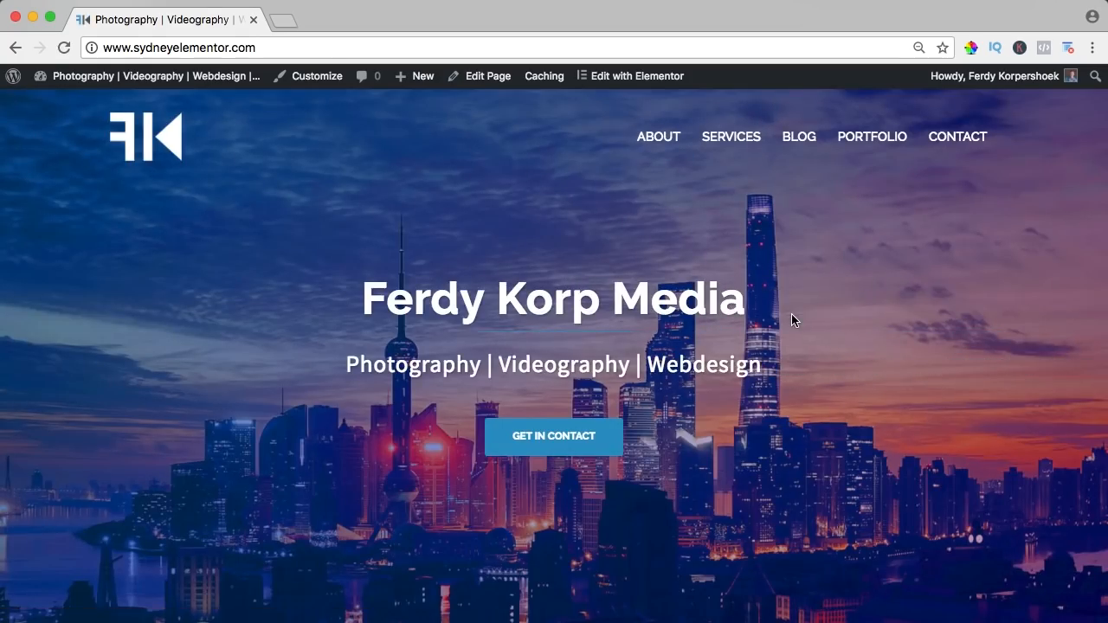
{"action": "scroll", "scroll_direction": "down", "scroll_amount": 3}
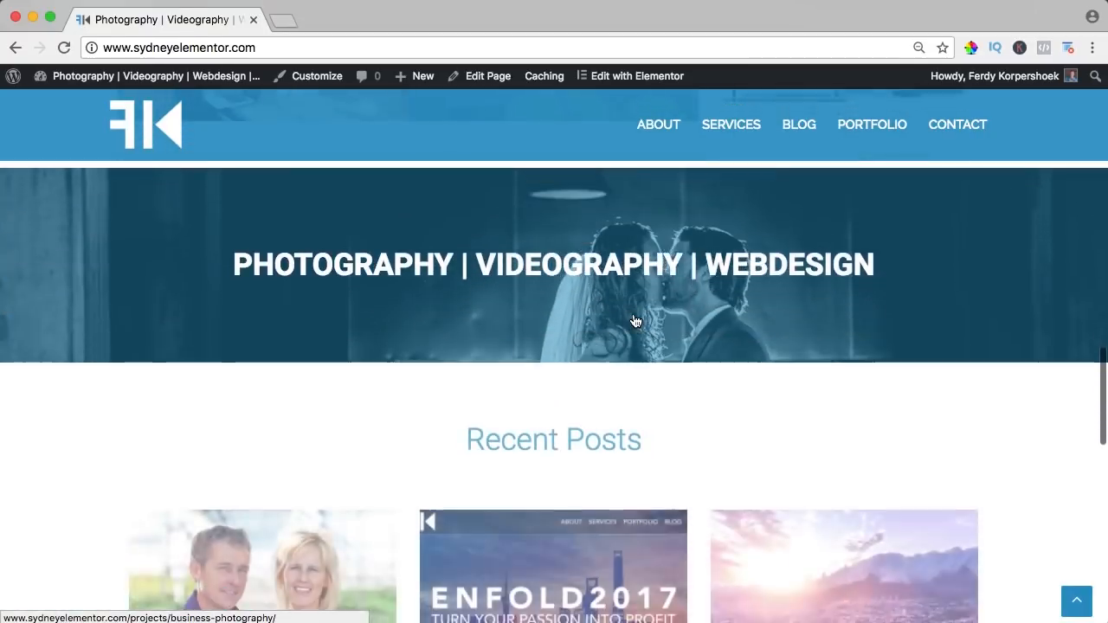
{"action": "scroll", "scroll_direction": "down", "scroll_amount": 3}
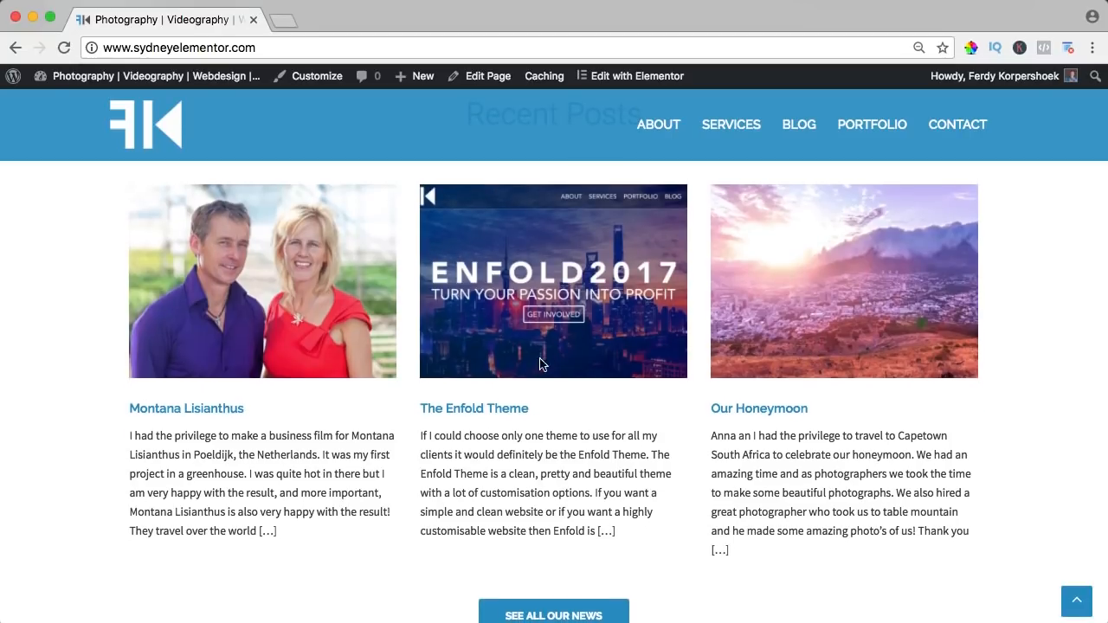
{"action": "scroll", "scroll_direction": "up", "scroll_amount": 3}
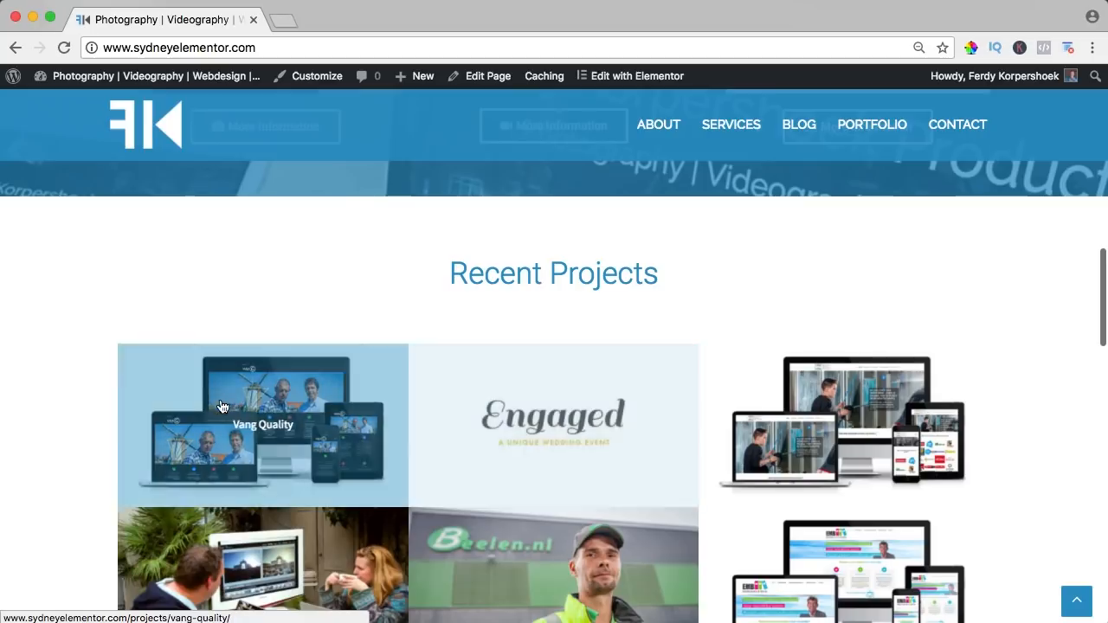
{"action": "scroll", "scroll_direction": "down", "scroll_amount": 3}
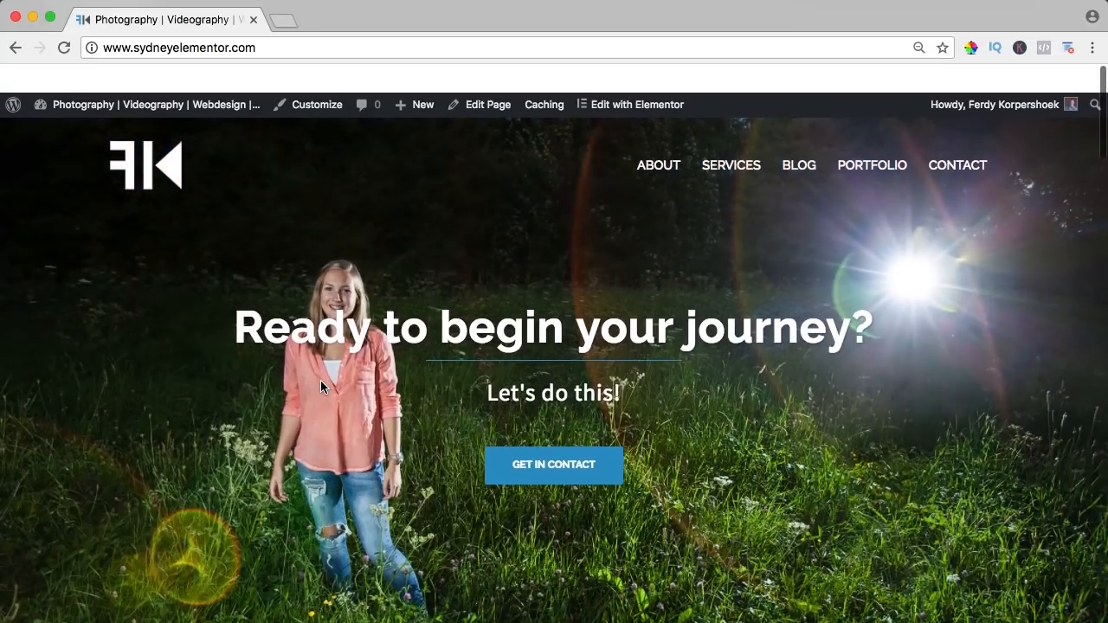
{"action": "scroll", "scroll_direction": "down", "scroll_amount": 3}
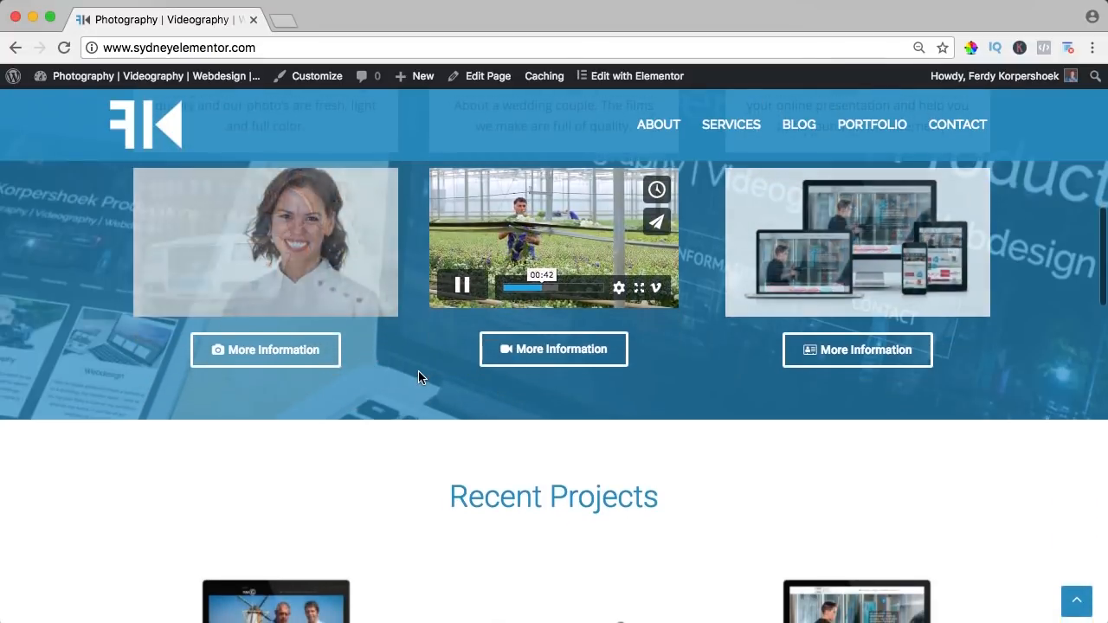